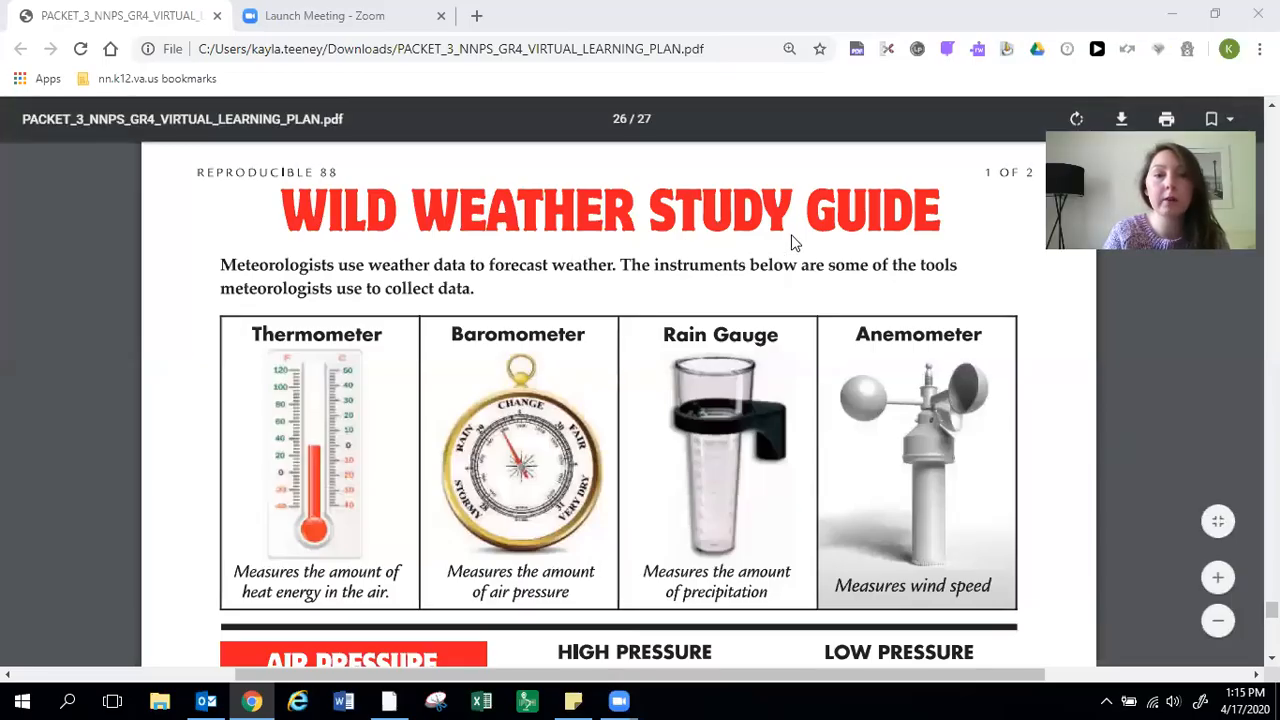
mouse_move(1218, 576)
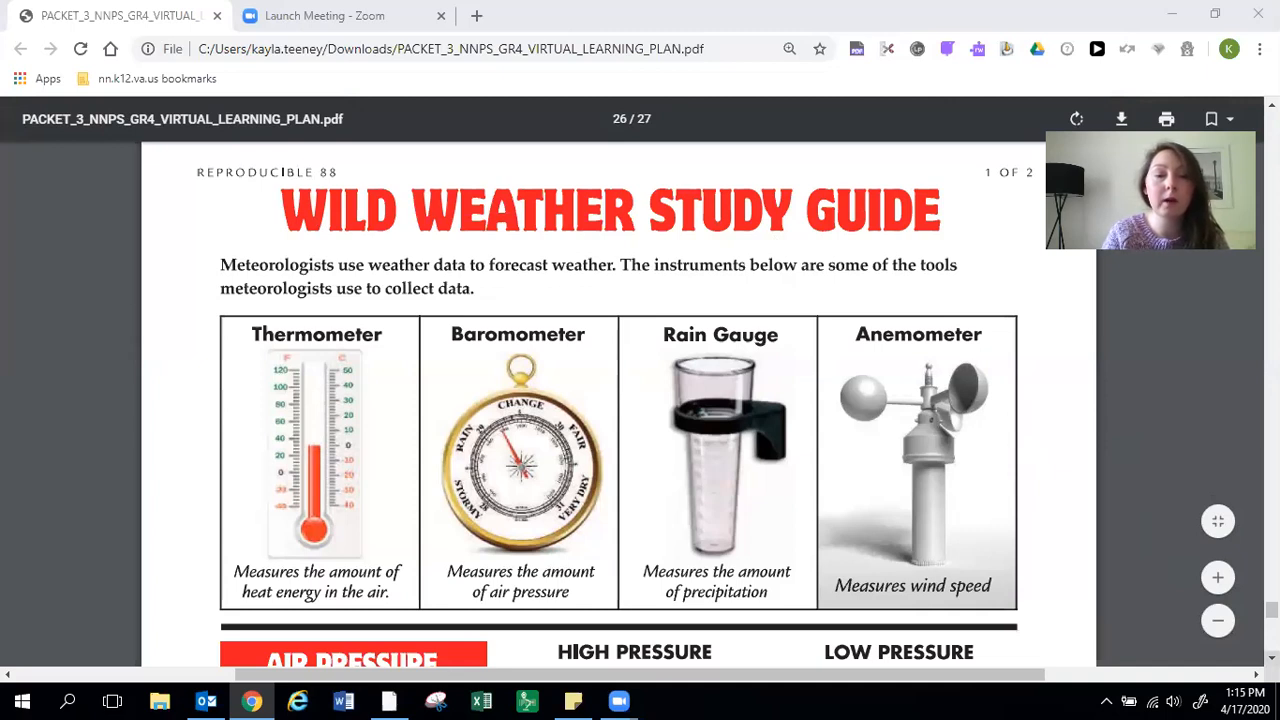
mouse_move(336, 512)
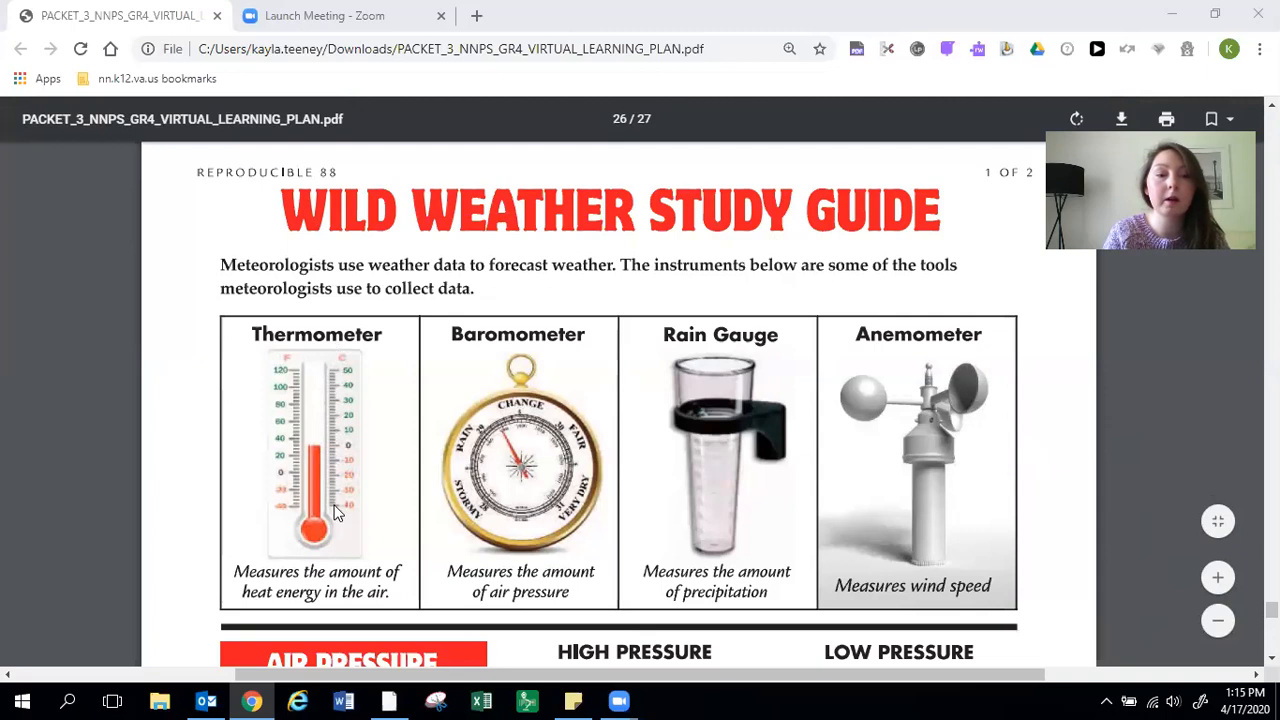
mouse_move(330, 608)
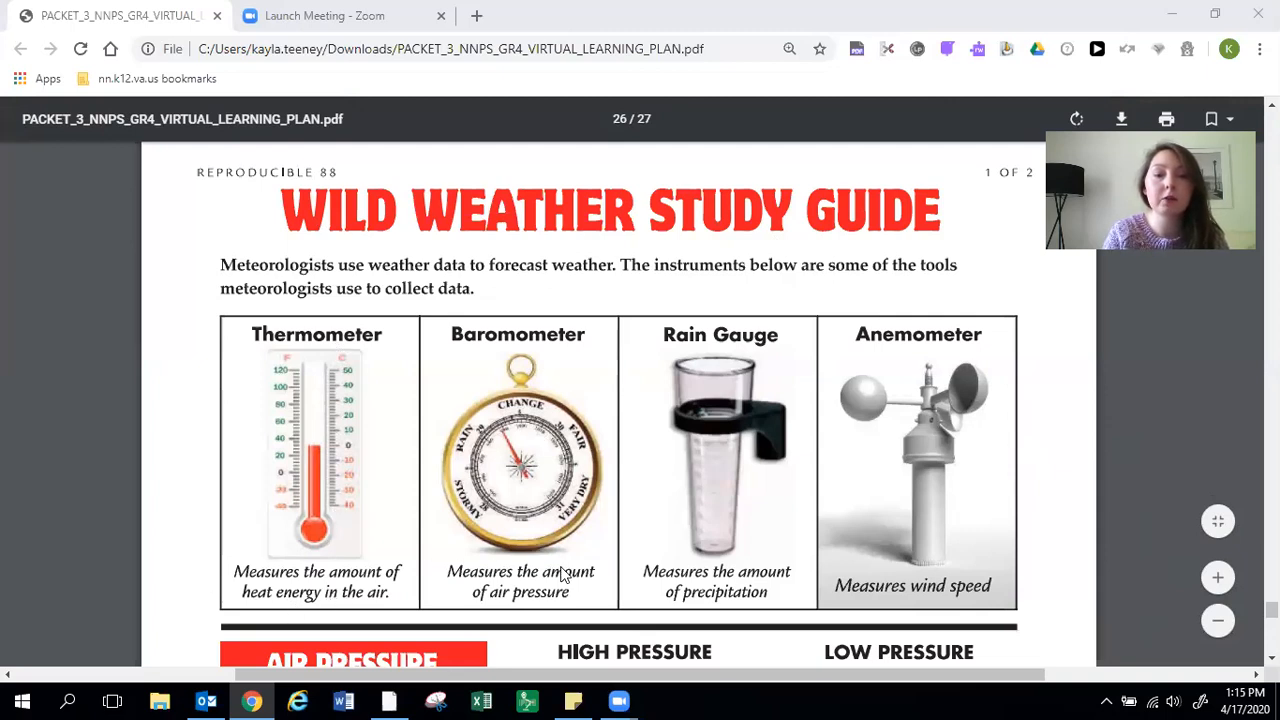
mouse_move(804, 338)
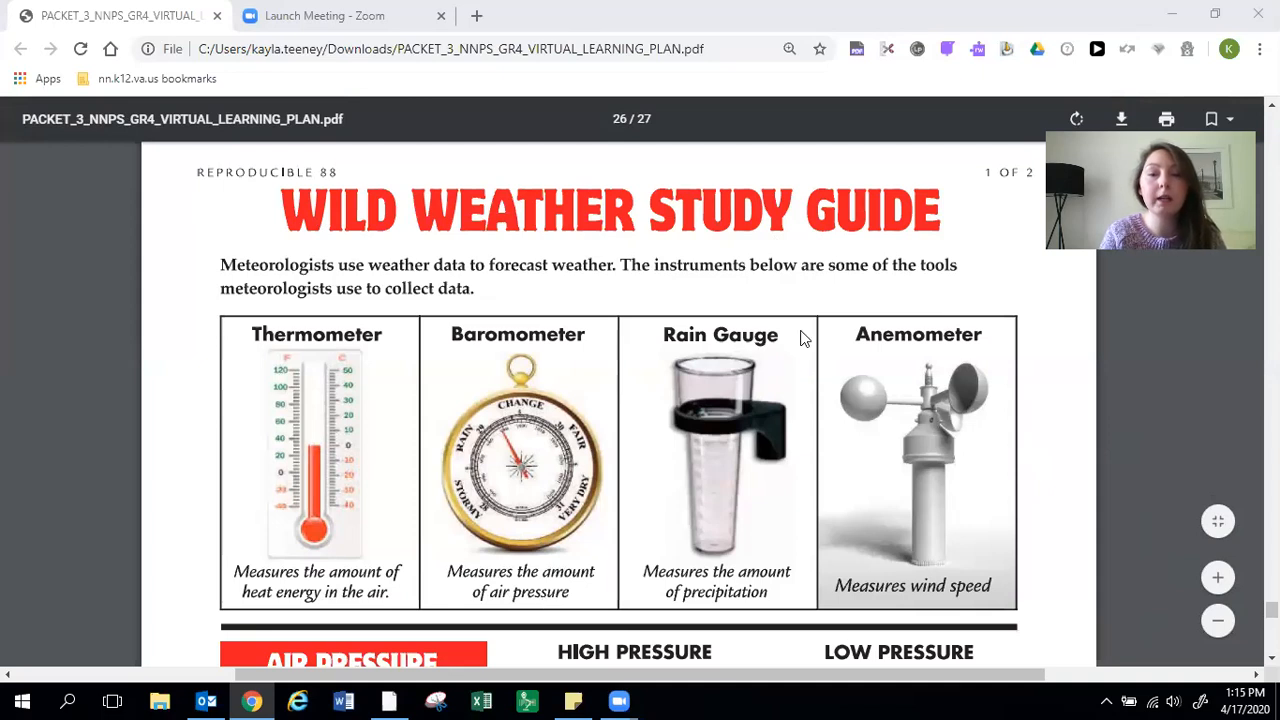
mouse_move(762, 610)
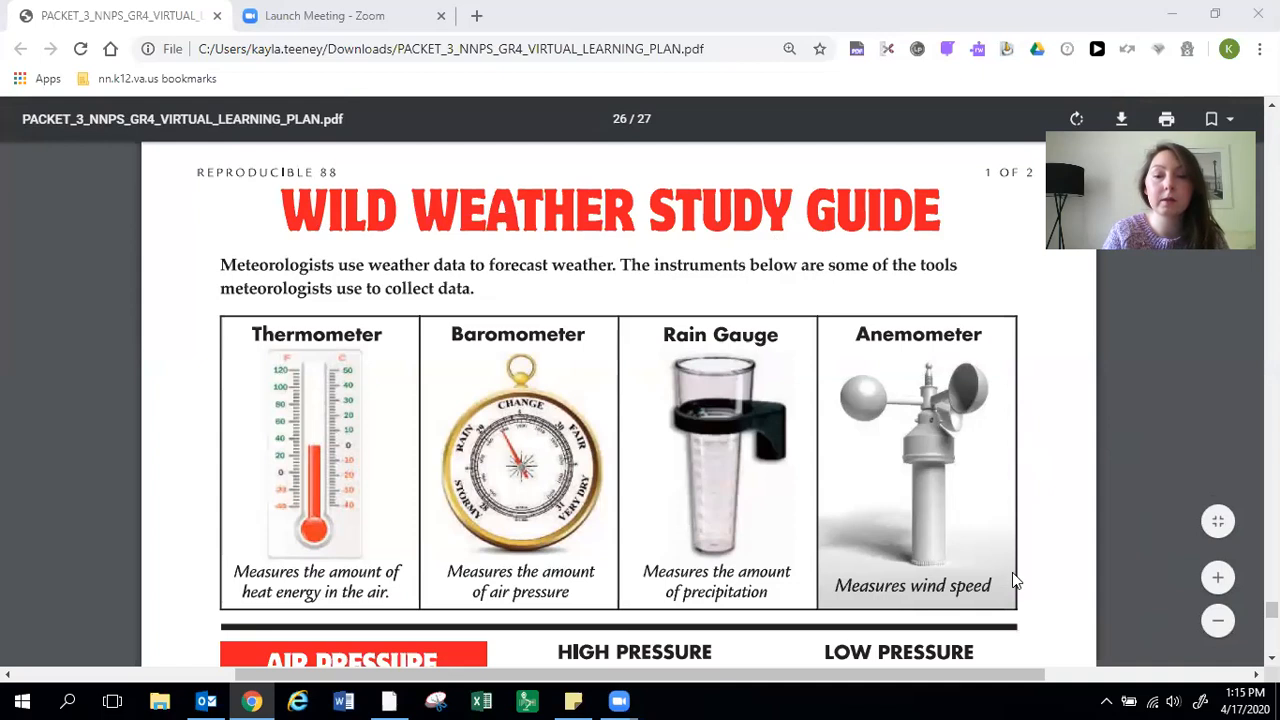
Scroll the study guide to the Air Pressure section on high and low pressure.
scroll("down", 3)
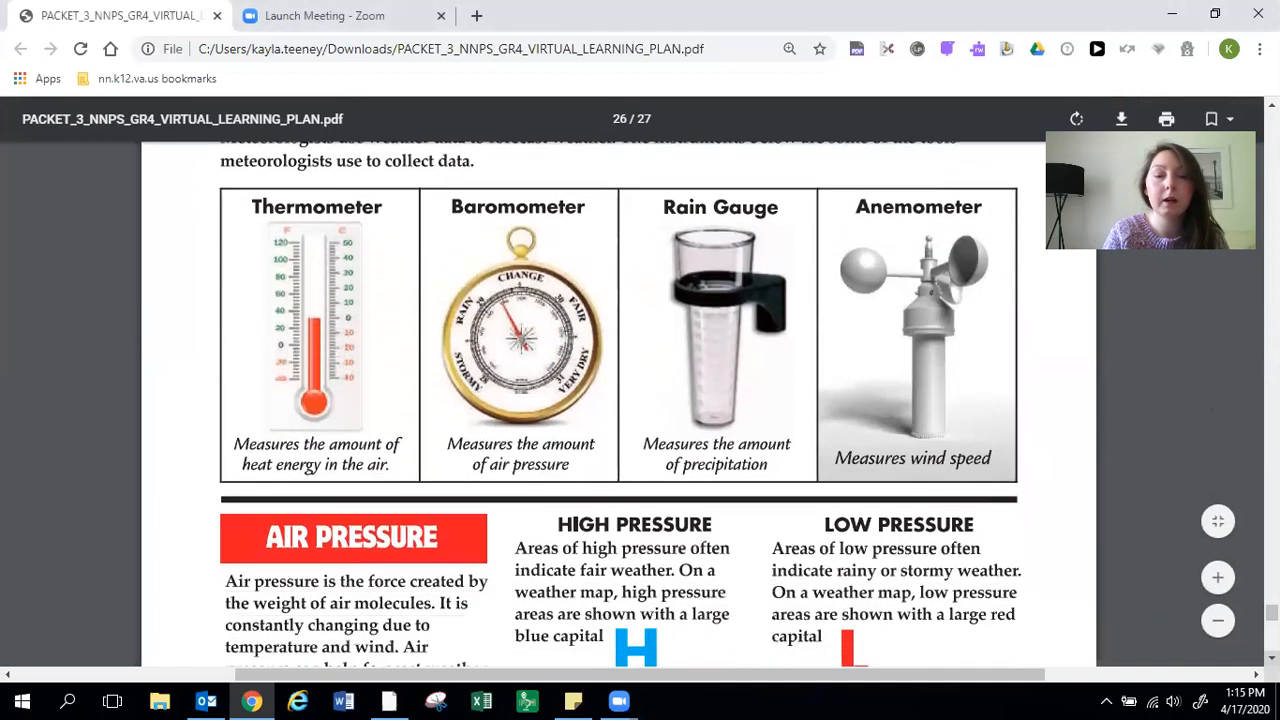
scroll("down", 3)
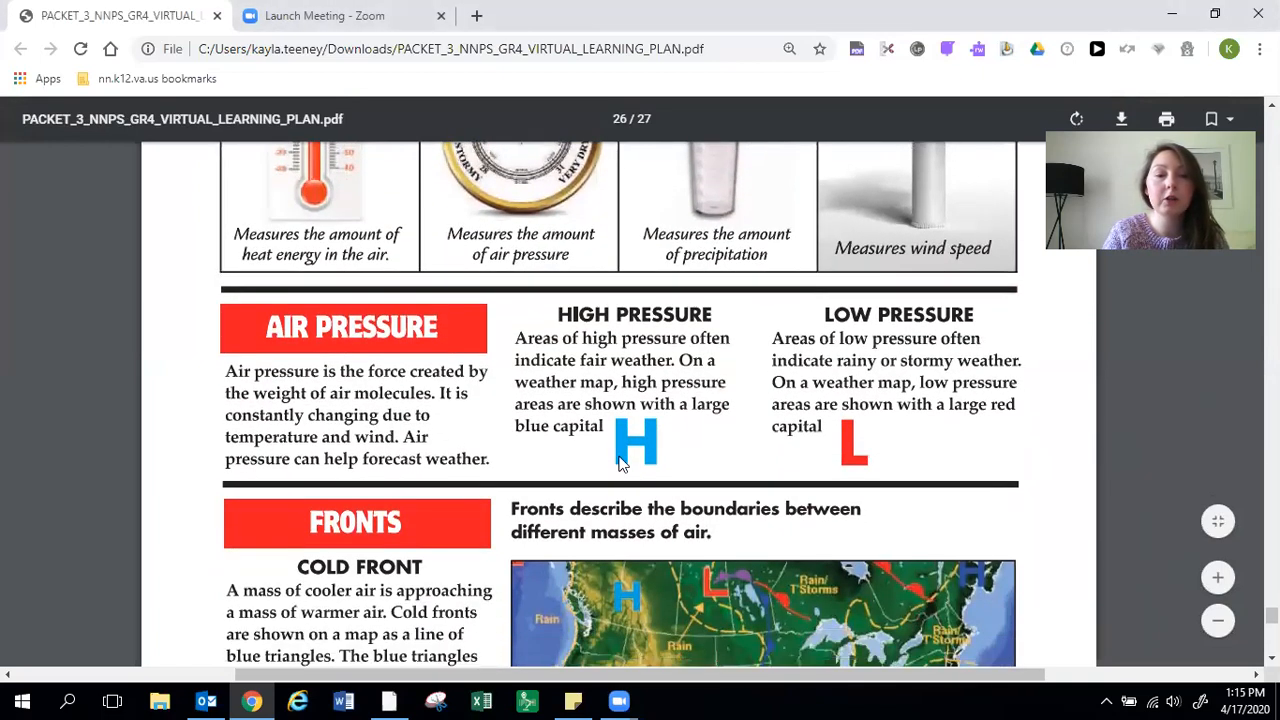
mouse_move(424, 404)
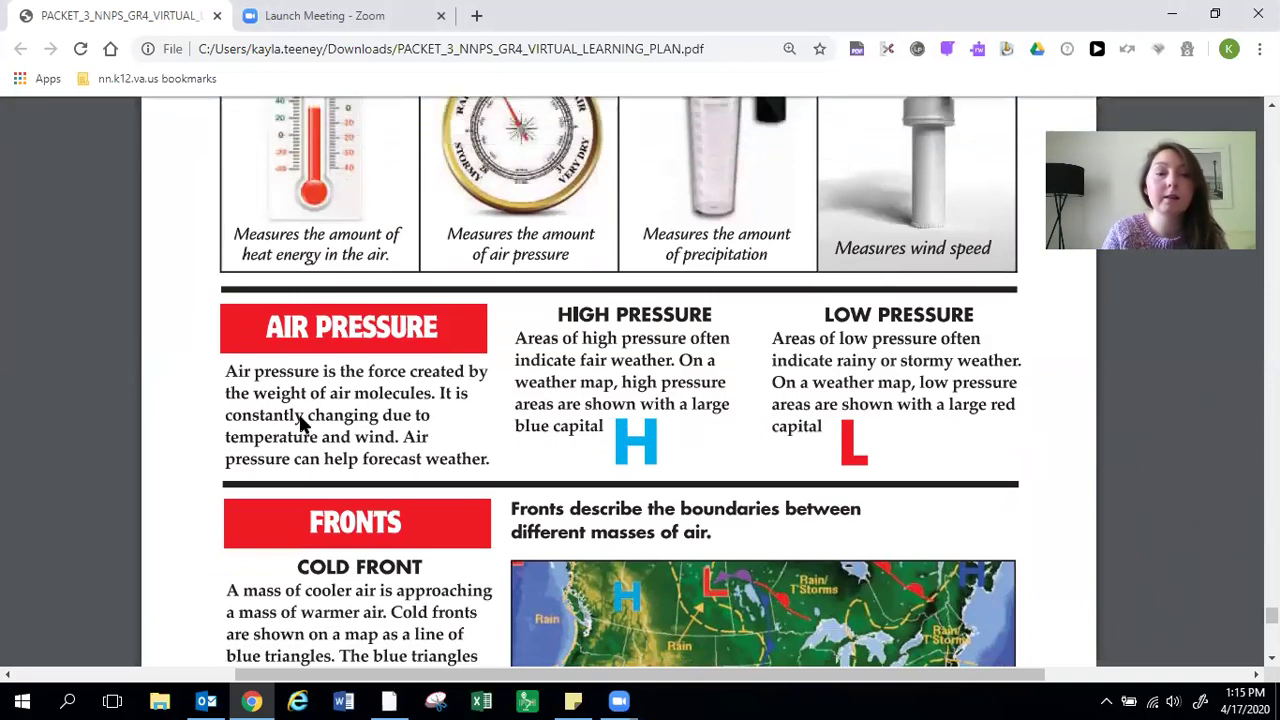
mouse_move(392, 452)
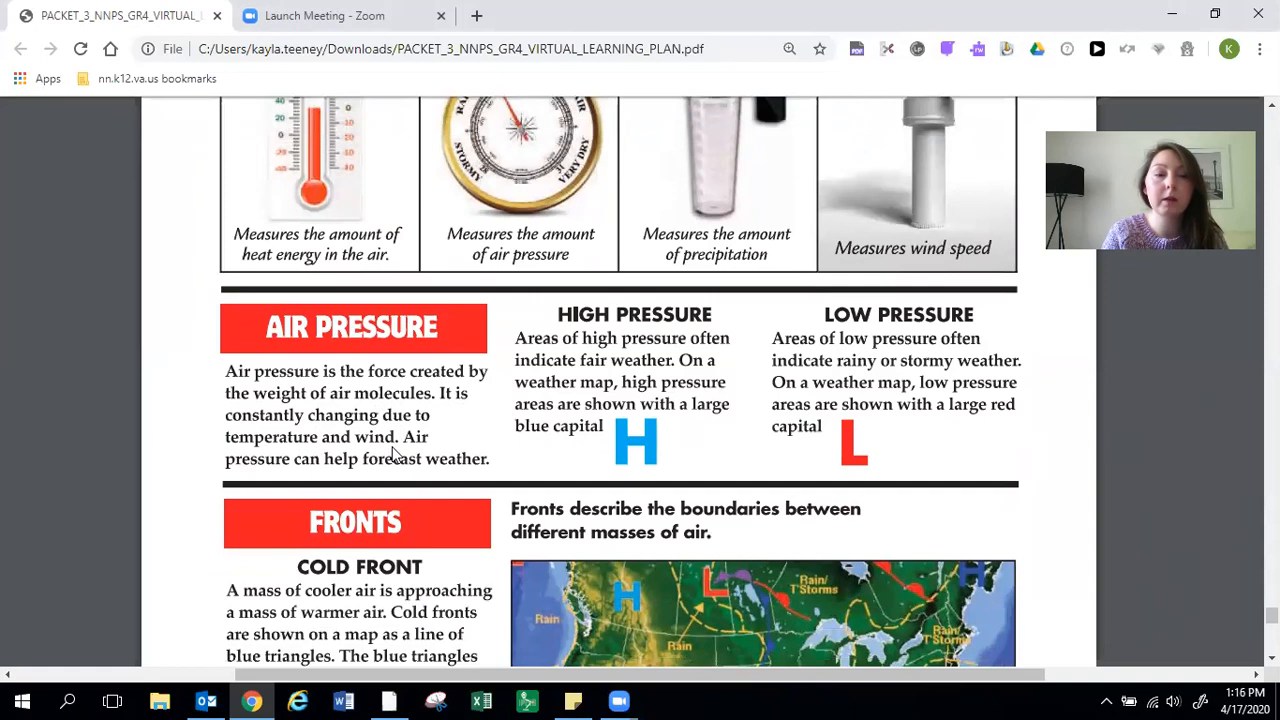
mouse_move(456, 472)
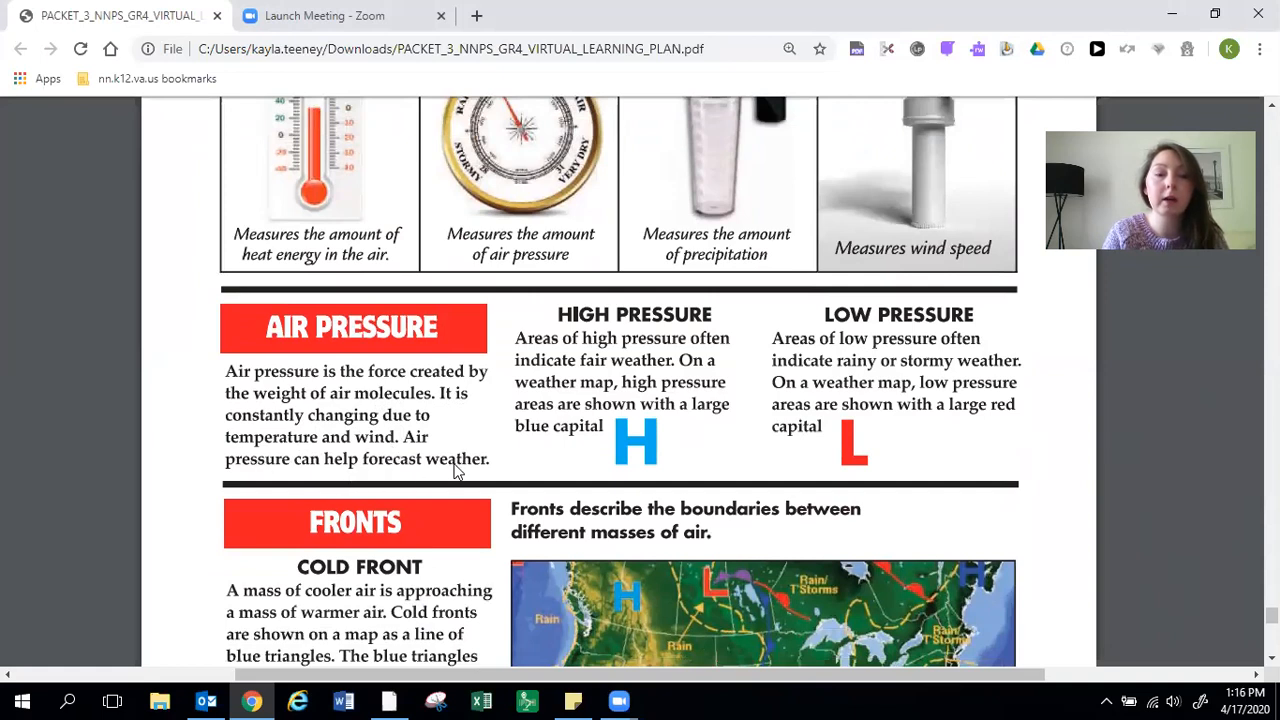
mouse_move(630, 440)
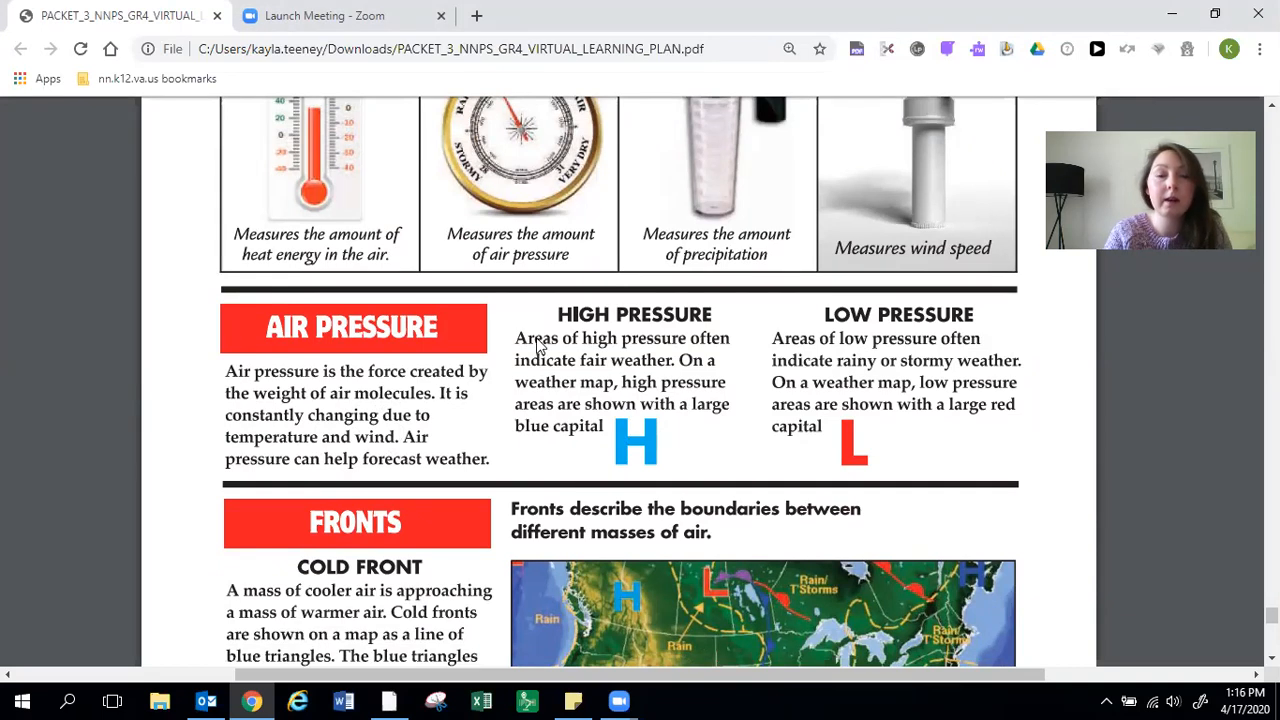
mouse_move(560, 364)
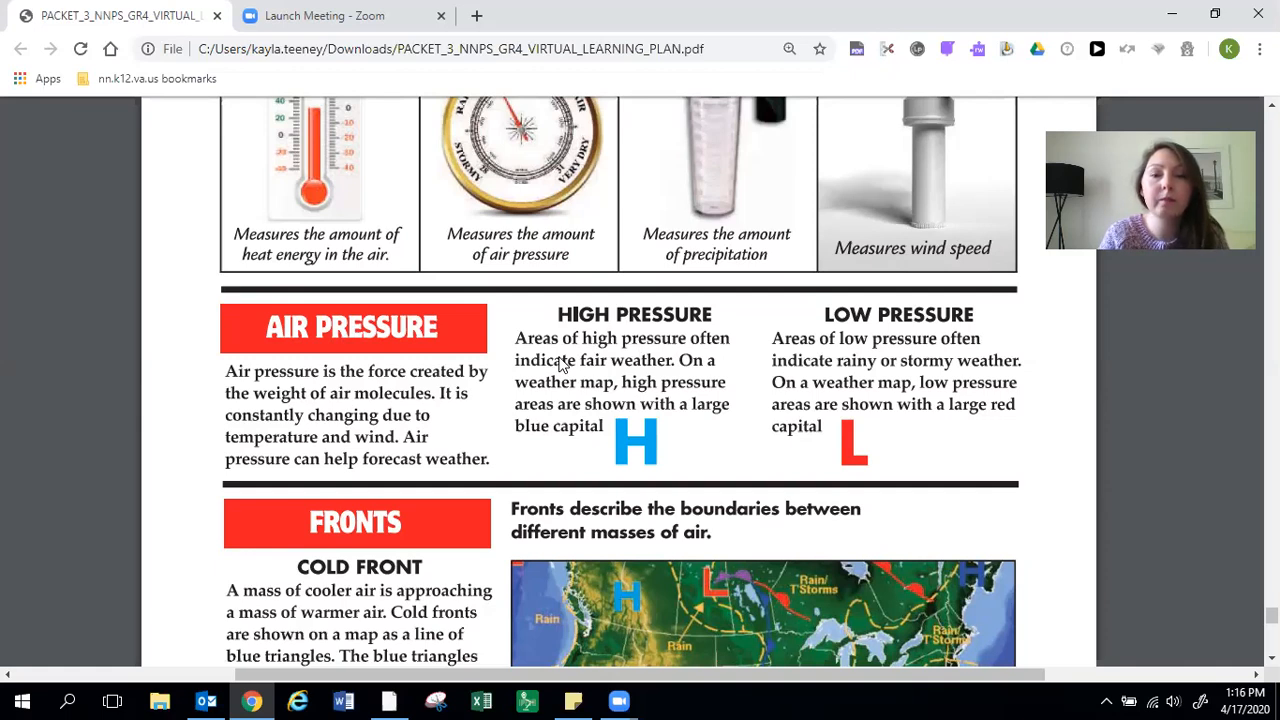
mouse_move(628, 446)
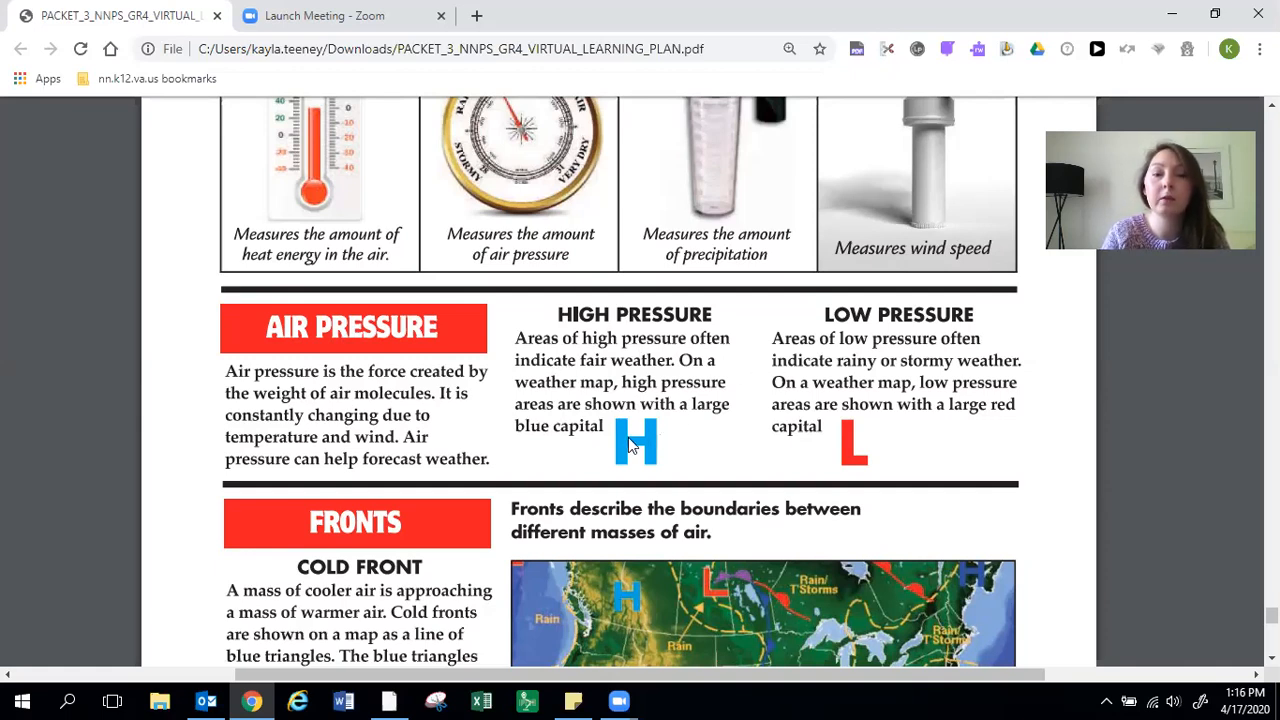
mouse_move(1010, 264)
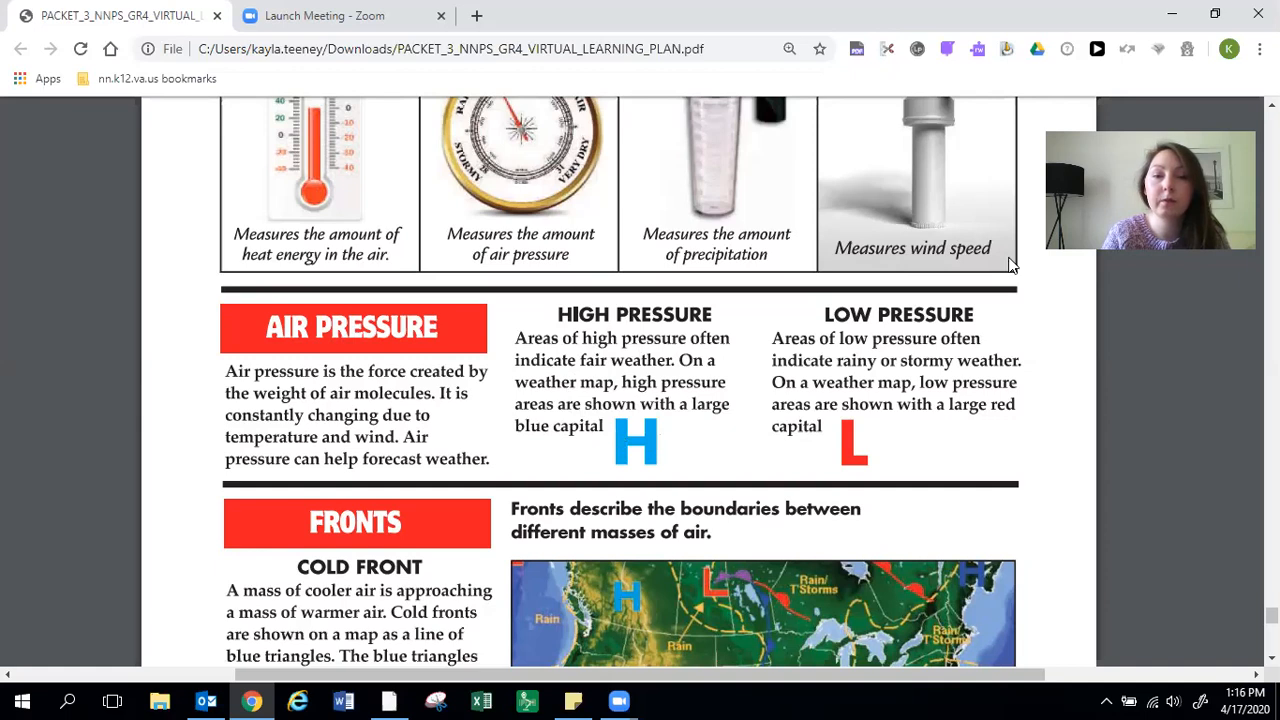
mouse_move(796, 348)
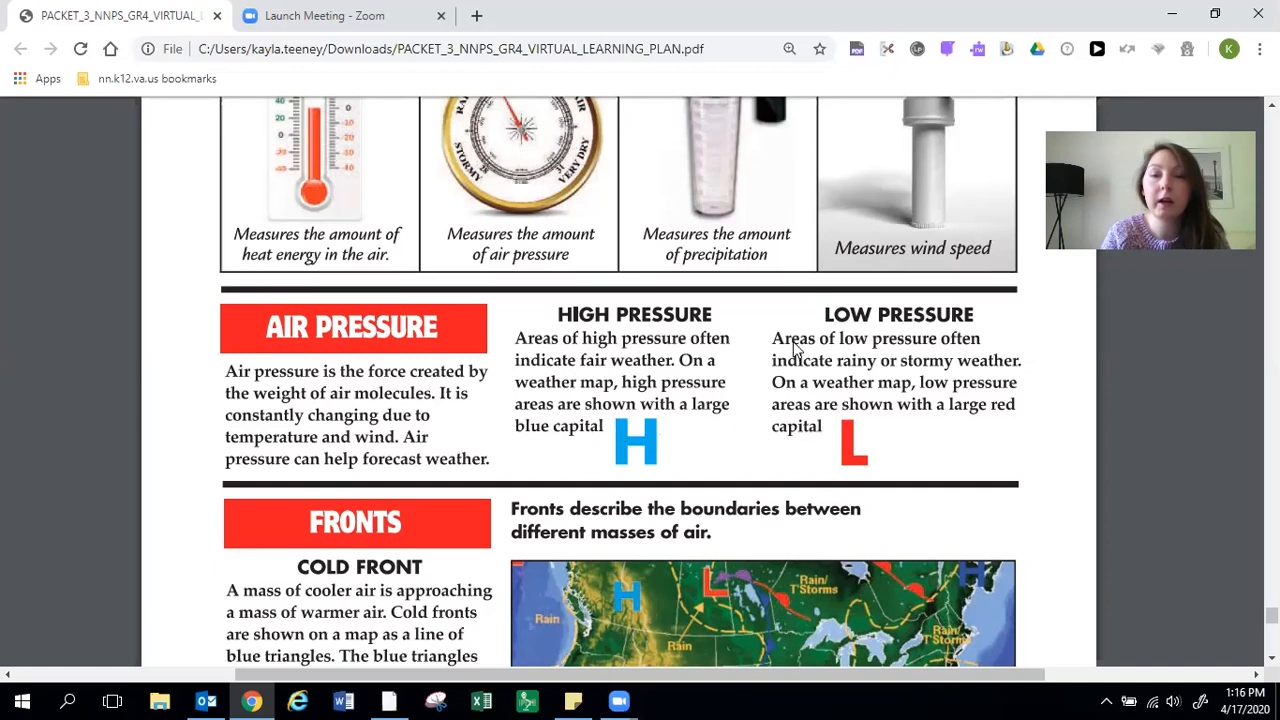
mouse_move(896, 364)
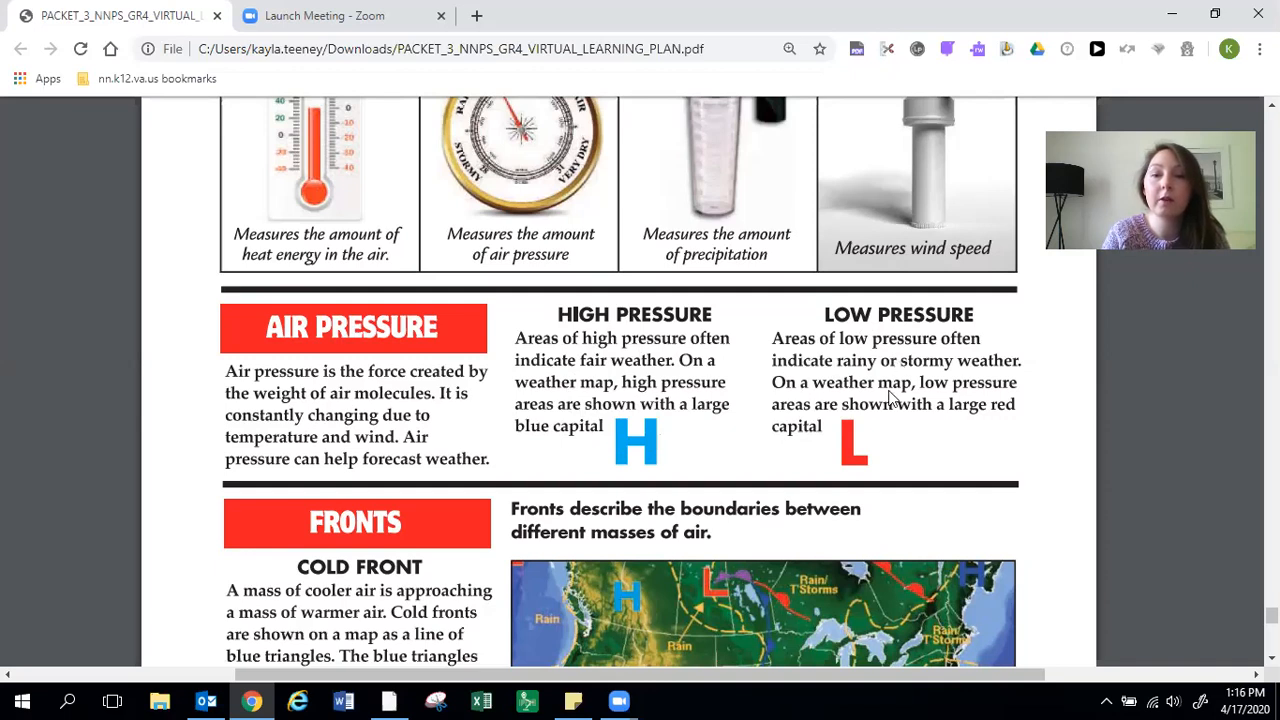
mouse_move(980, 404)
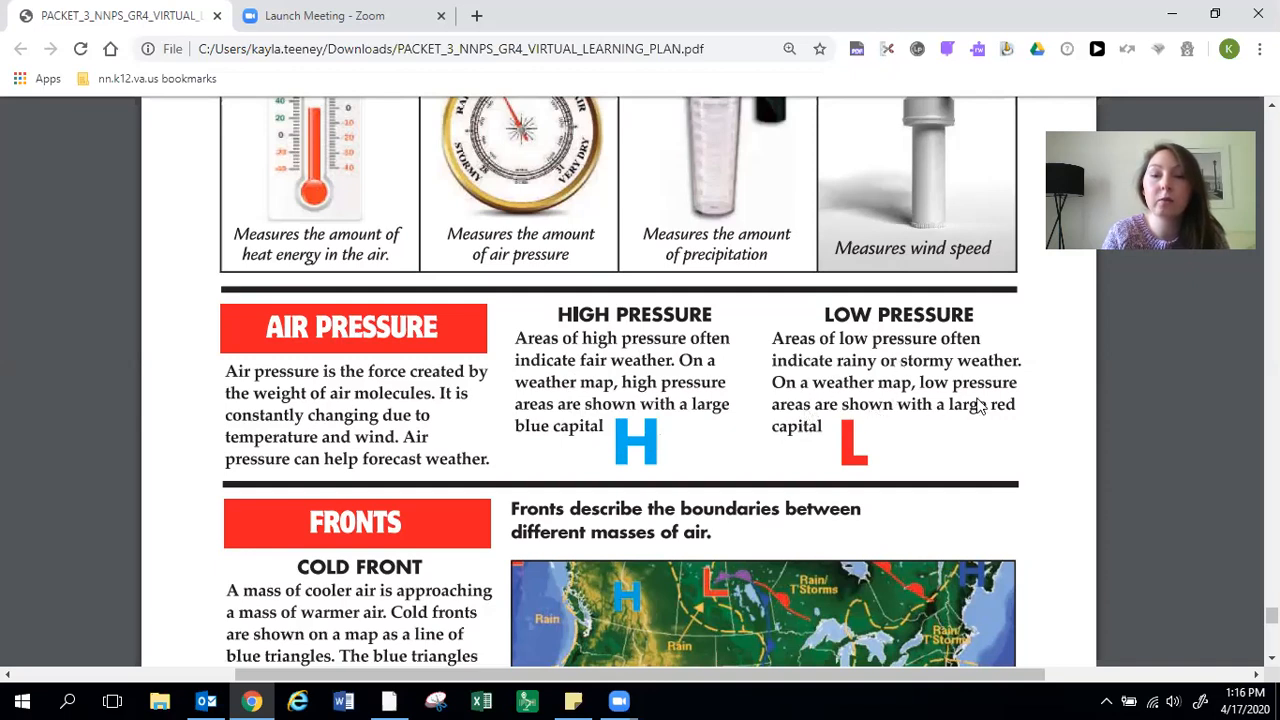
mouse_move(920, 458)
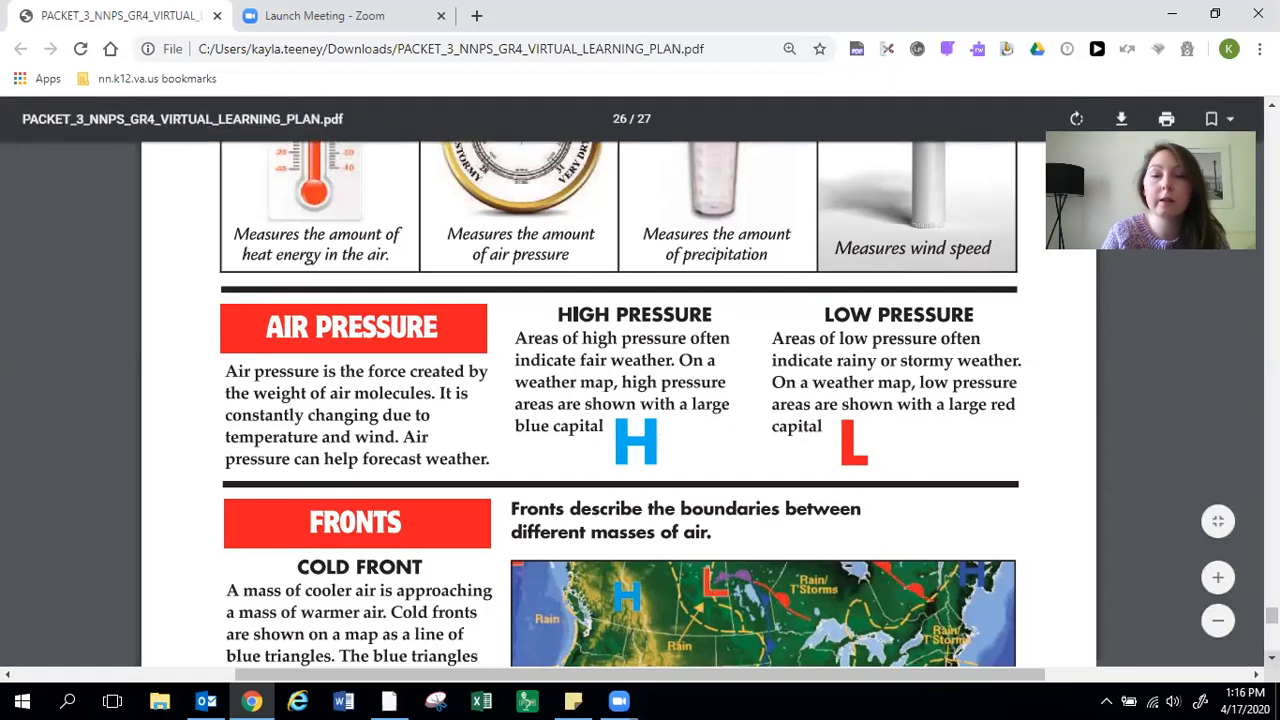
Scroll page 26 to the Fronts section with cold and warm front explanations and the weather map.
scroll("down", 3)
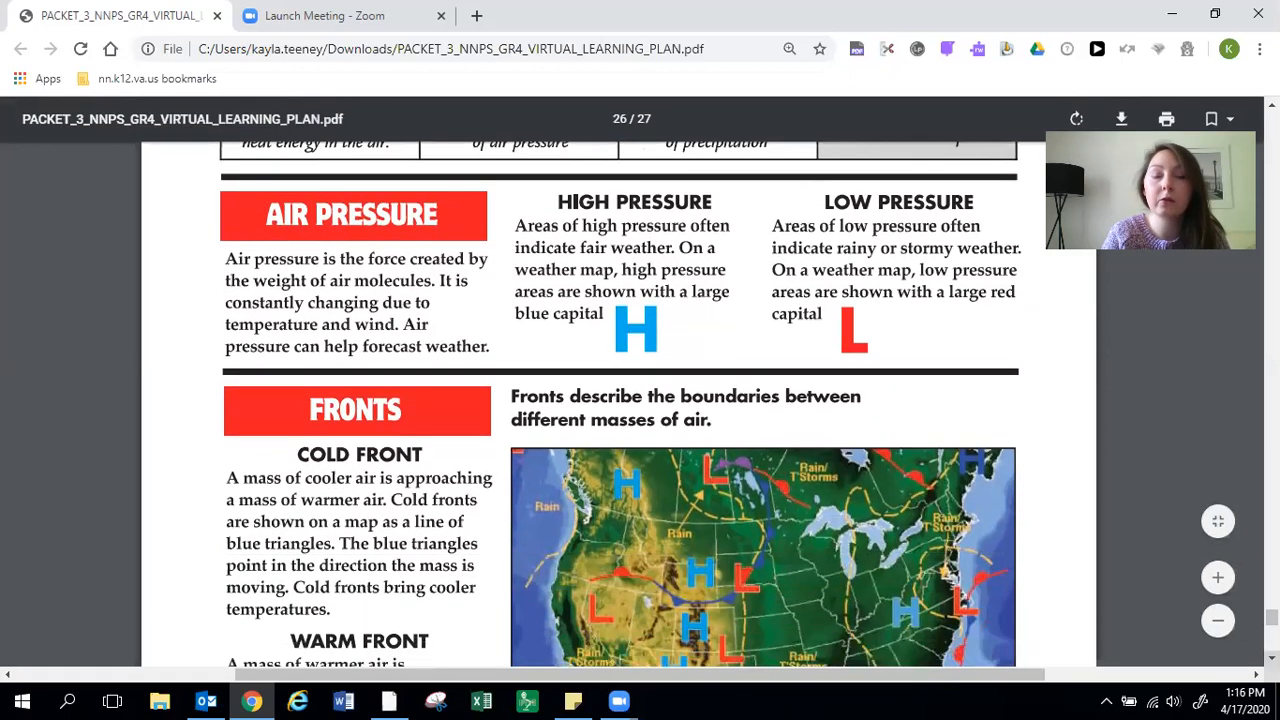
scroll("down", 3)
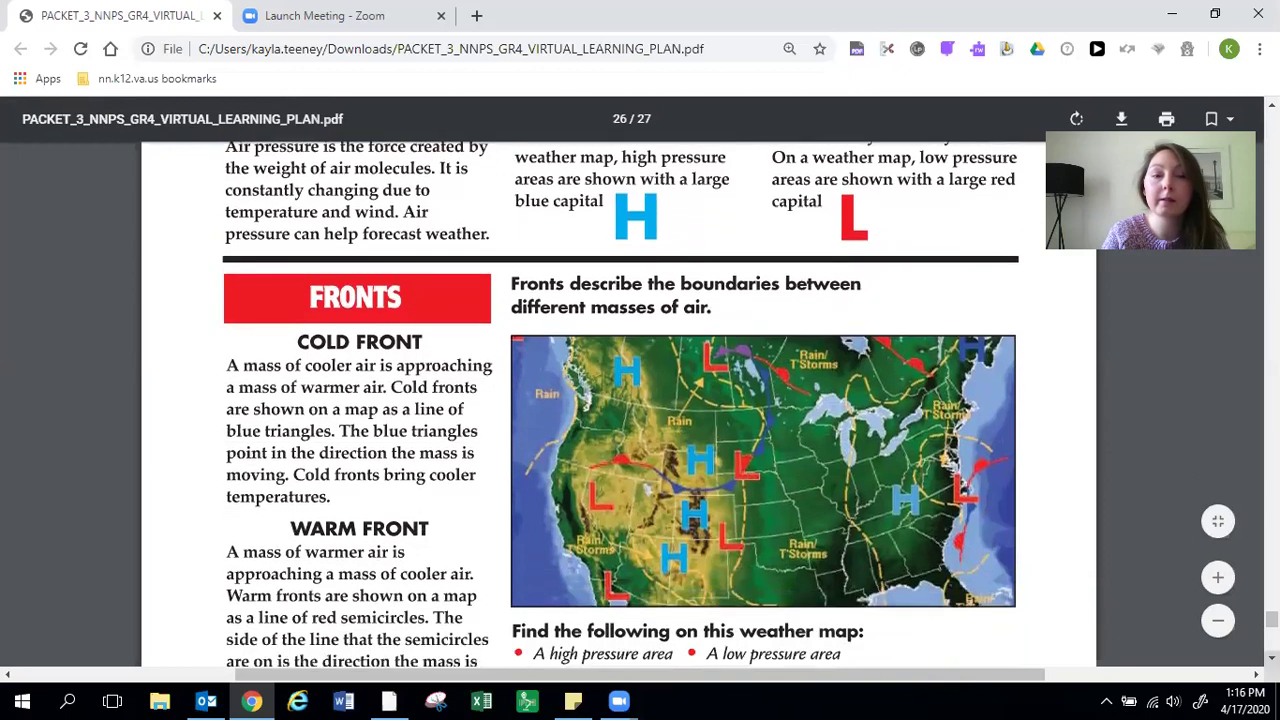
scroll("down", 3)
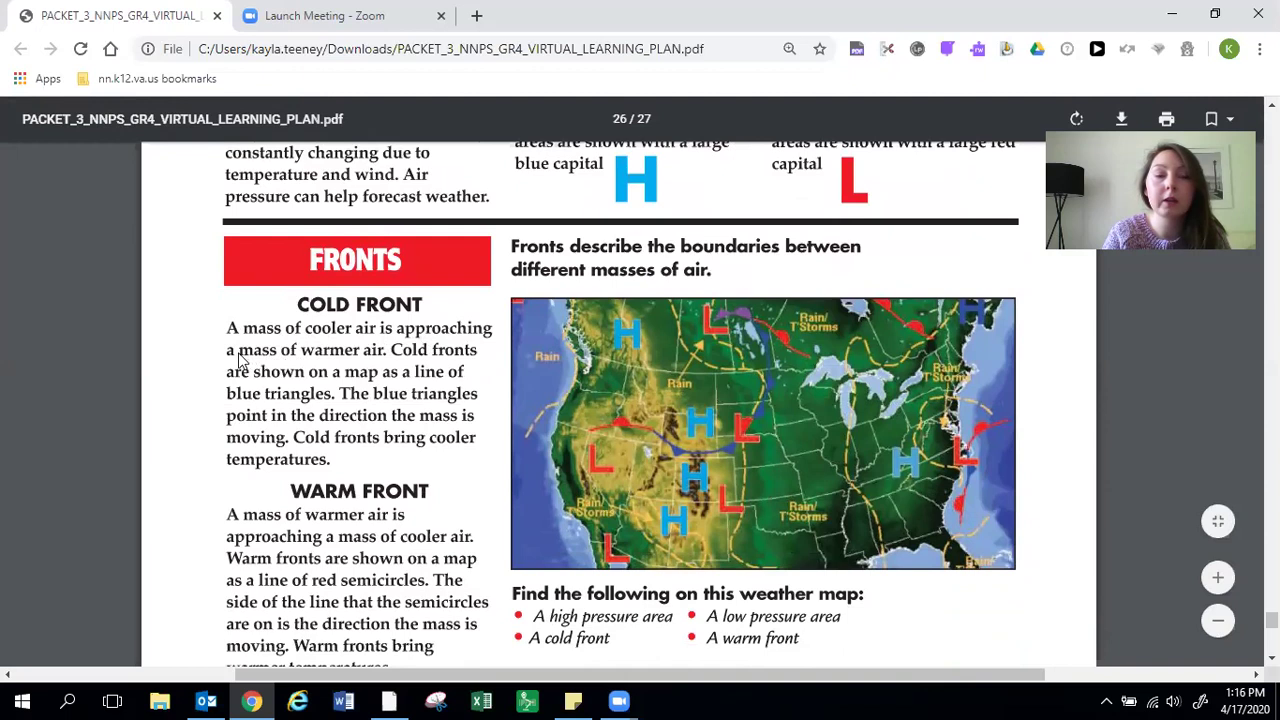
mouse_move(184, 304)
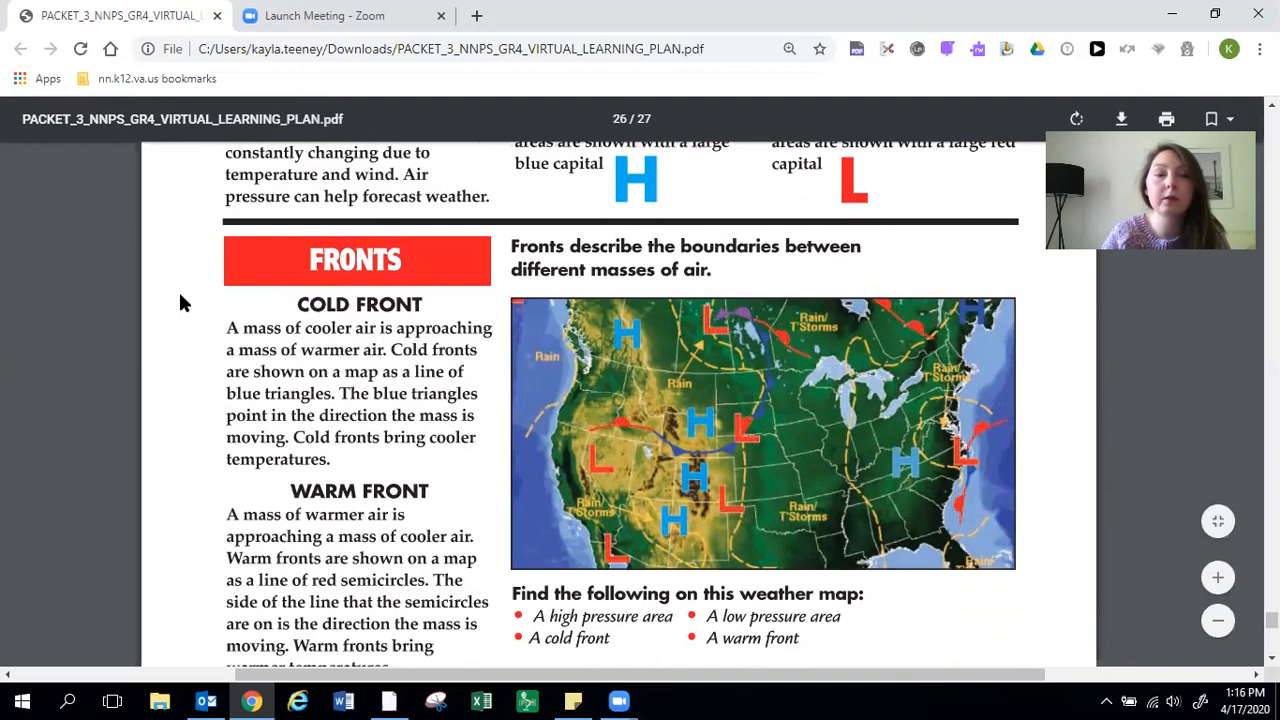
scroll("up", 3)
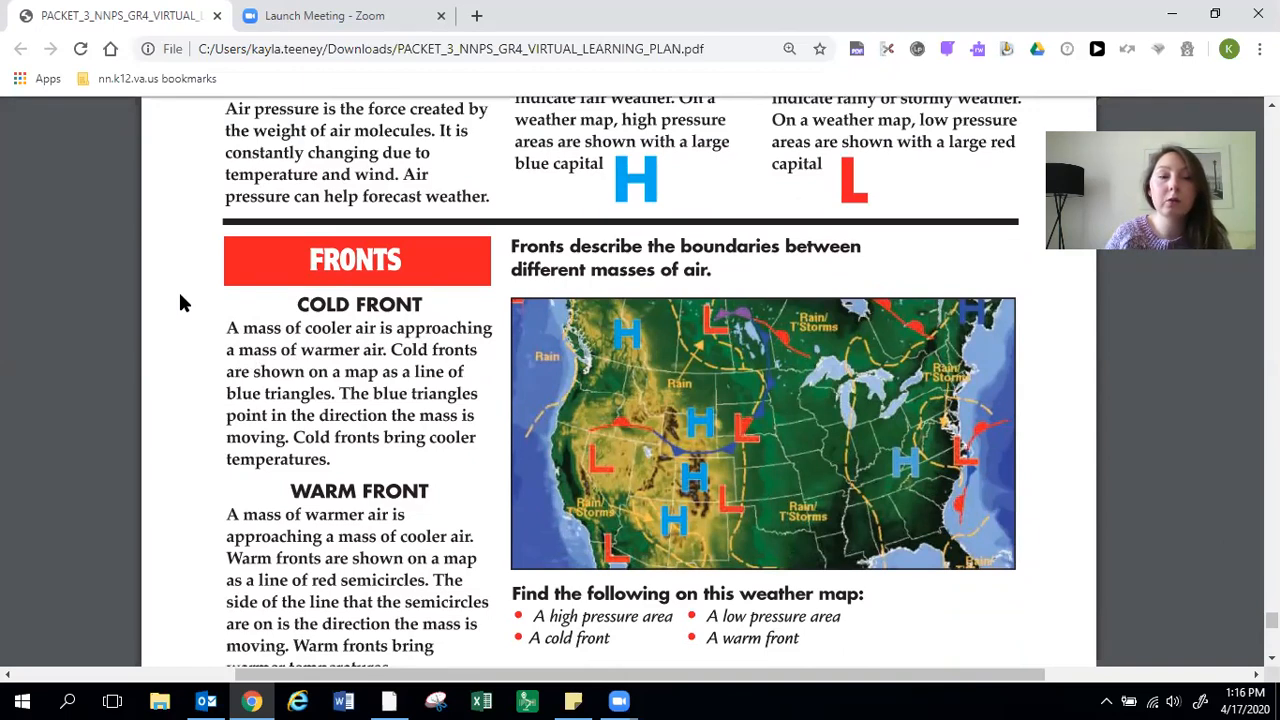
mouse_move(416, 364)
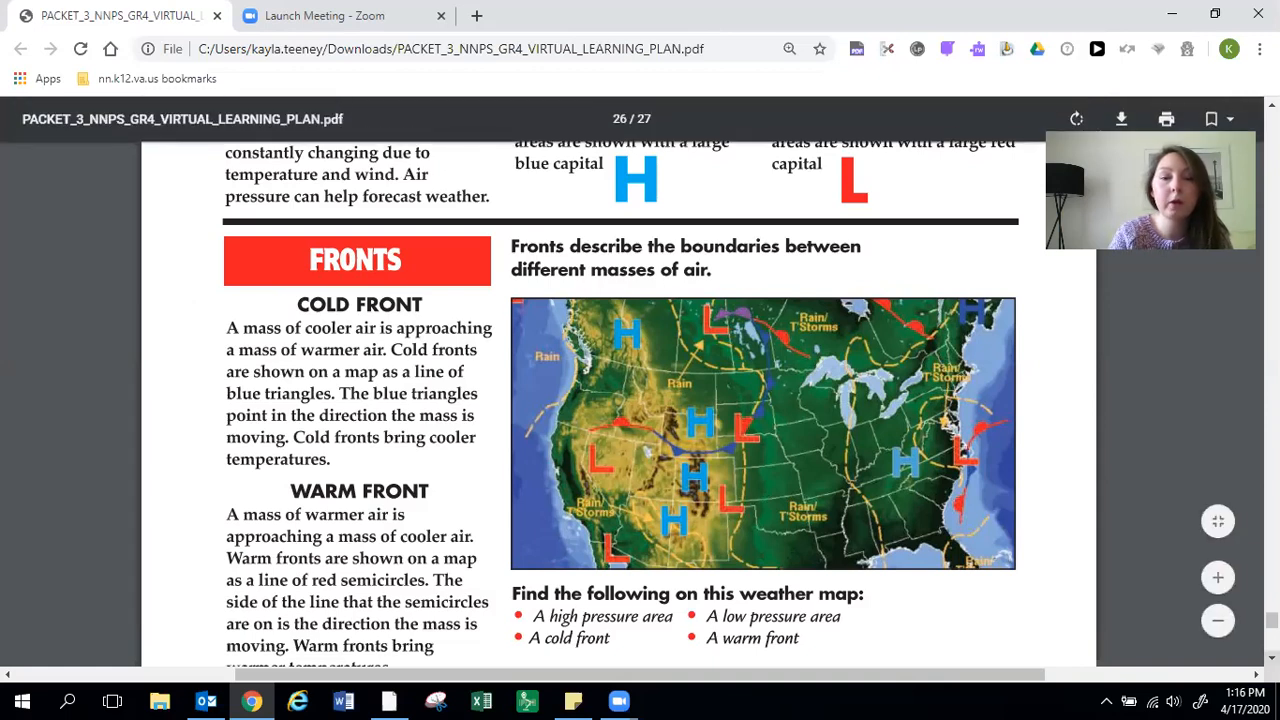
scroll("down", 3)
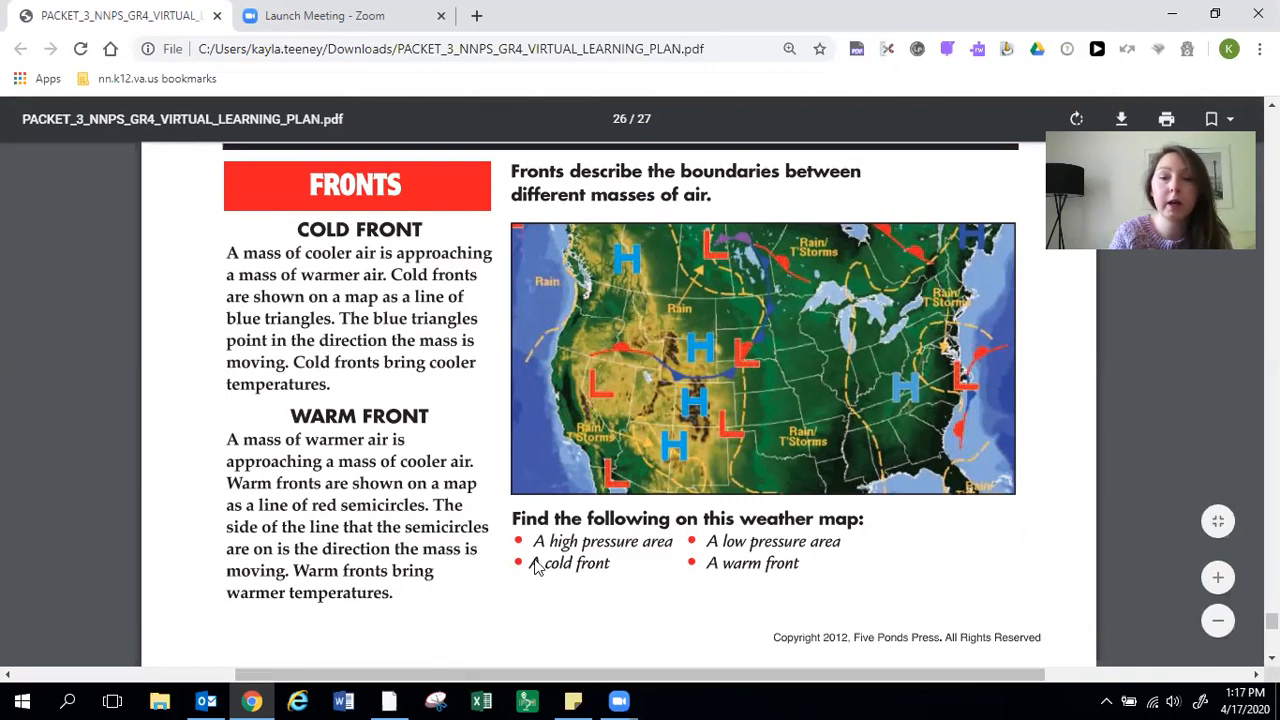
mouse_move(604, 564)
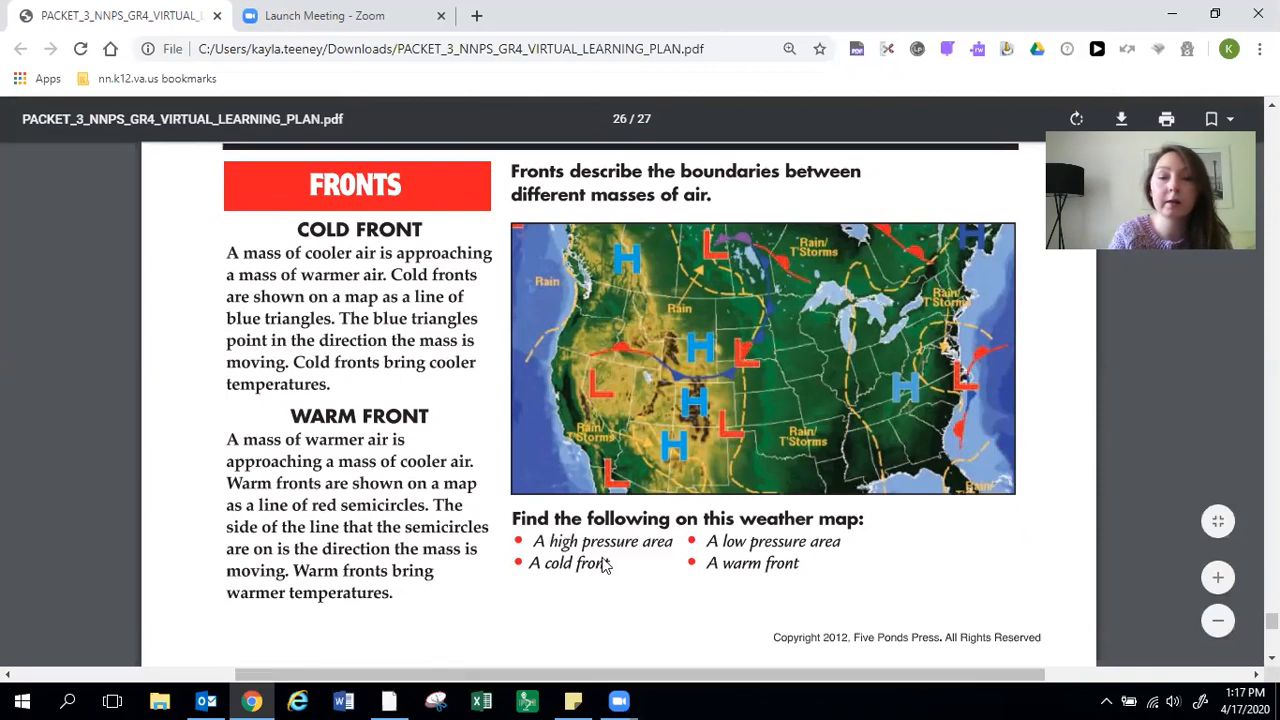
mouse_move(642, 550)
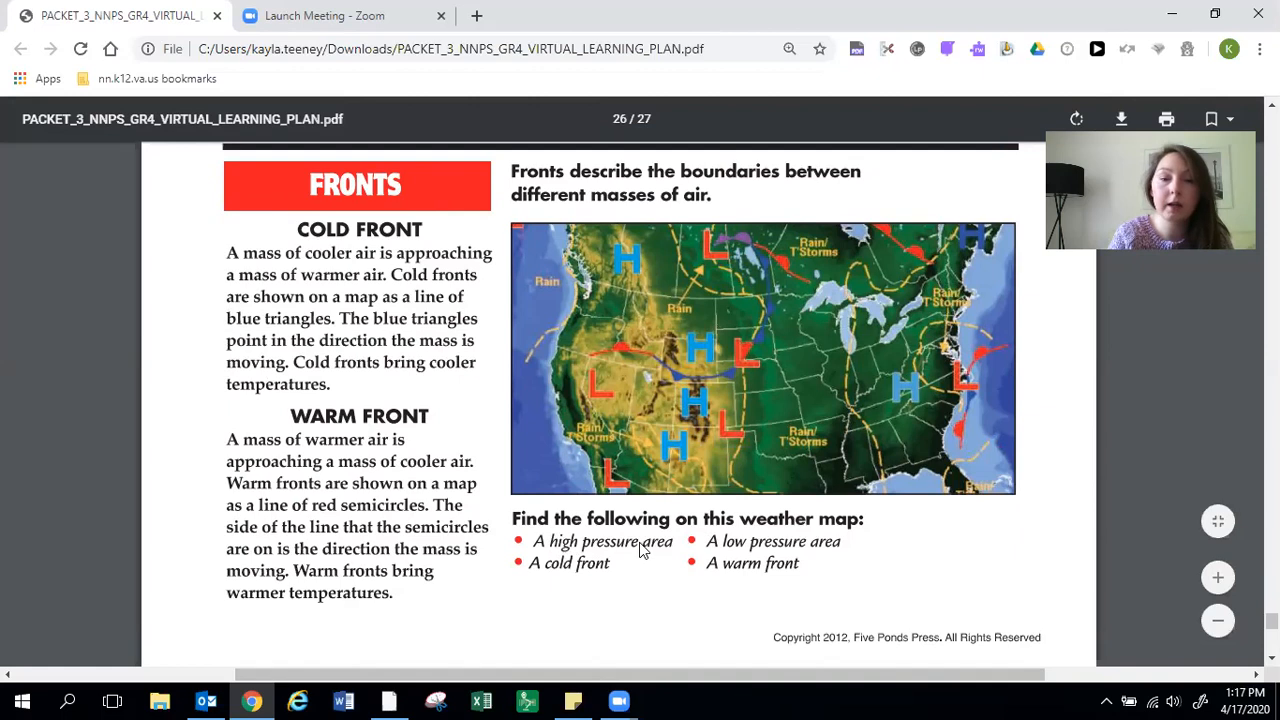
mouse_move(800, 548)
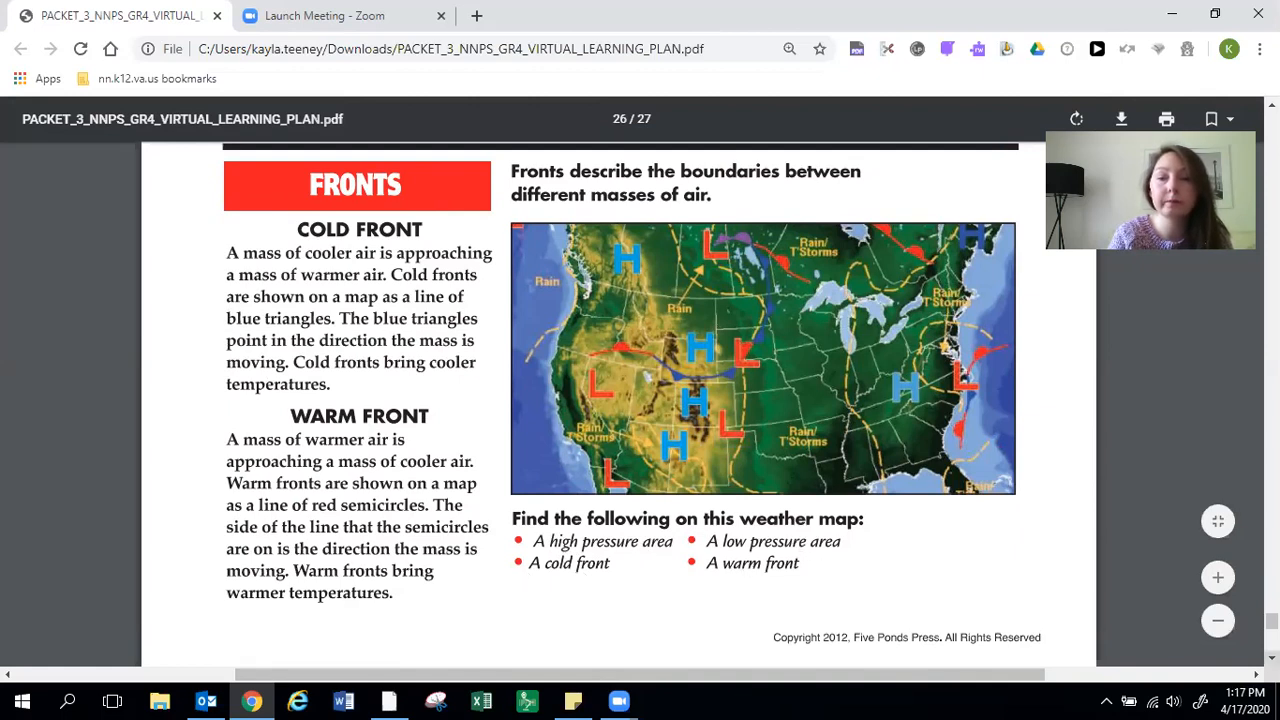
Scroll page 27 past the Clouds chart to the Precipitation section on rain, snow, sleet and hail.
scroll("down", 3)
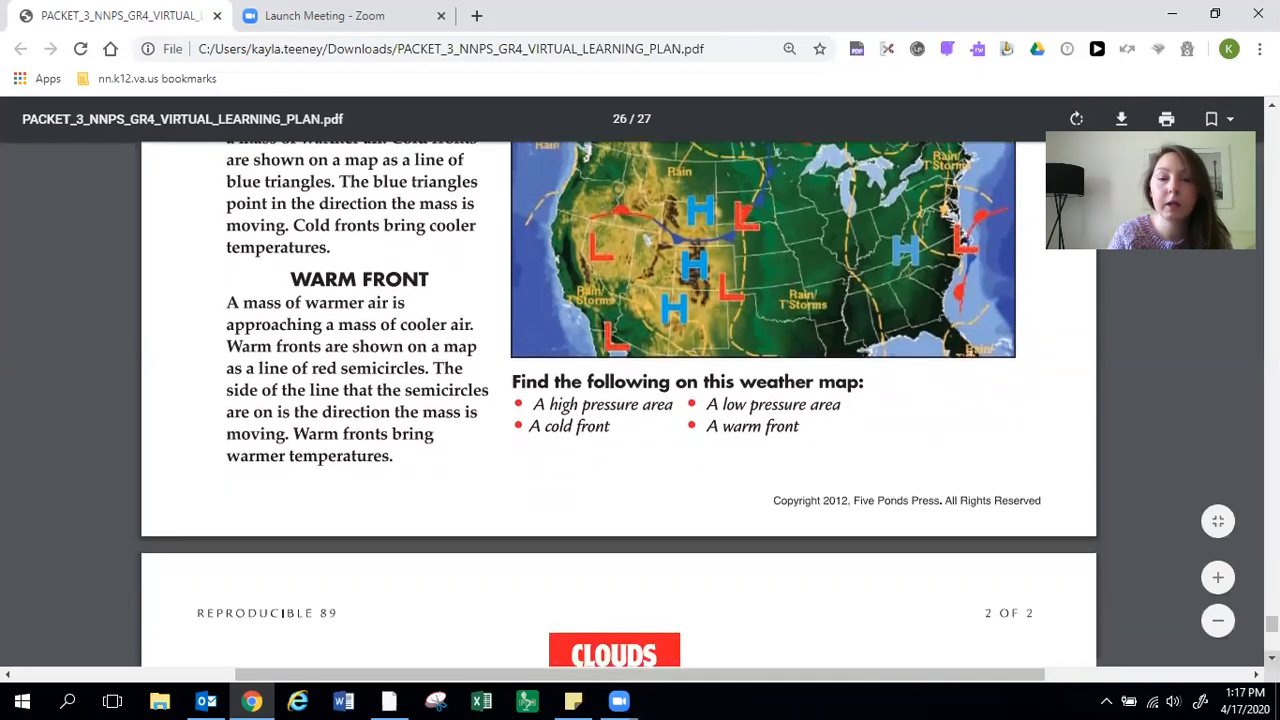
scroll("down", 3)
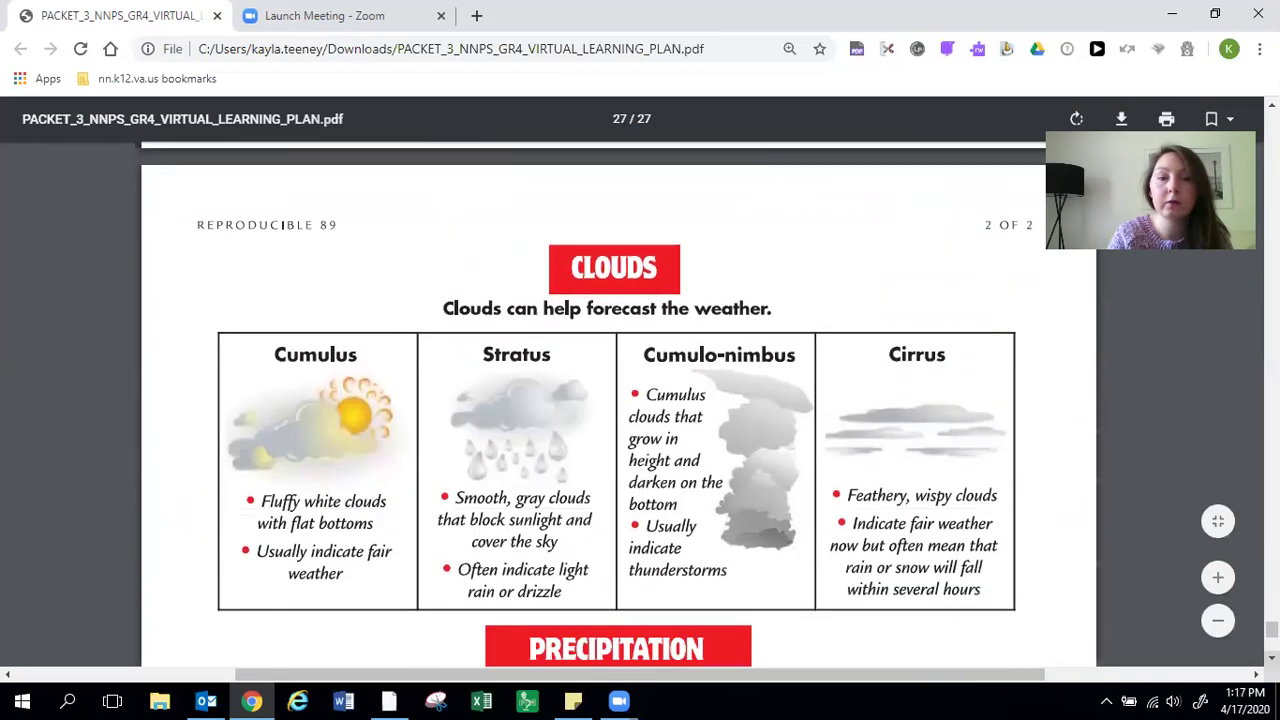
scroll("down", 3)
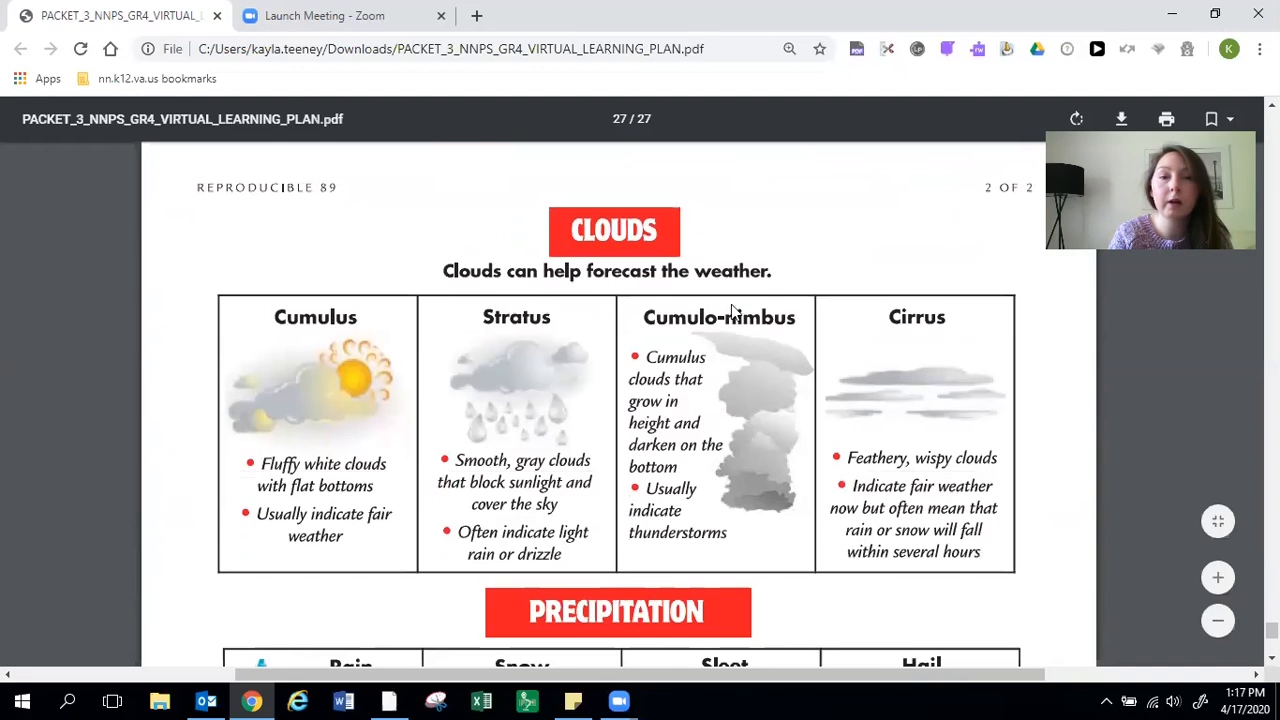
mouse_move(304, 298)
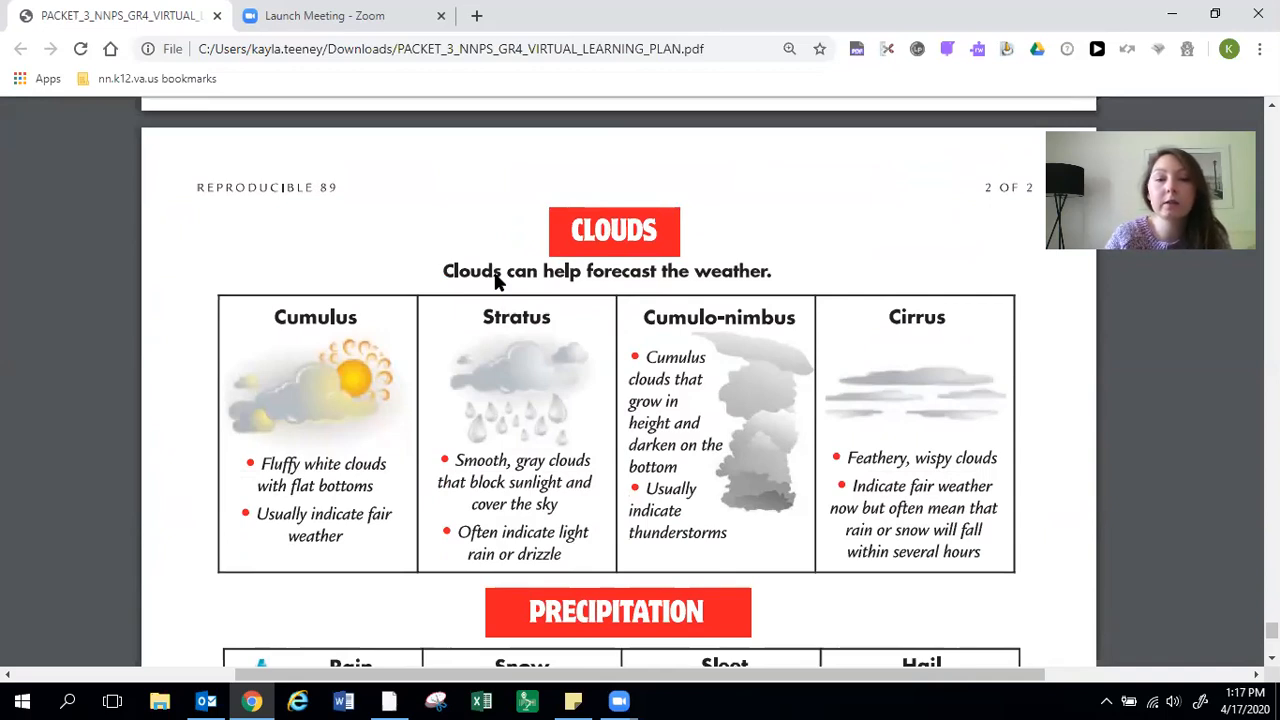
mouse_move(790, 270)
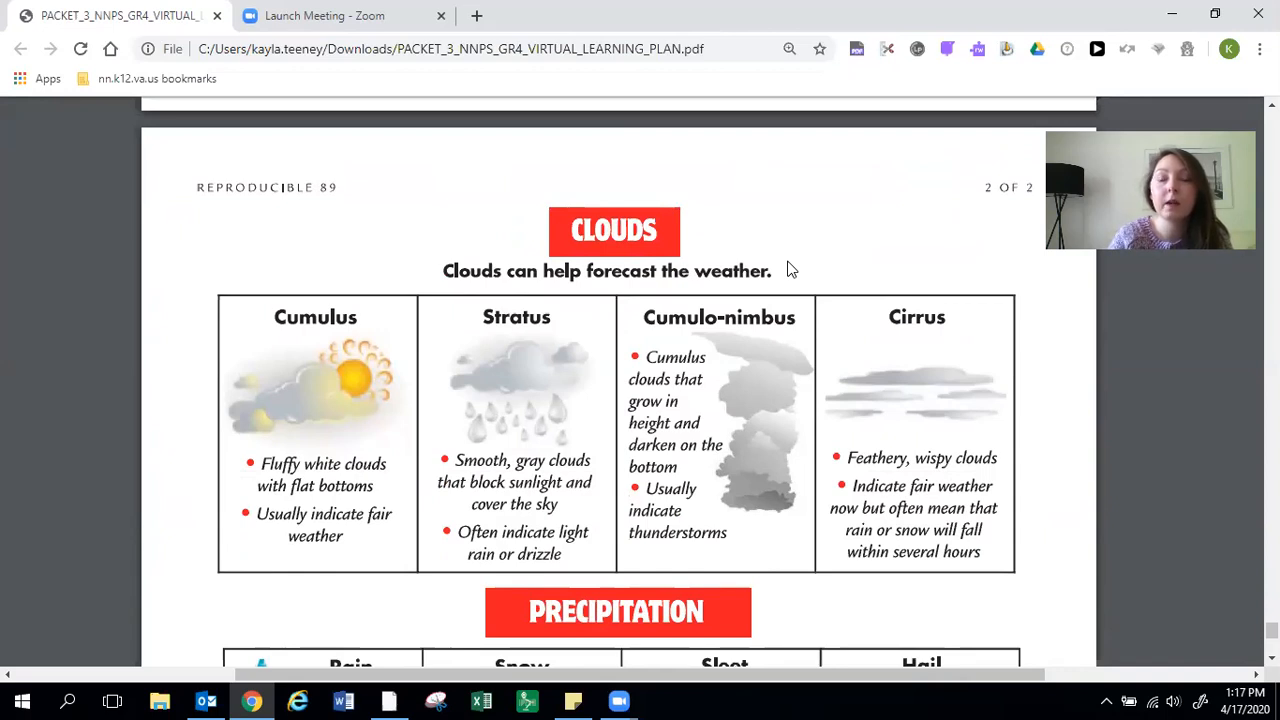
mouse_move(908, 272)
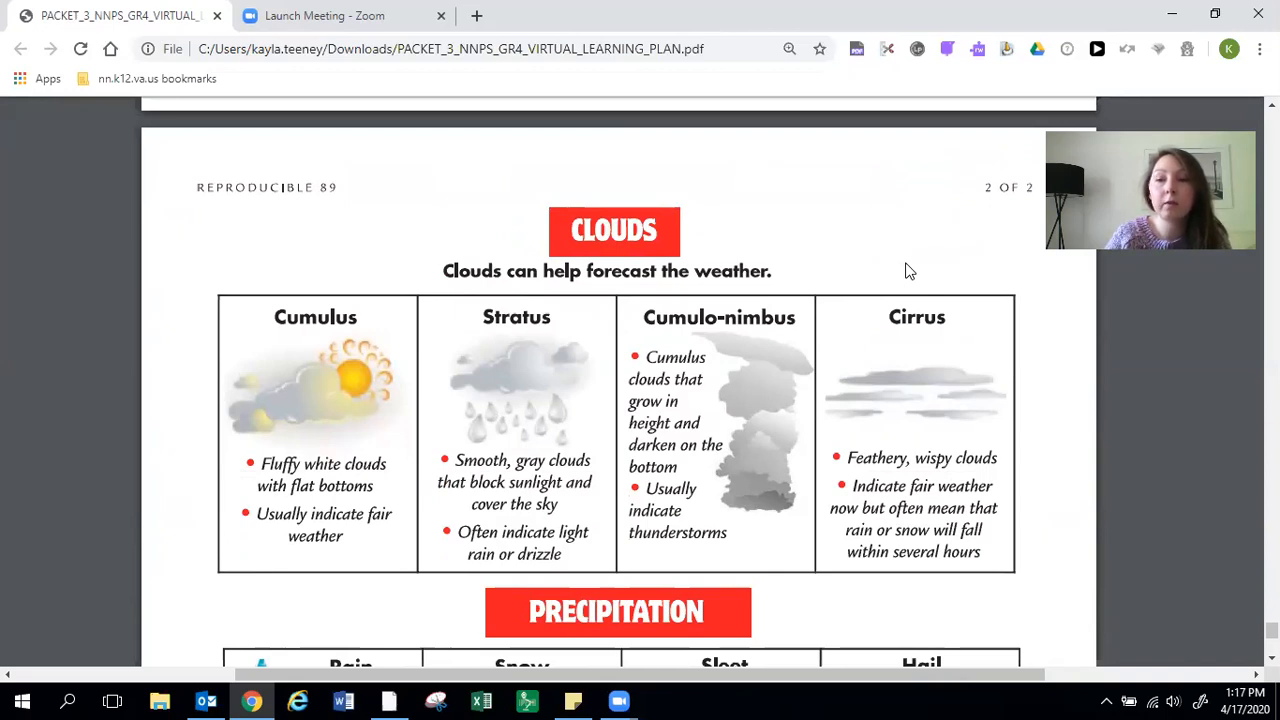
mouse_move(1084, 448)
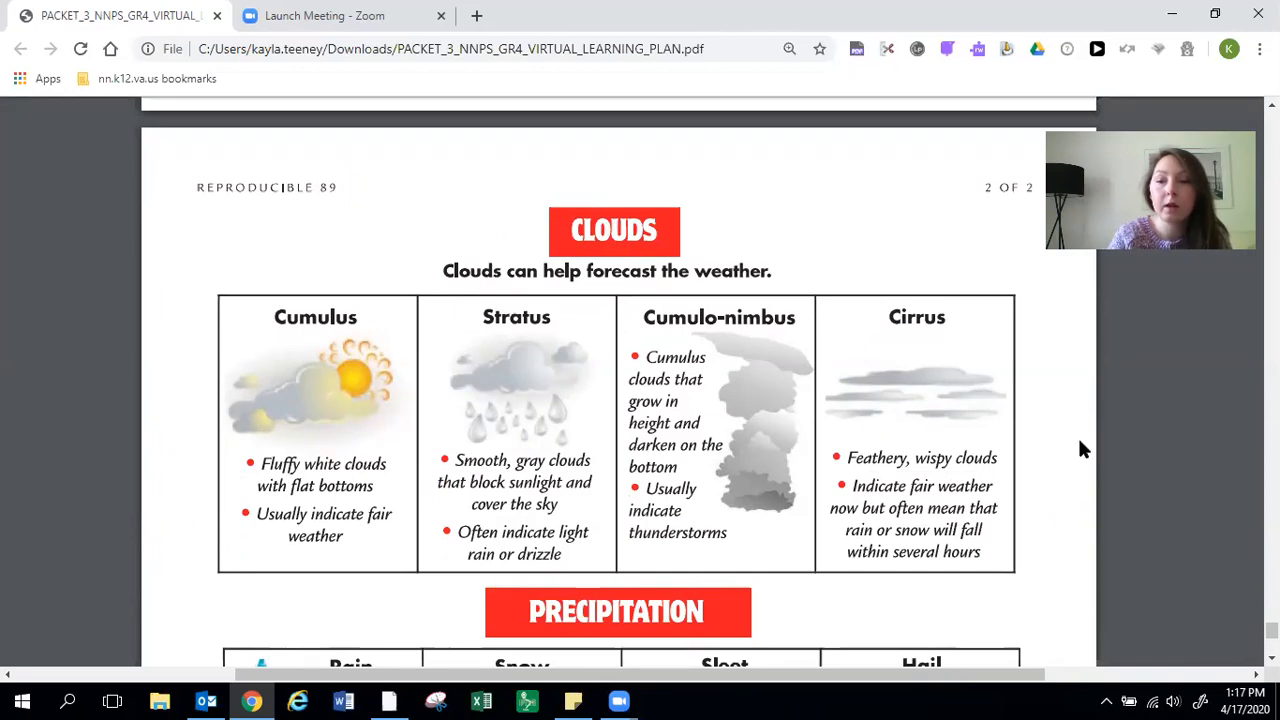
scroll("down", 3)
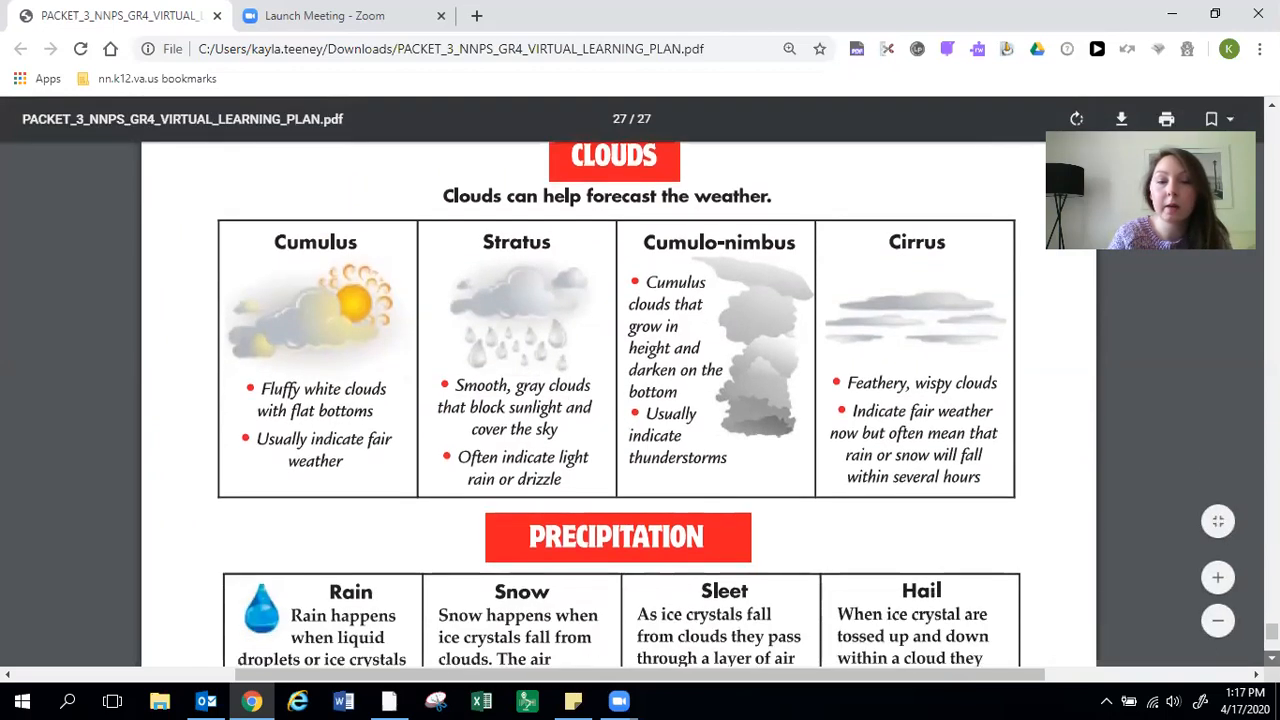
scroll("down", 3)
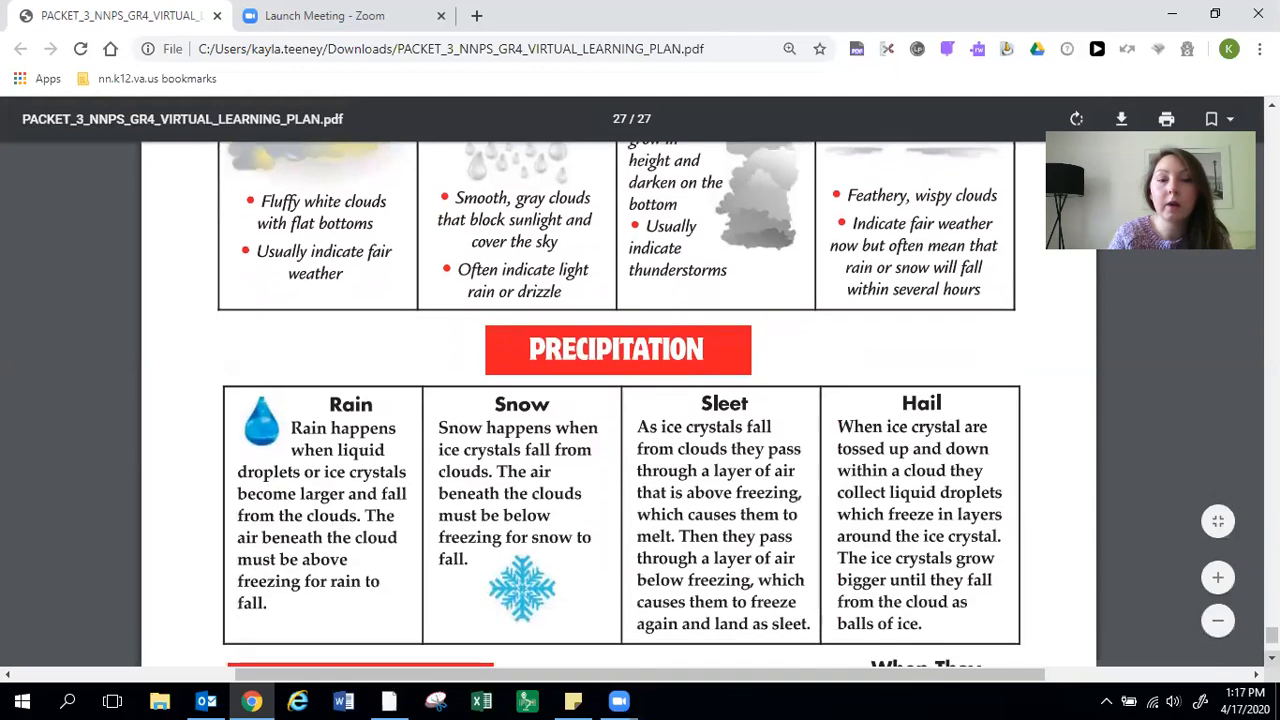
scroll("down", 3)
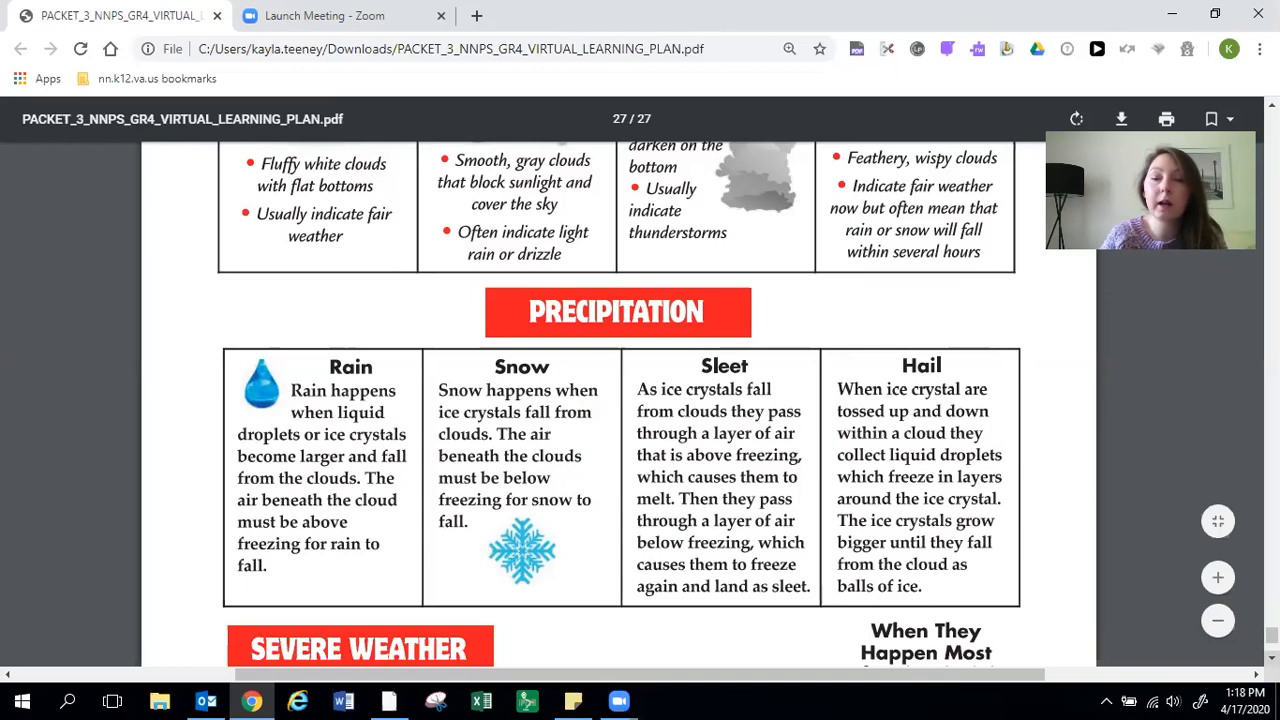
Scroll to the Severe Weather table, then back up slightly before switching to SMART Notebook.
scroll("down", 3)
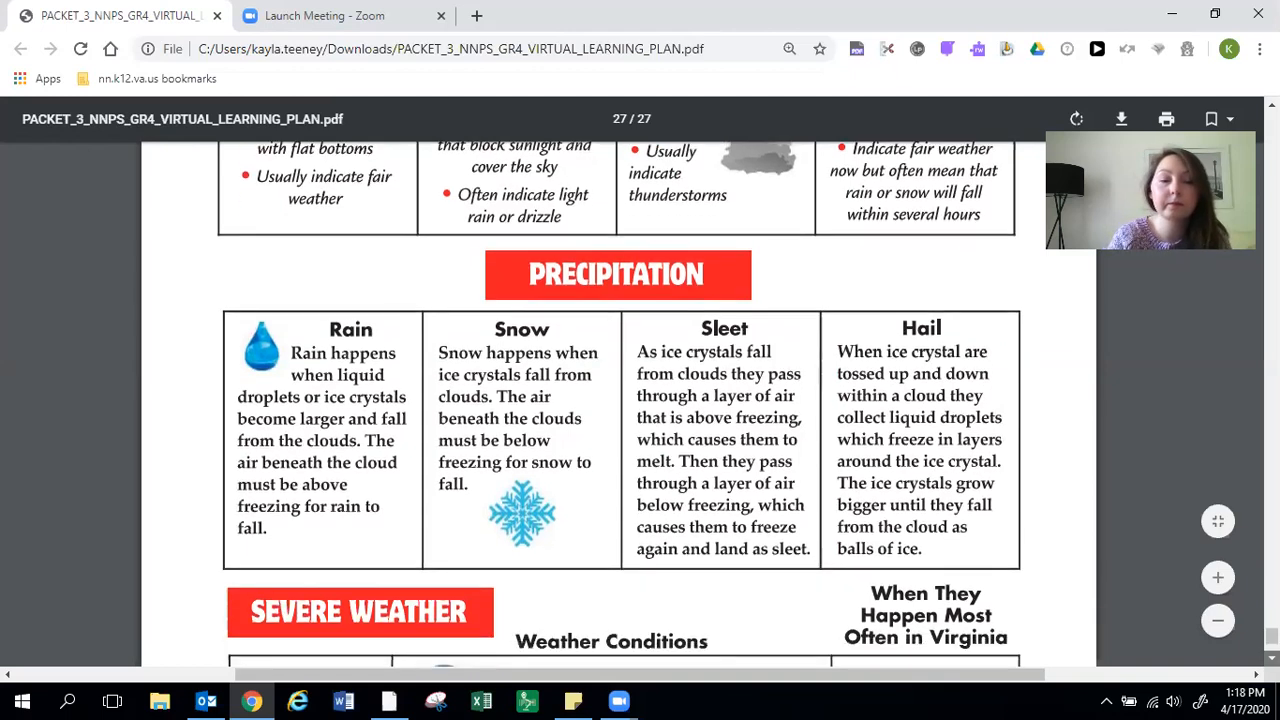
scroll("down", 3)
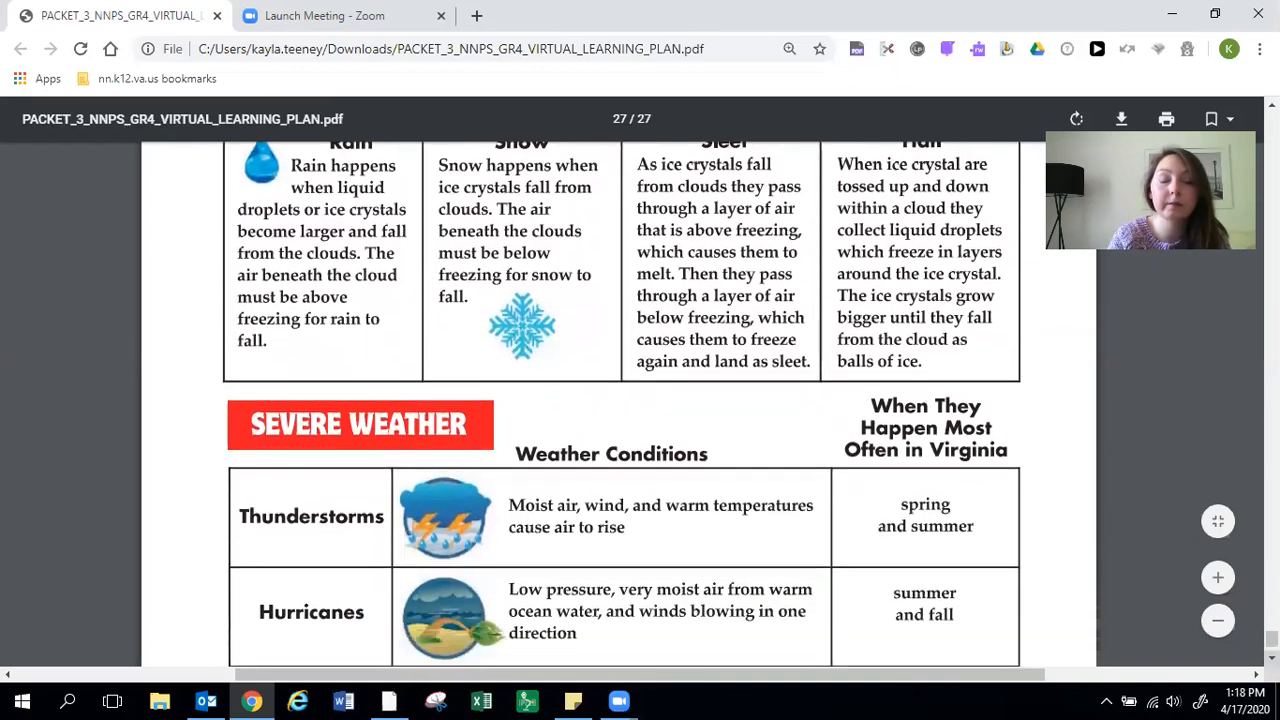
scroll("down", 3)
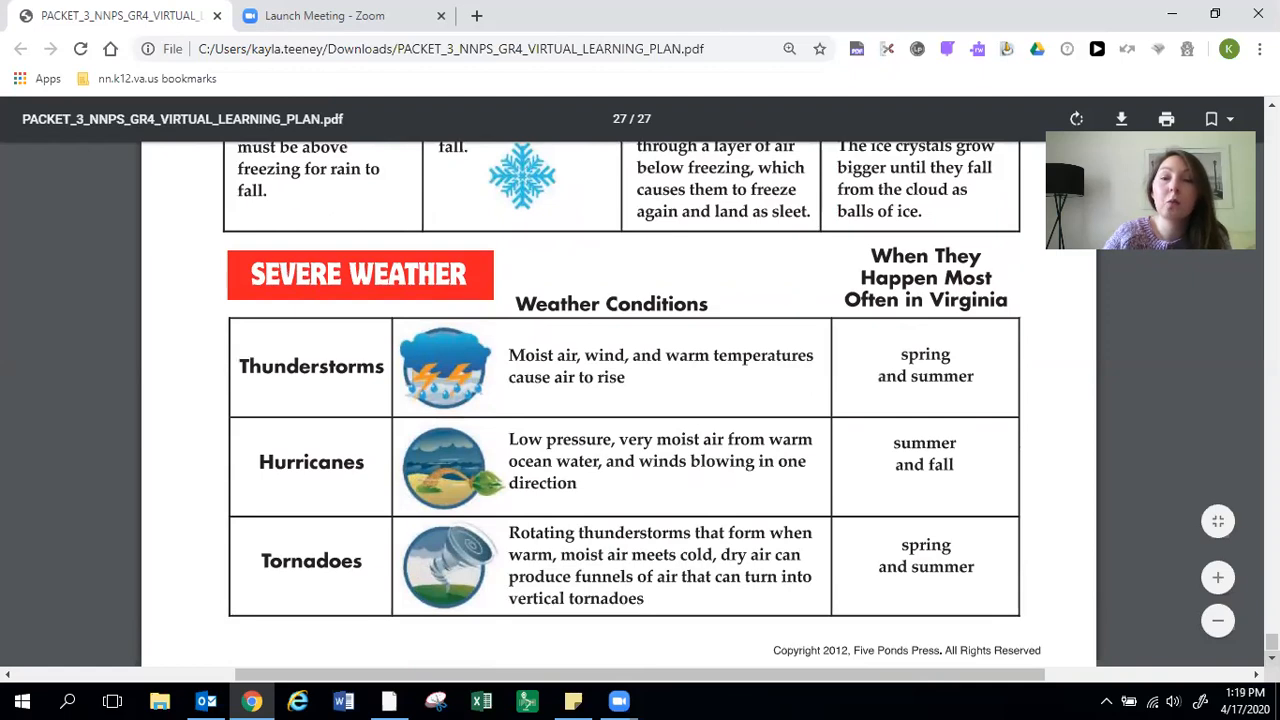
mouse_move(1040, 360)
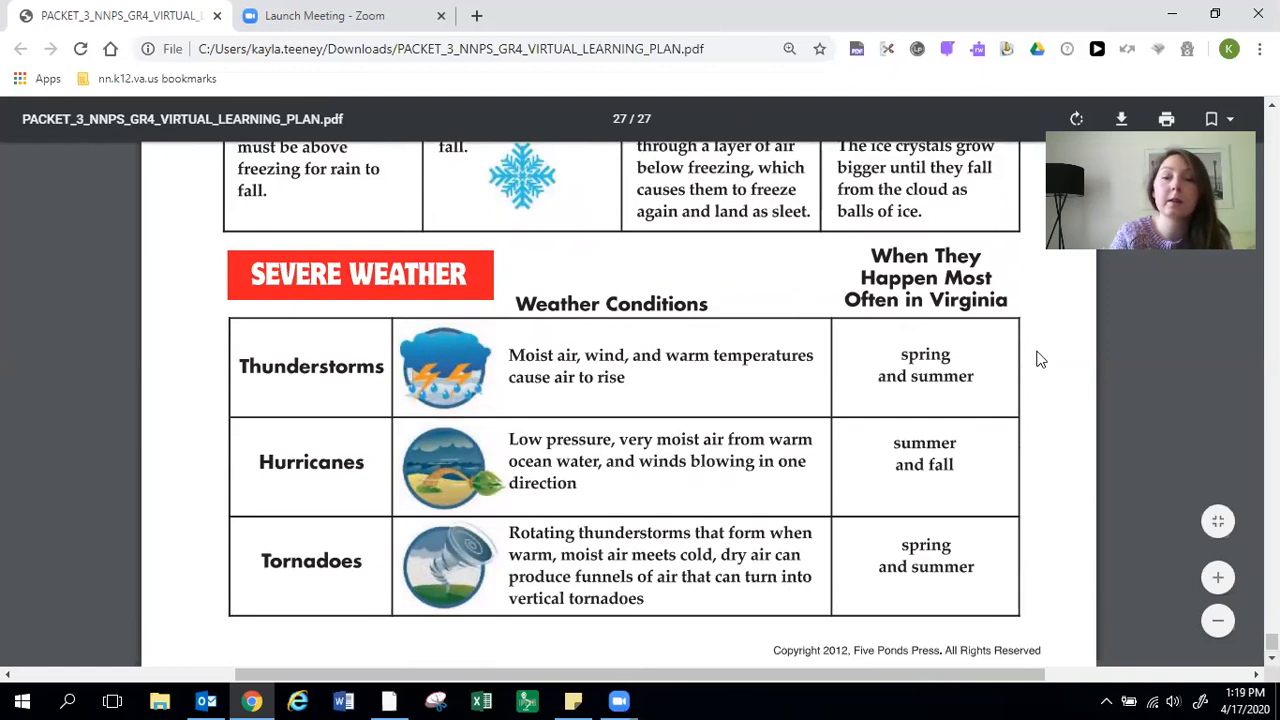
mouse_move(910, 262)
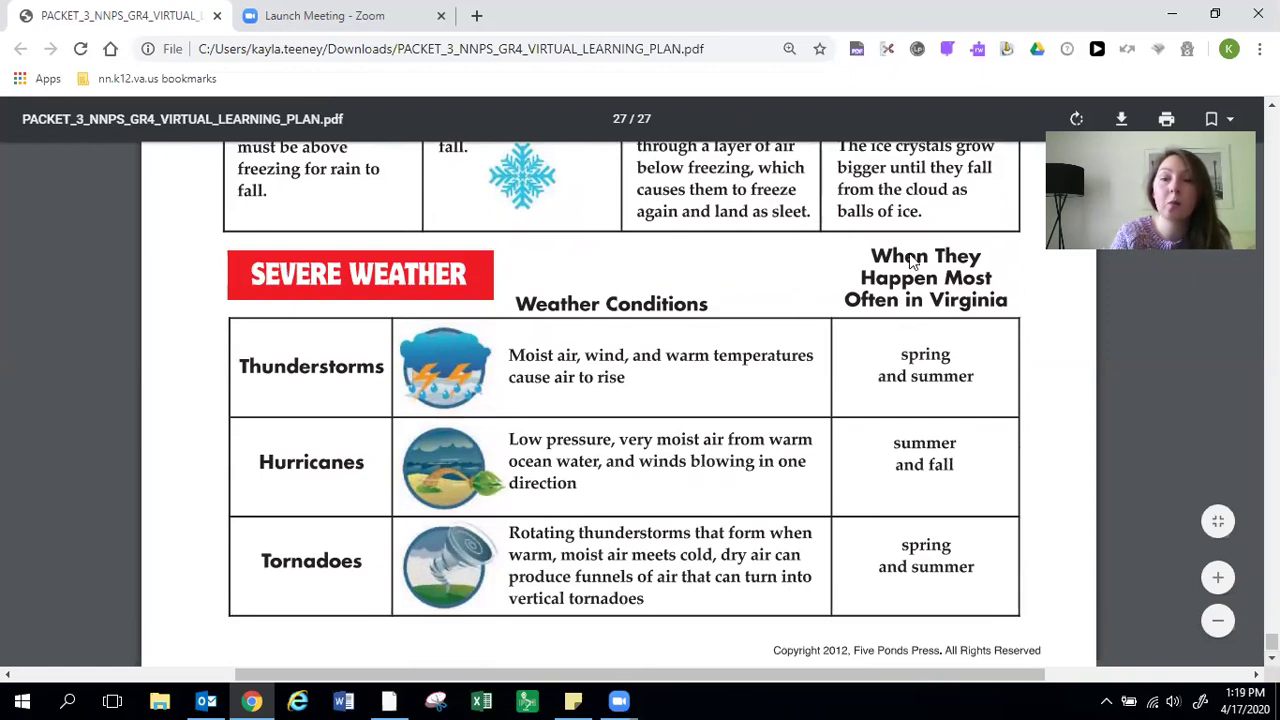
mouse_move(1056, 310)
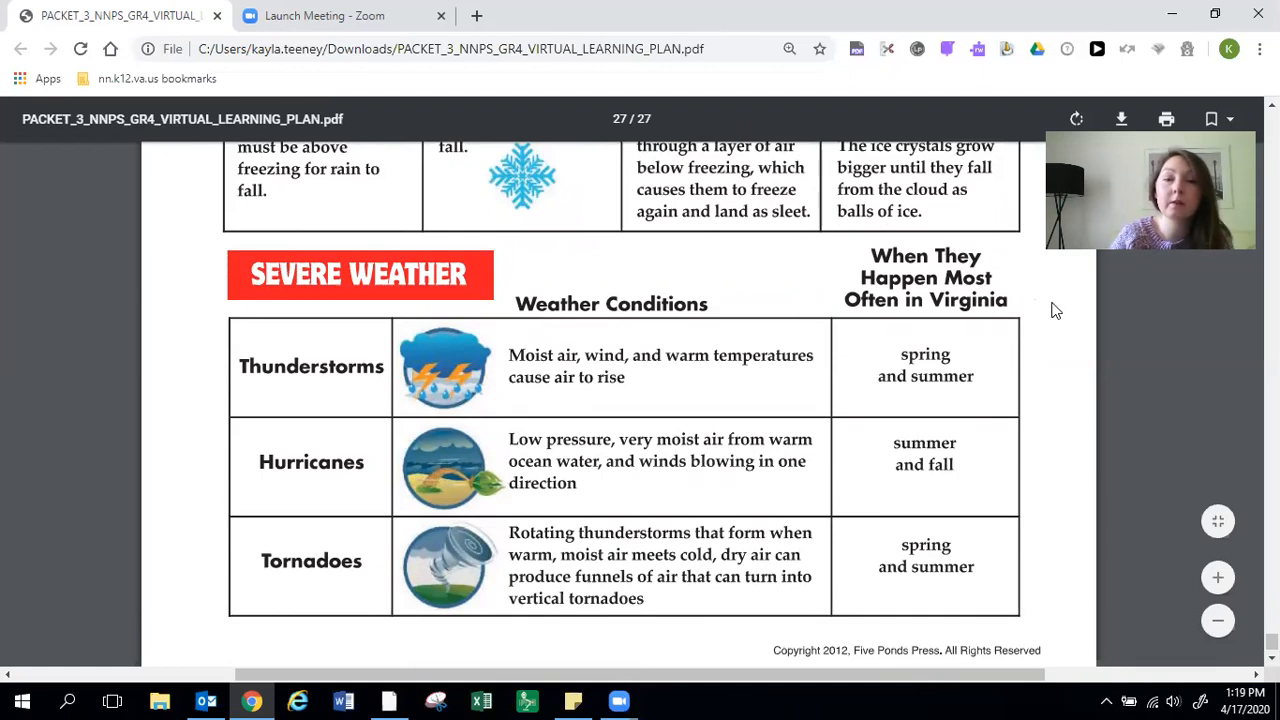
scroll("up", 3)
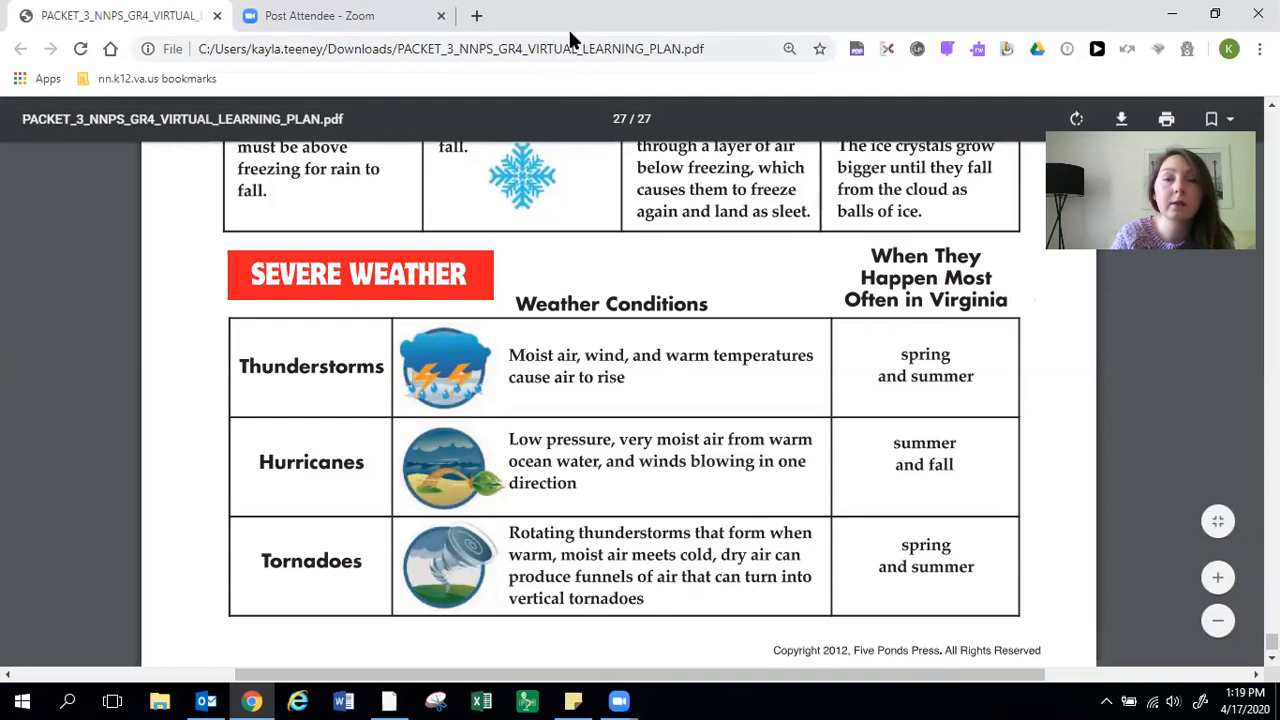
scroll("up", 3)
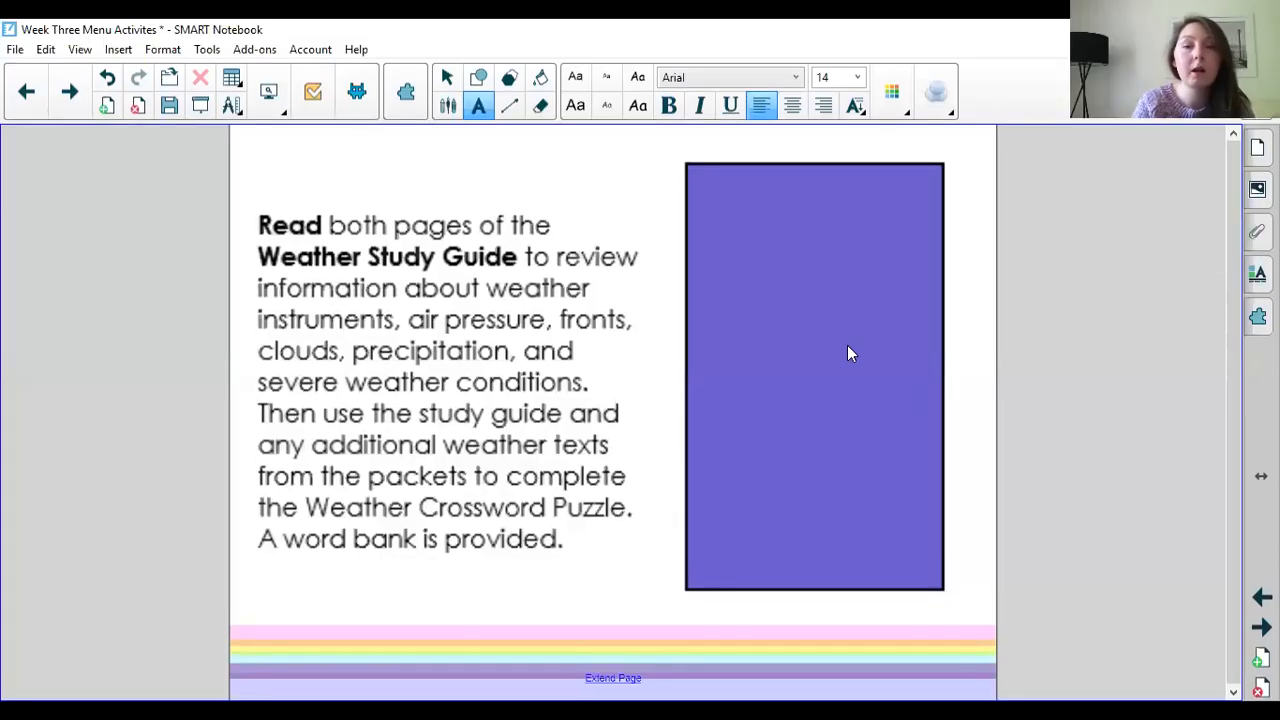
Reveal the flashcard note hidden under the purple box on the Week Three page.
left_click(850, 350)
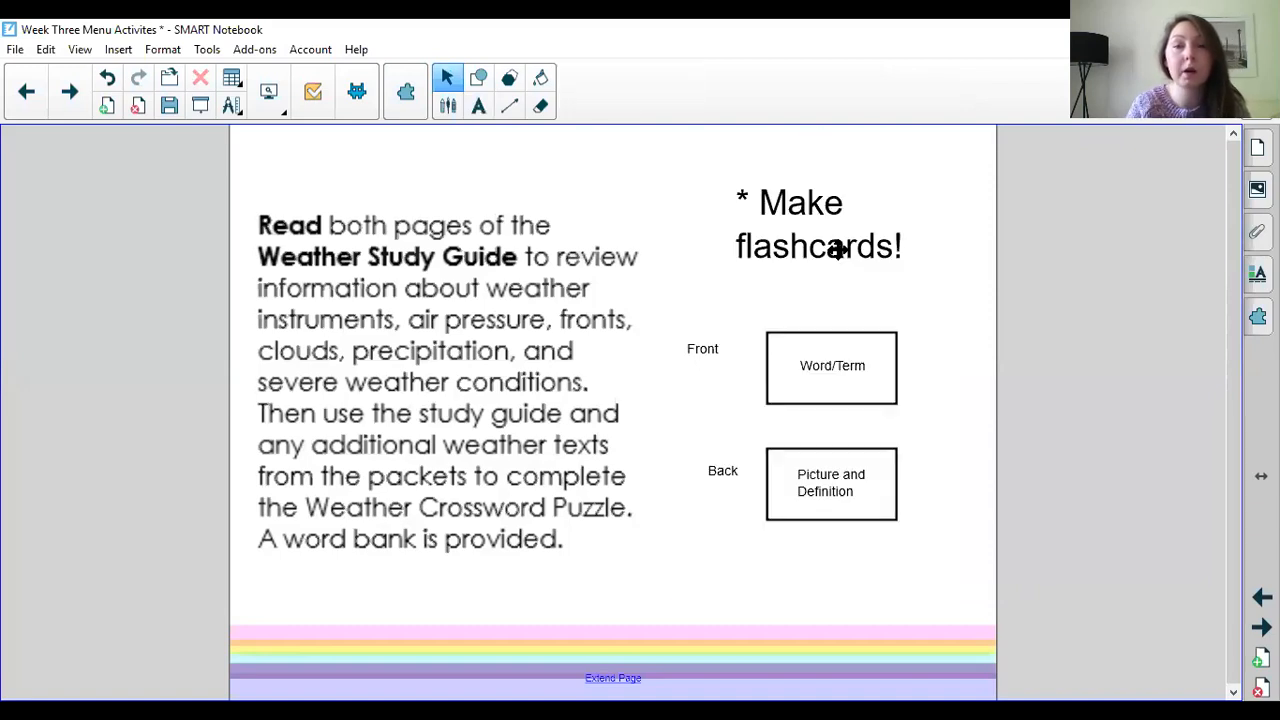
mouse_move(728, 284)
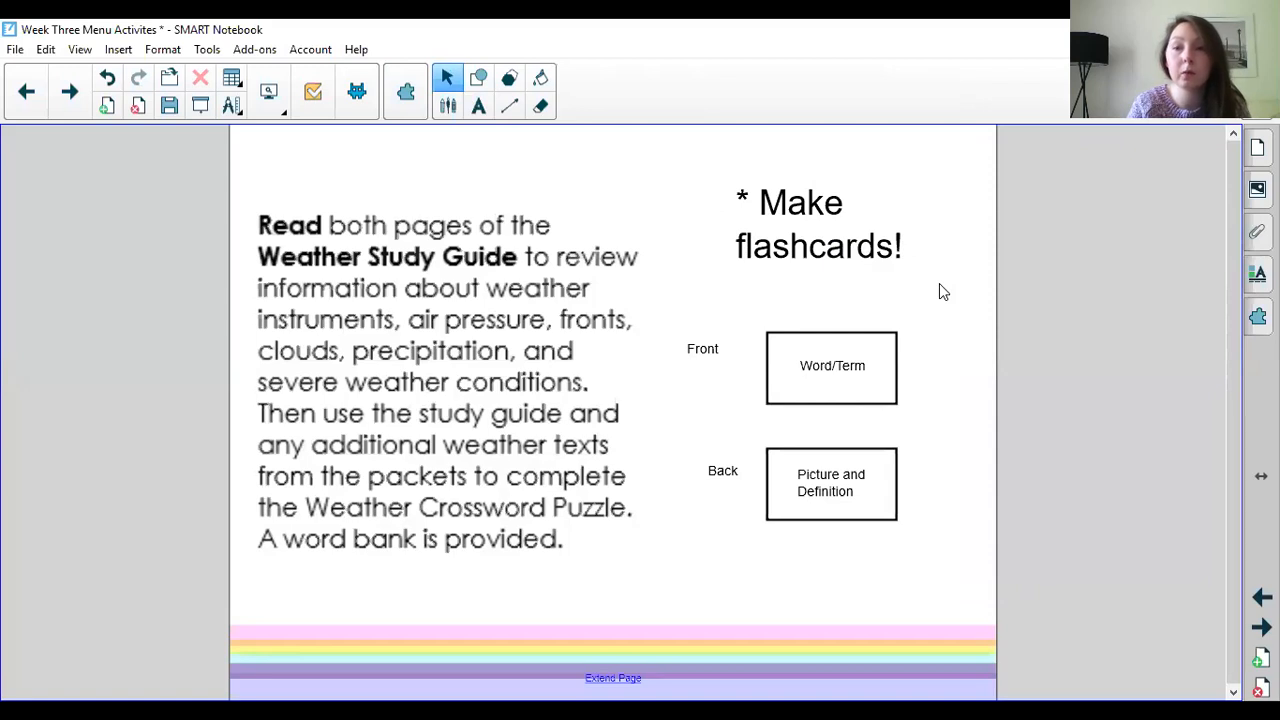
mouse_move(700, 510)
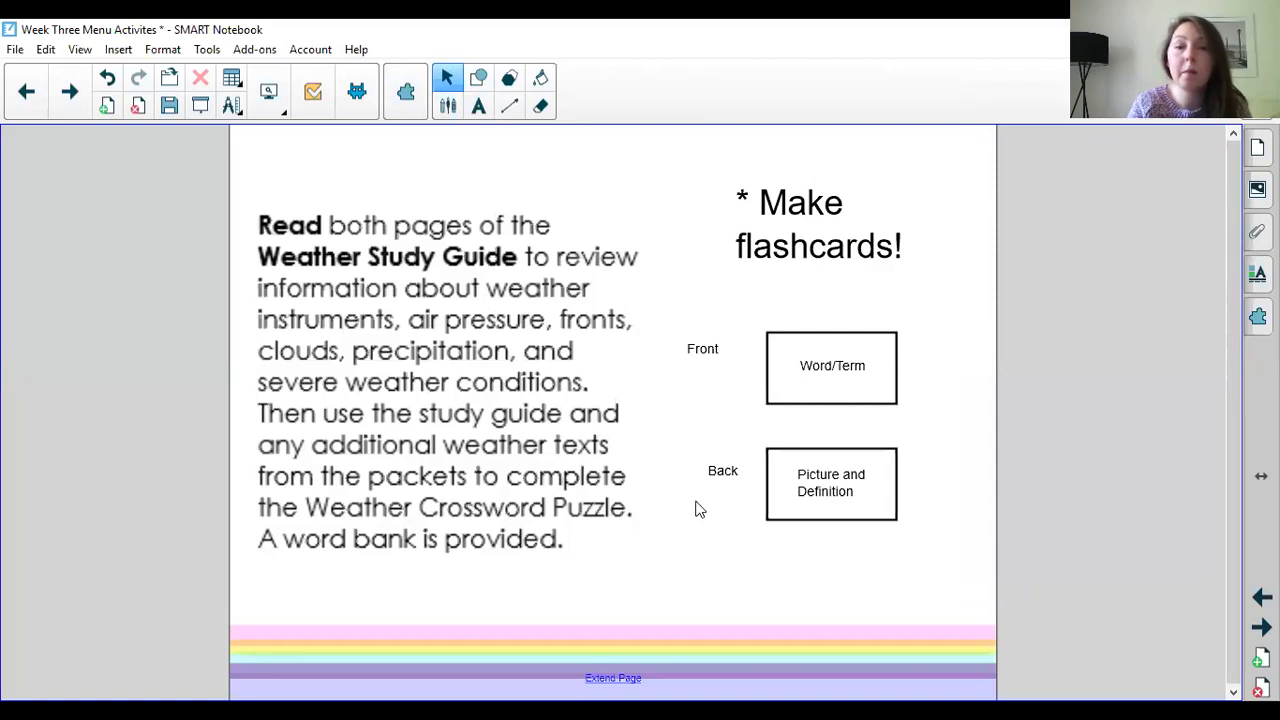
mouse_move(848, 482)
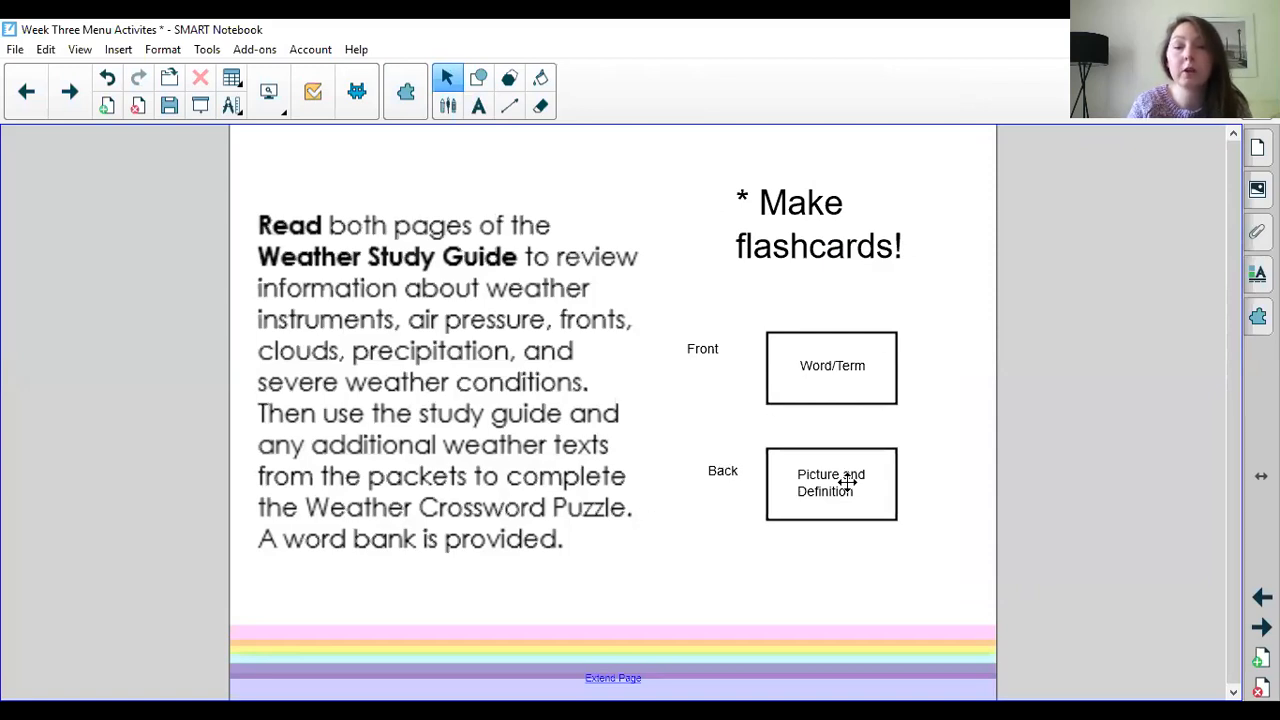
mouse_move(776, 556)
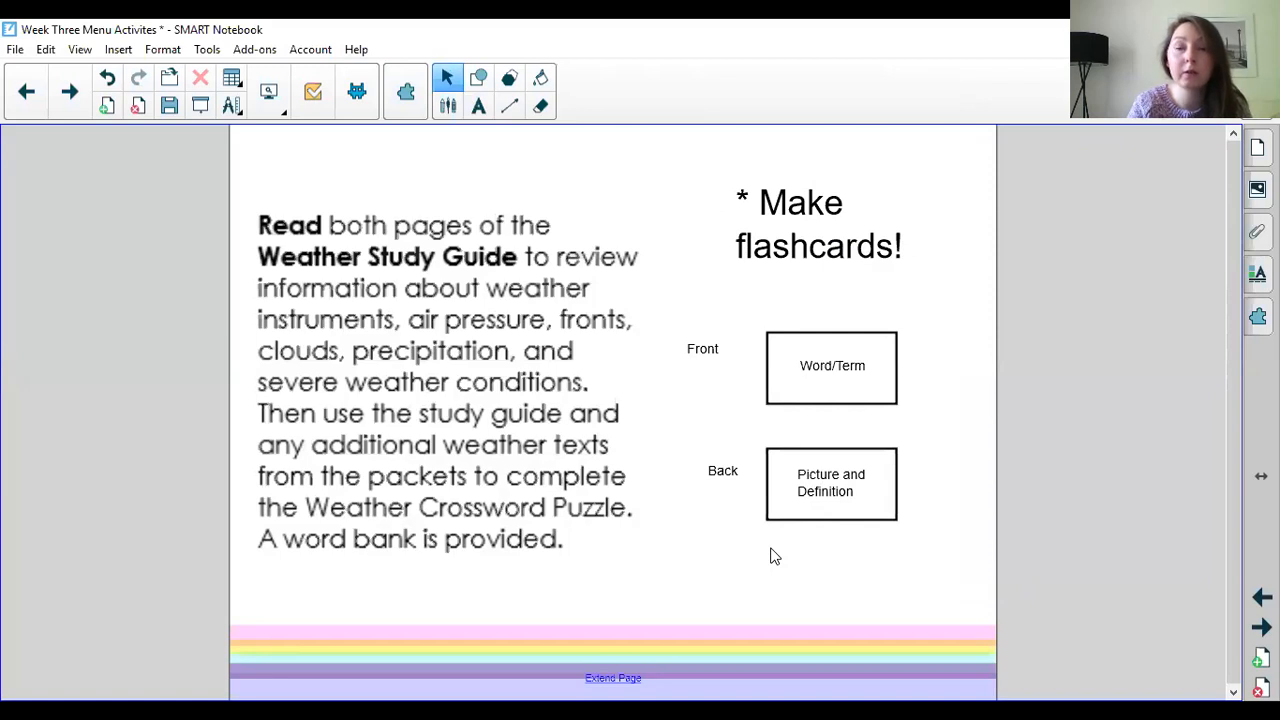
mouse_move(318, 236)
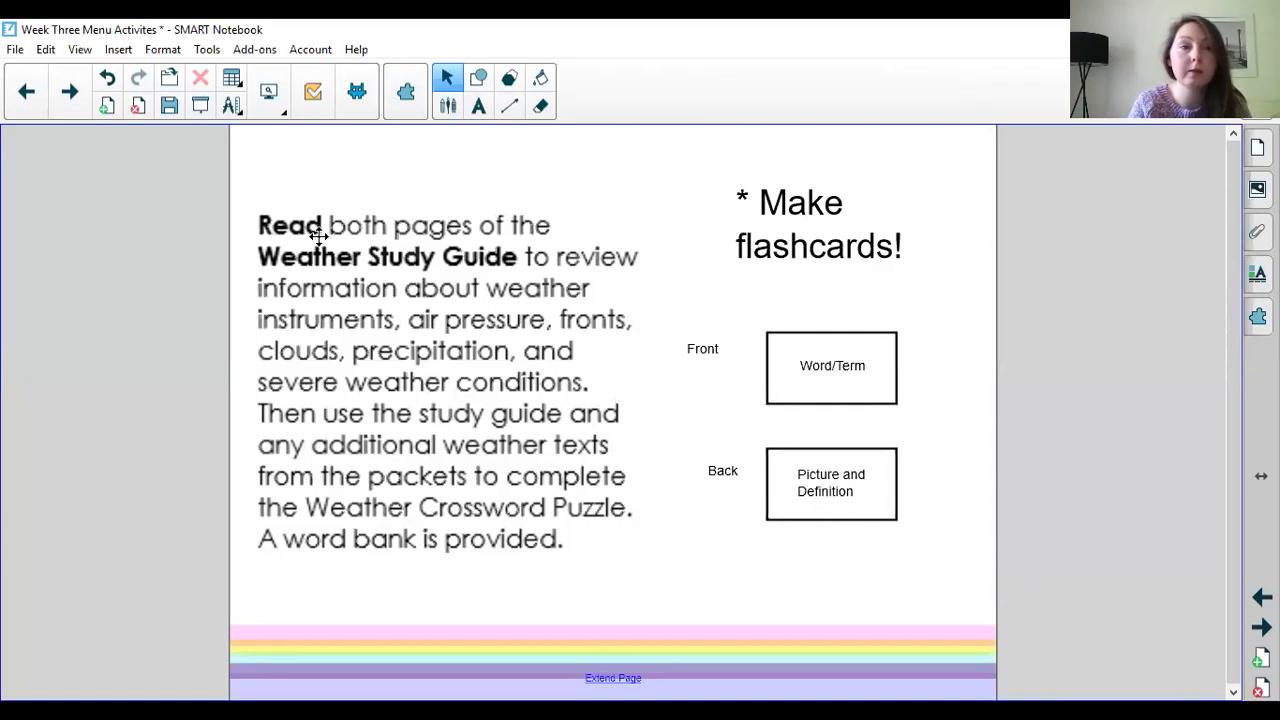
mouse_move(820, 448)
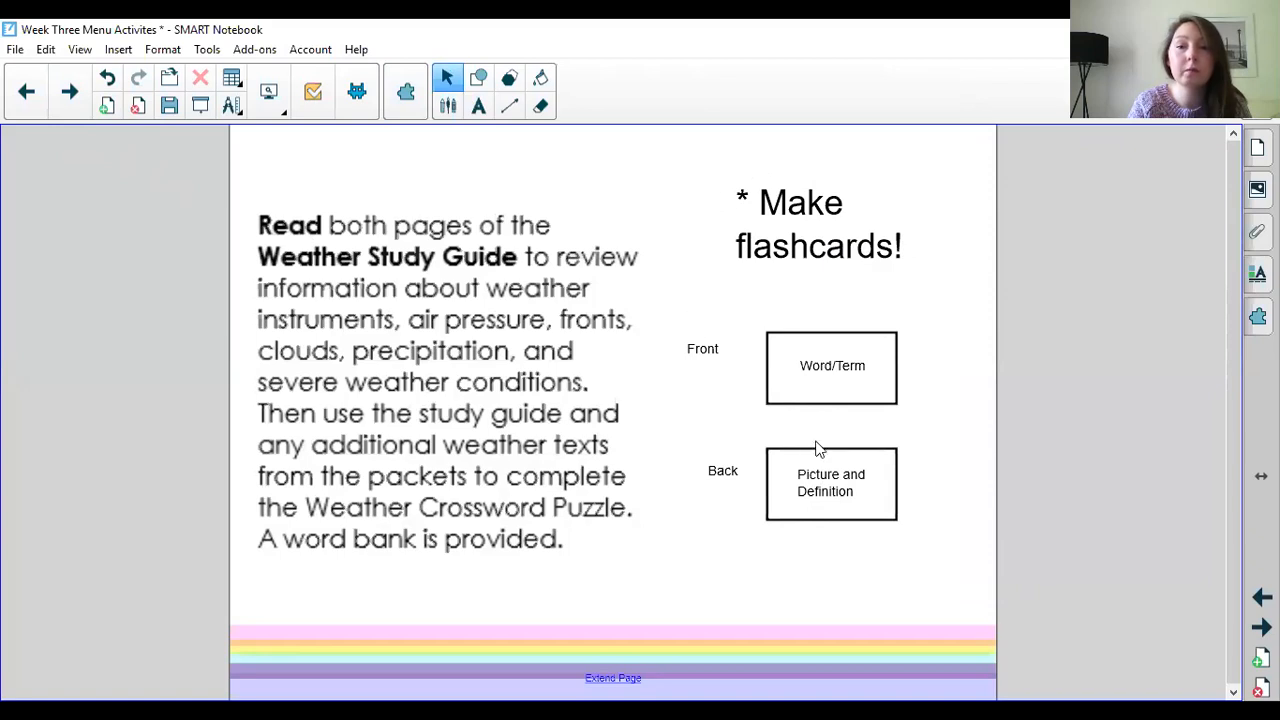
mouse_move(824, 258)
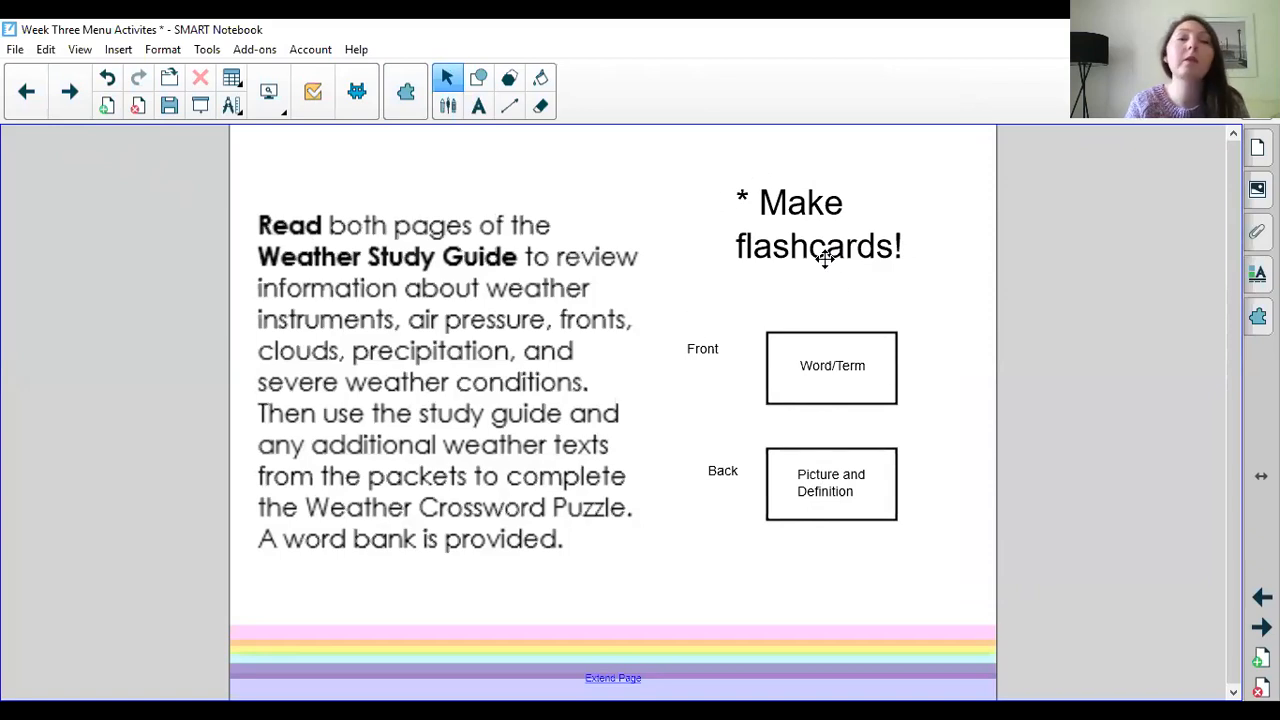
Go to the Weather Review Crossword page with its word bank and clues.
left_click(68, 92)
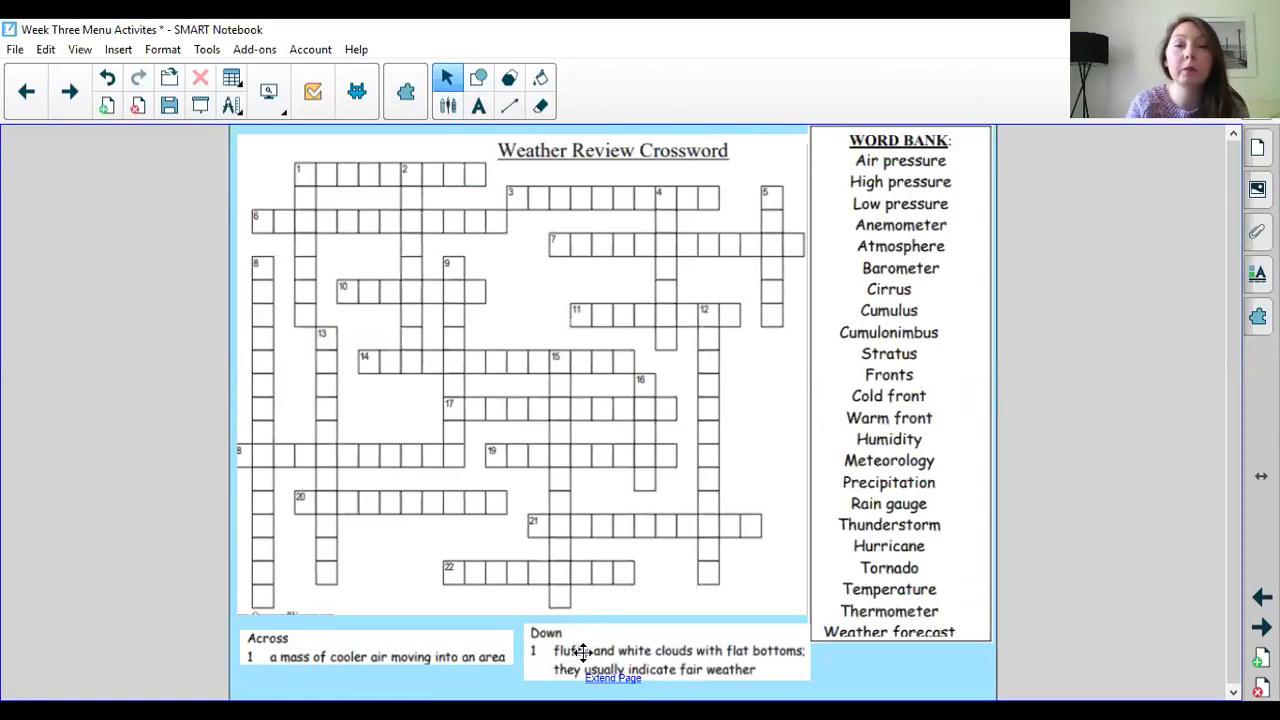
mouse_move(296, 680)
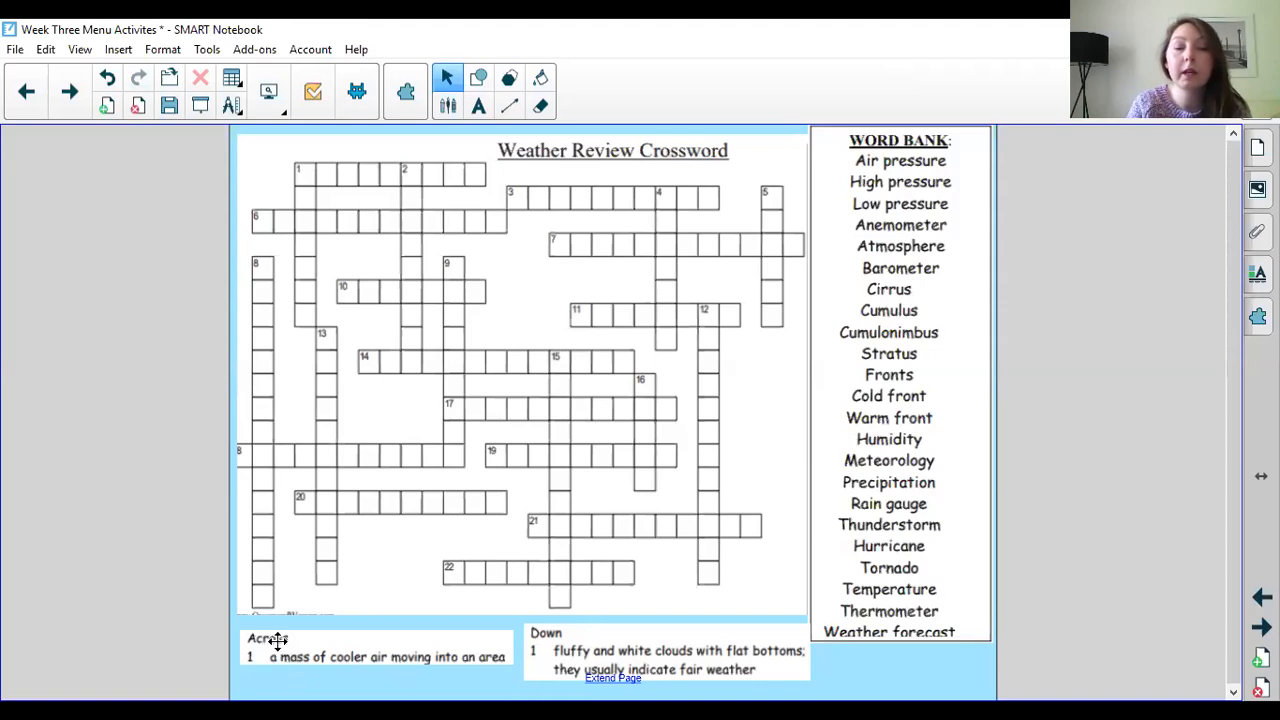
mouse_move(304, 208)
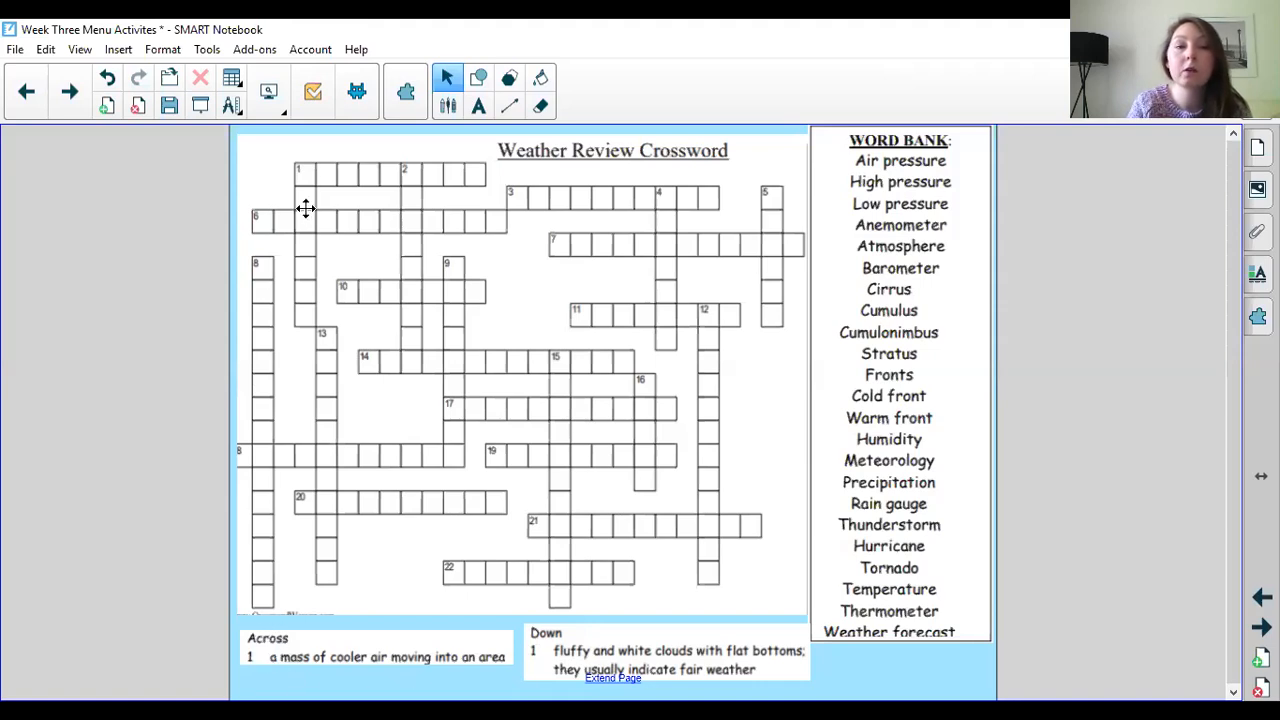
mouse_move(308, 172)
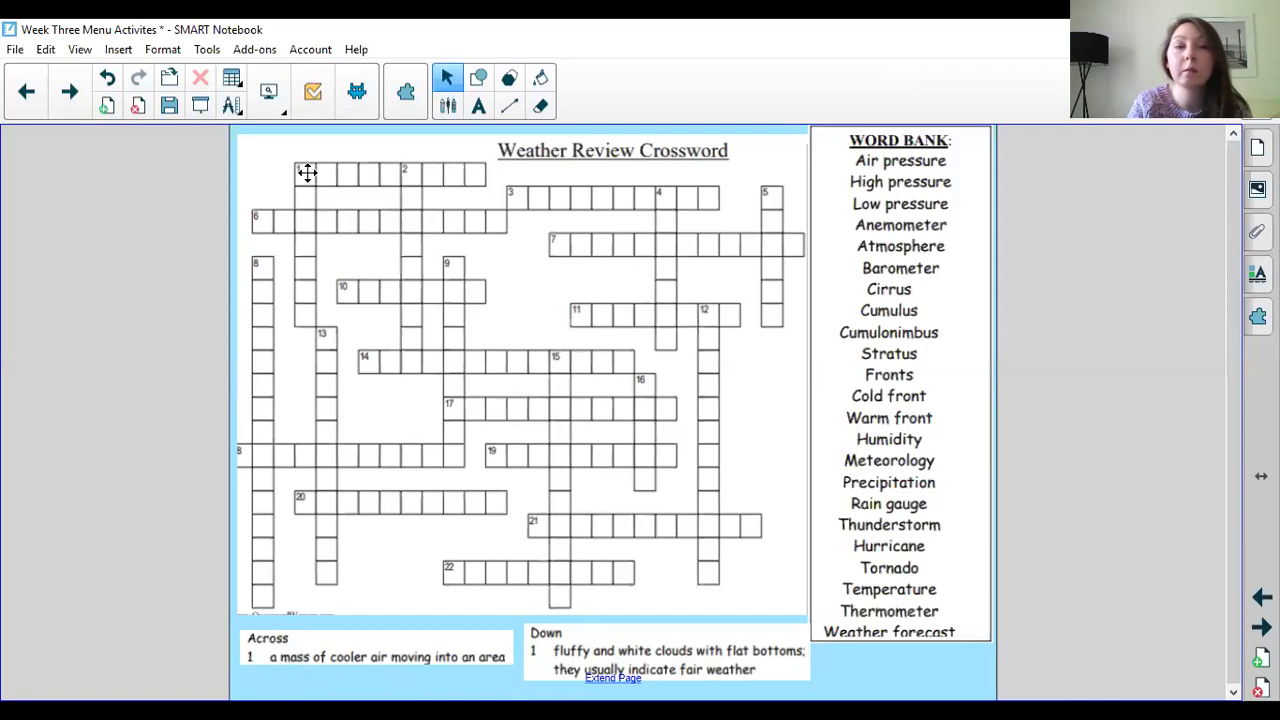
mouse_move(404, 220)
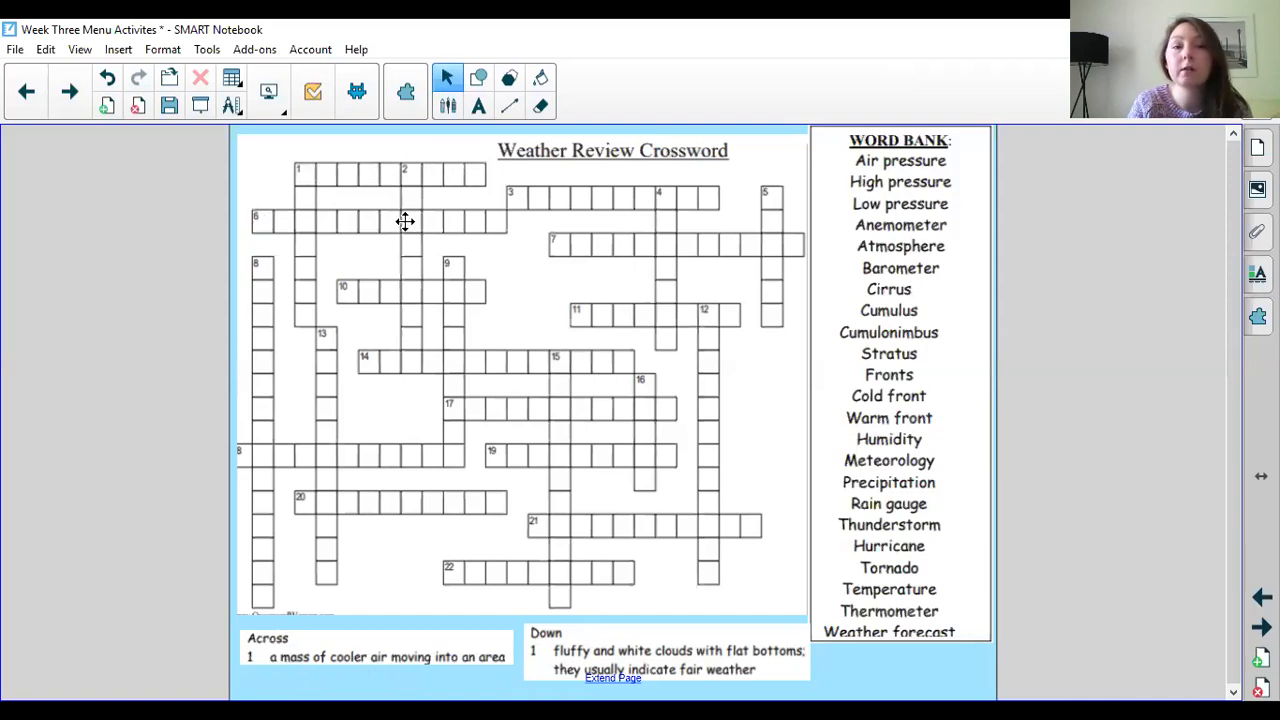
mouse_move(338, 164)
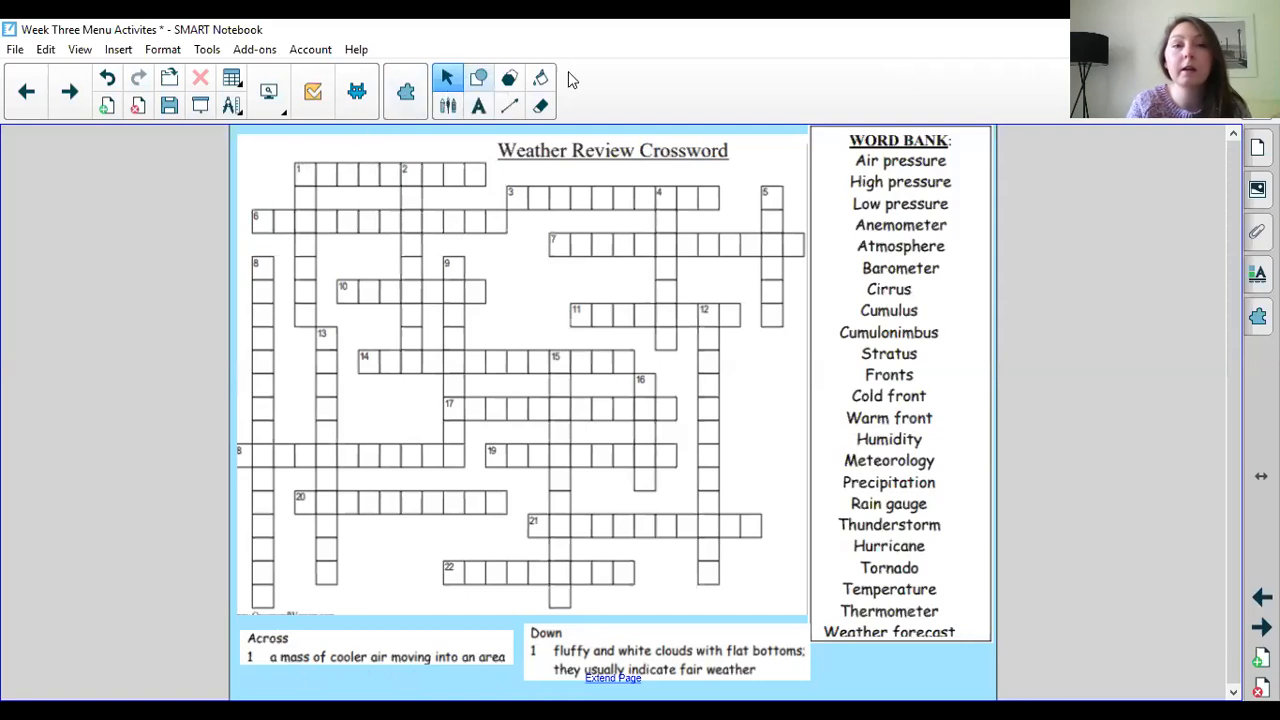
Draw a yellow rectangle outlining the 1 across squares using the Shapes tool.
left_click(478, 76)
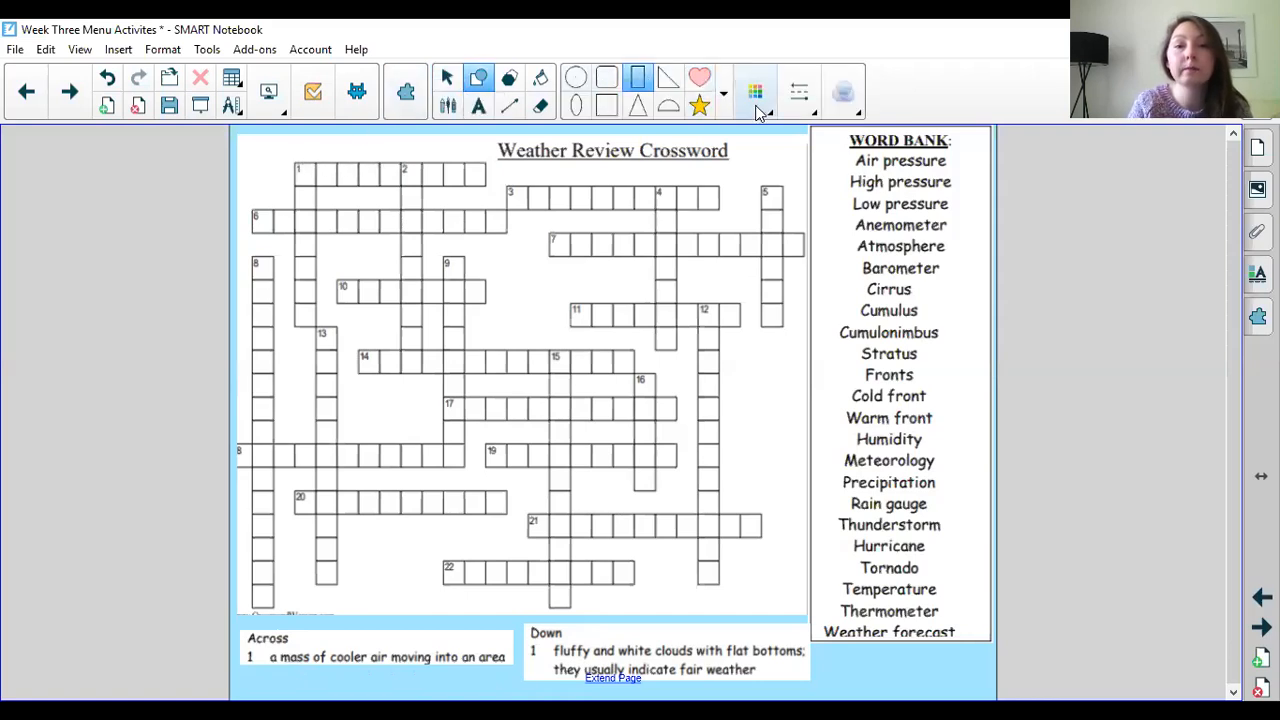
left_click(756, 92)
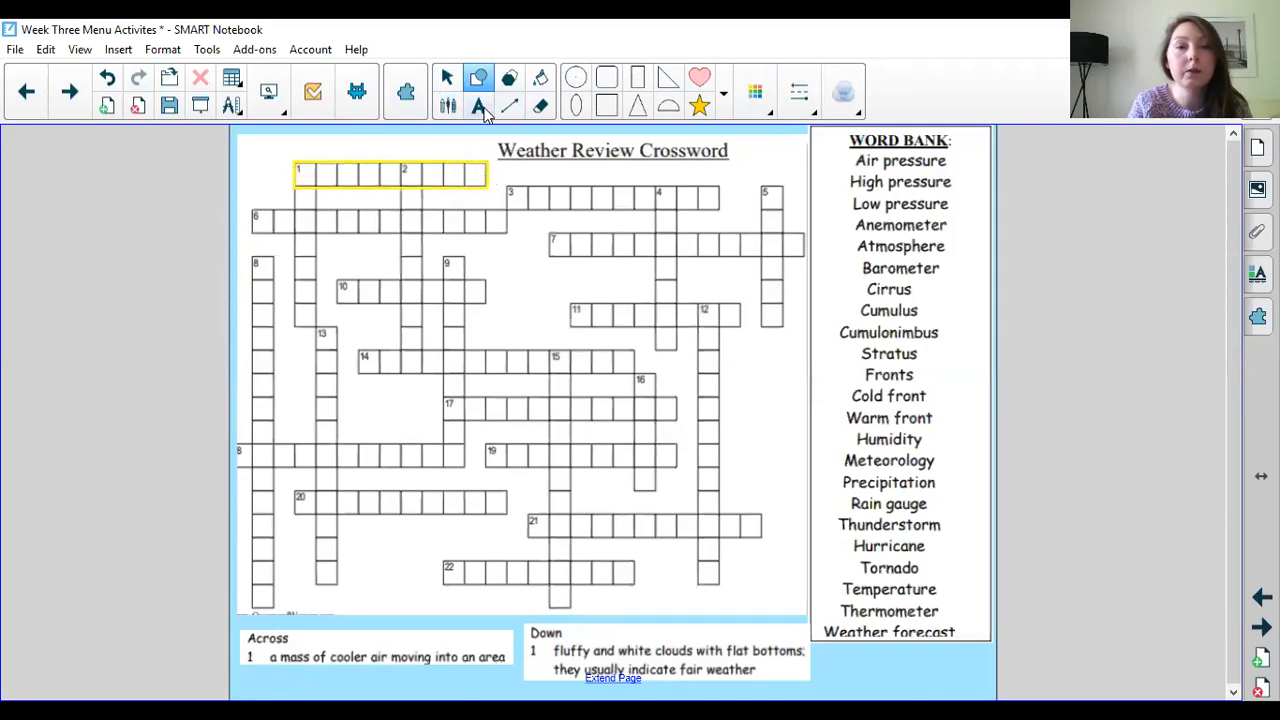
left_click(478, 106)
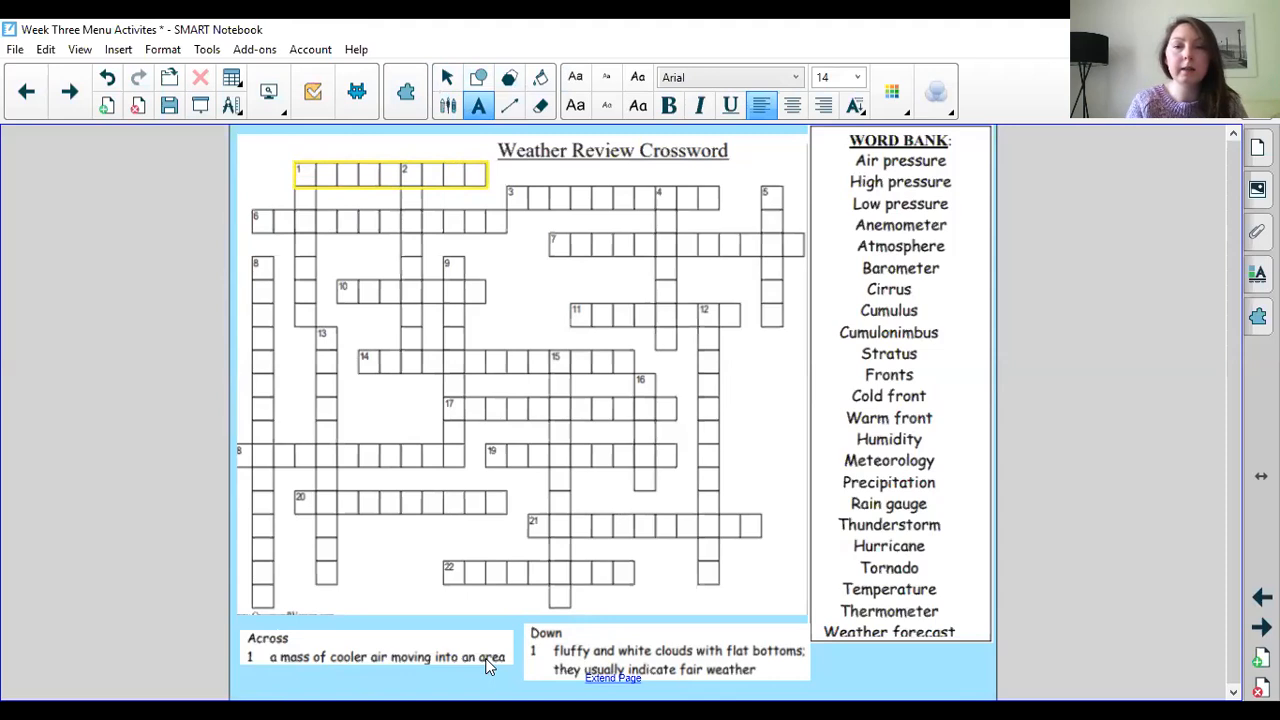
mouse_move(658, 160)
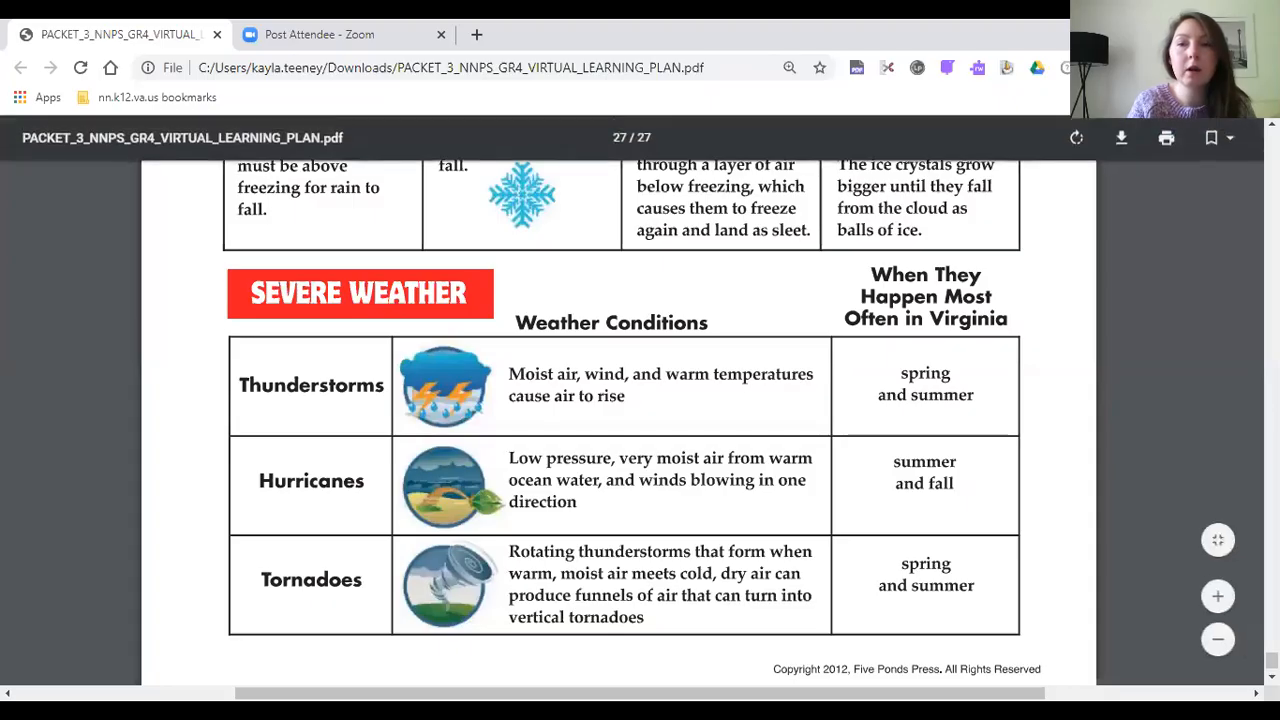
Scroll the PDF up to page 26's Fronts section to read the Cold Front definition.
scroll("up", 3)
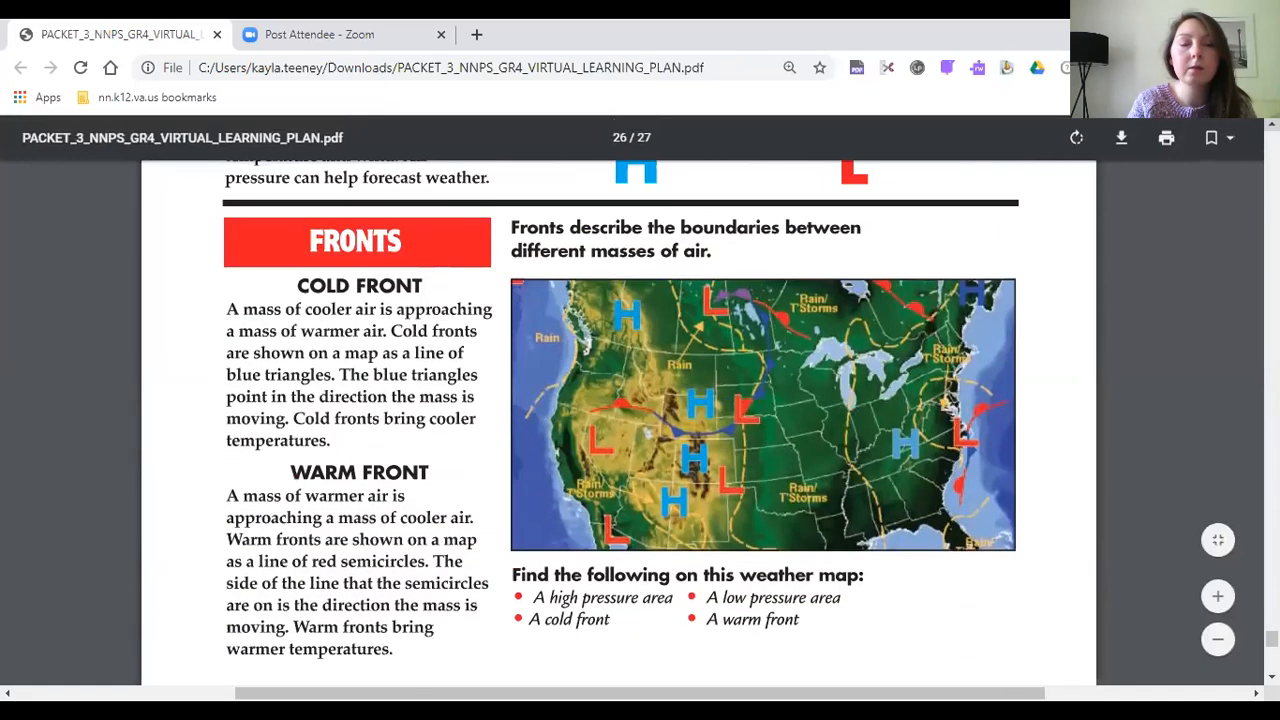
mouse_move(324, 290)
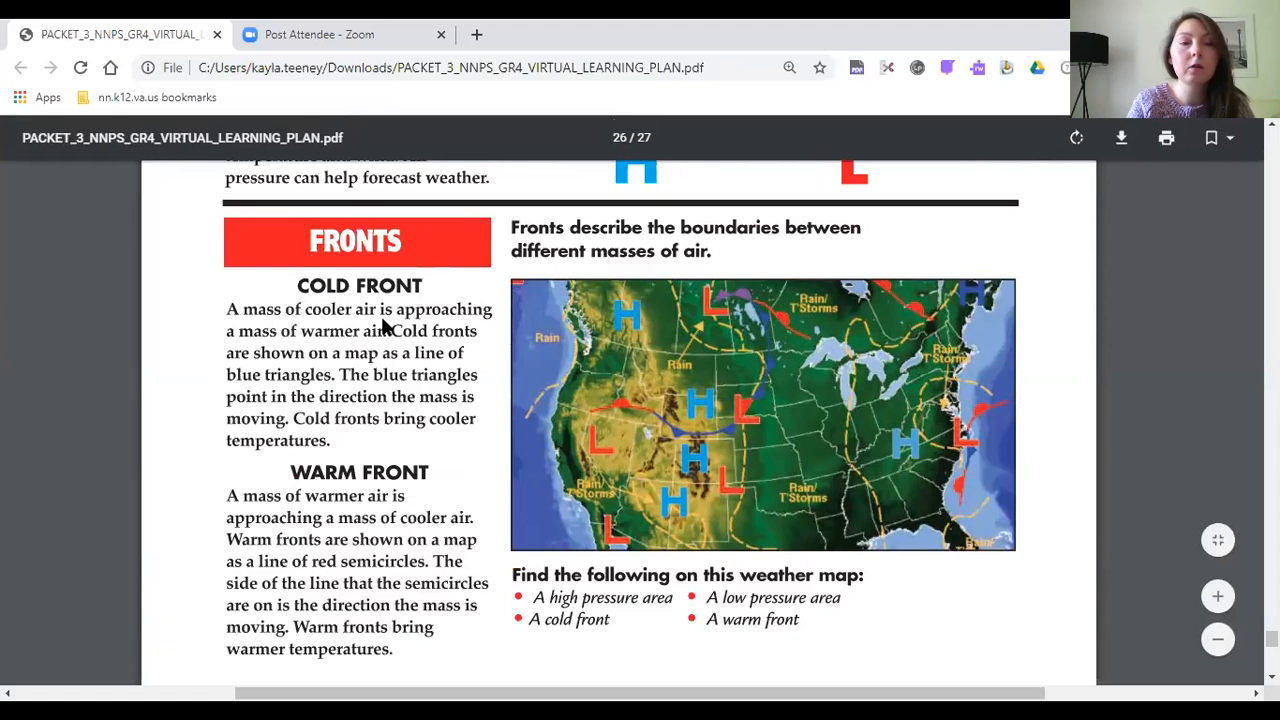
mouse_move(644, 190)
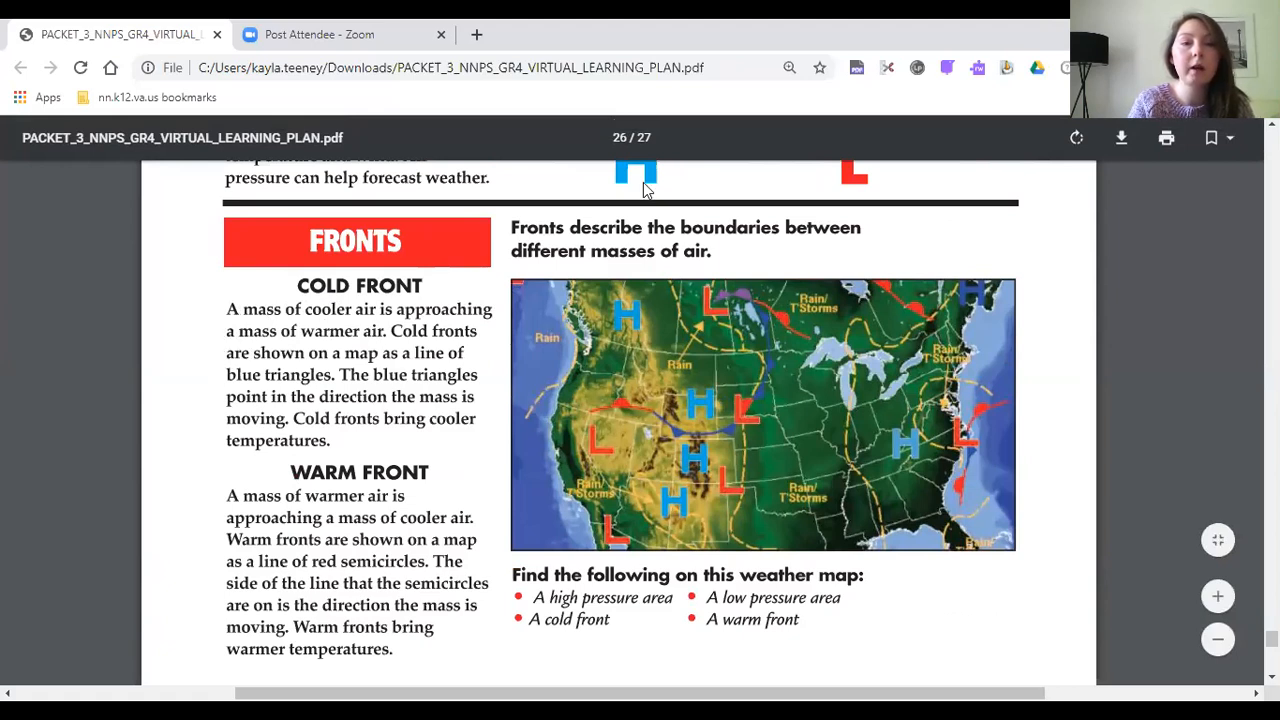
mouse_move(710, 140)
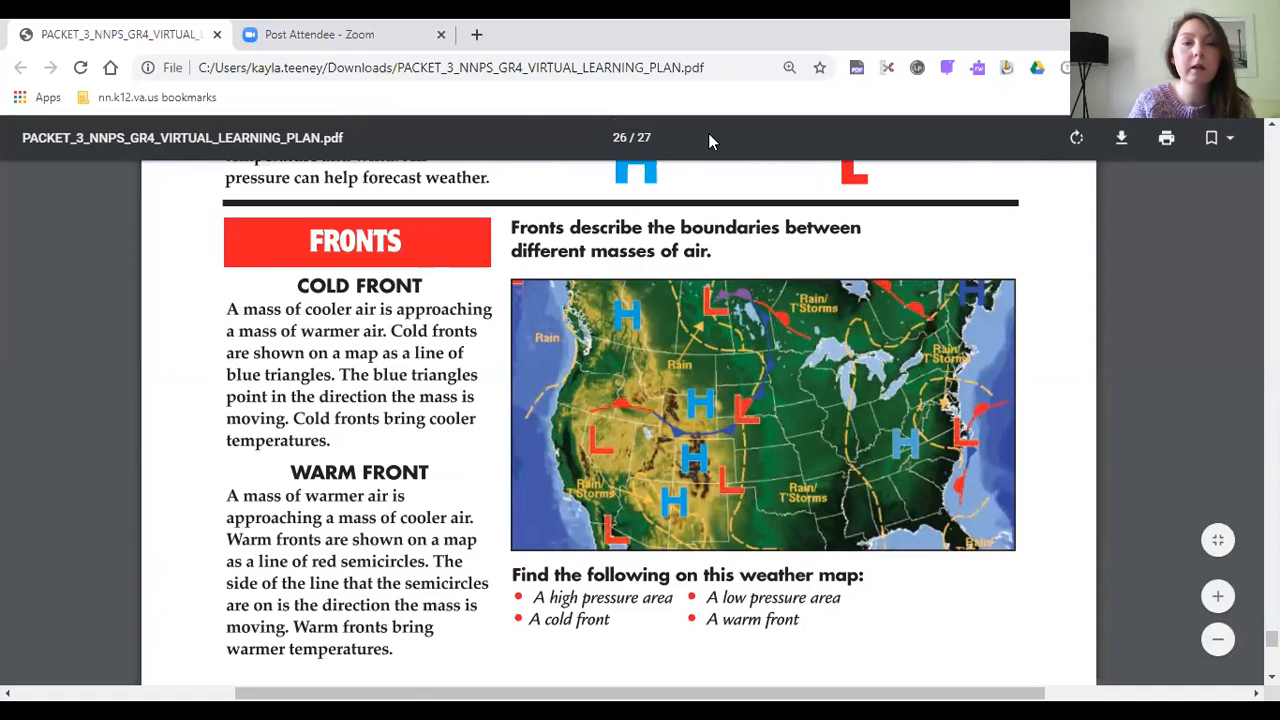
scroll("up", 3)
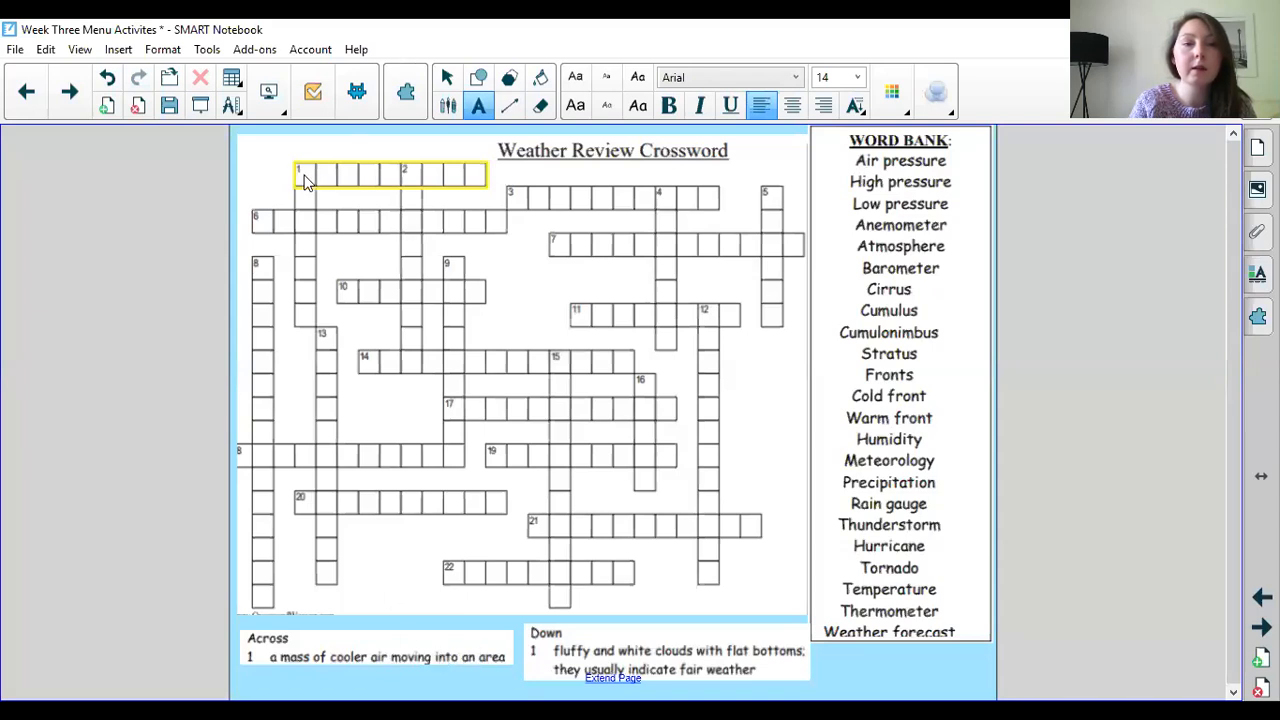
Fill the 1 across squares with the answer 'Cold front' as text.
left_click(300, 176)
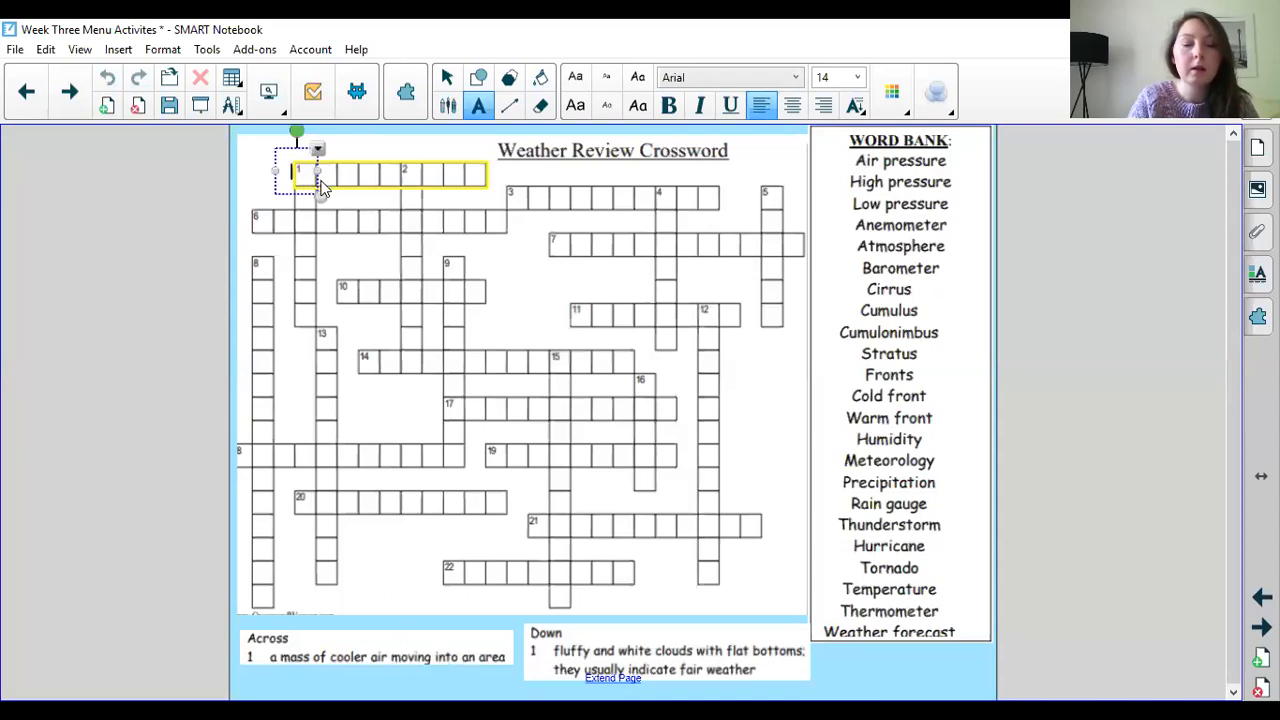
type("d")
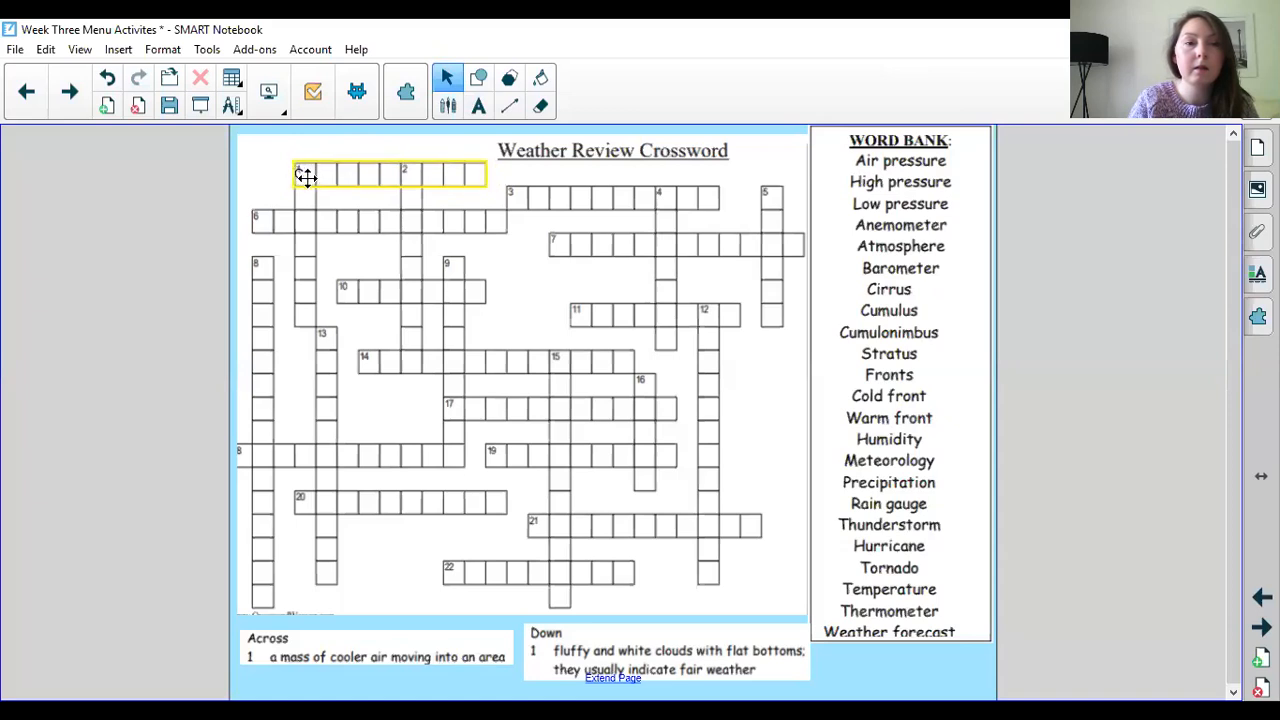
mouse_move(308, 178)
type("C o l")
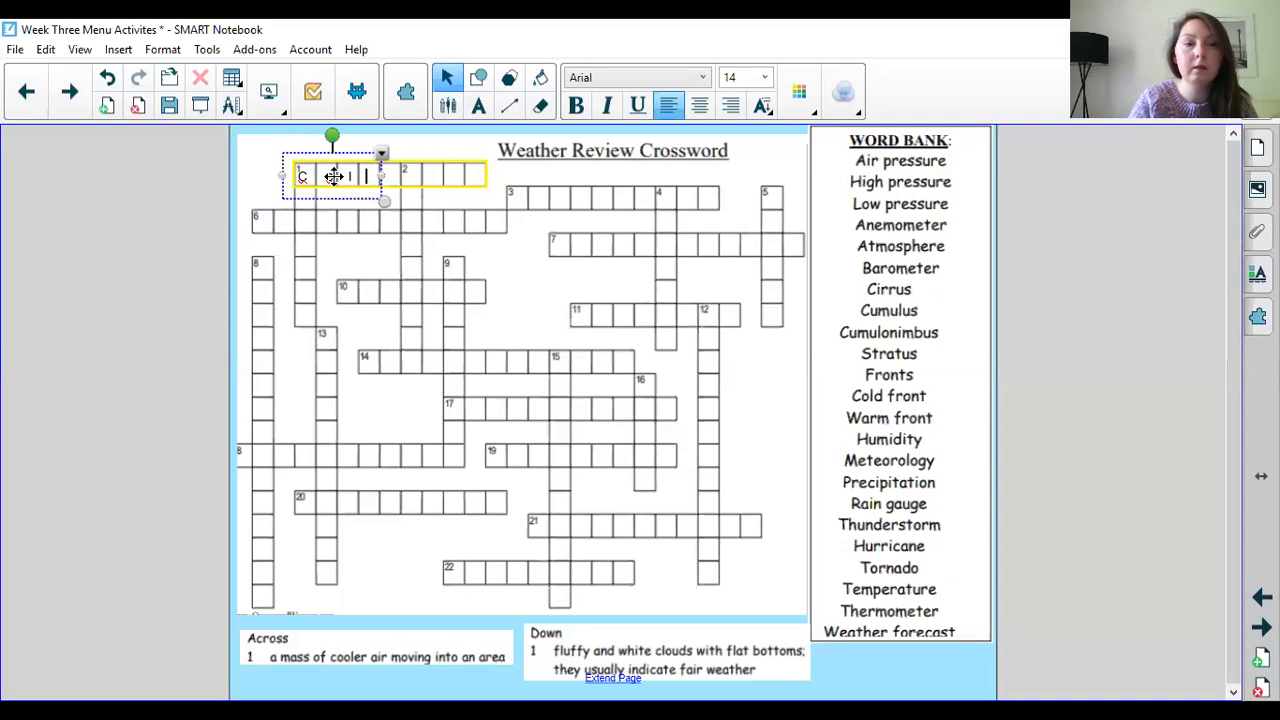
type("d")
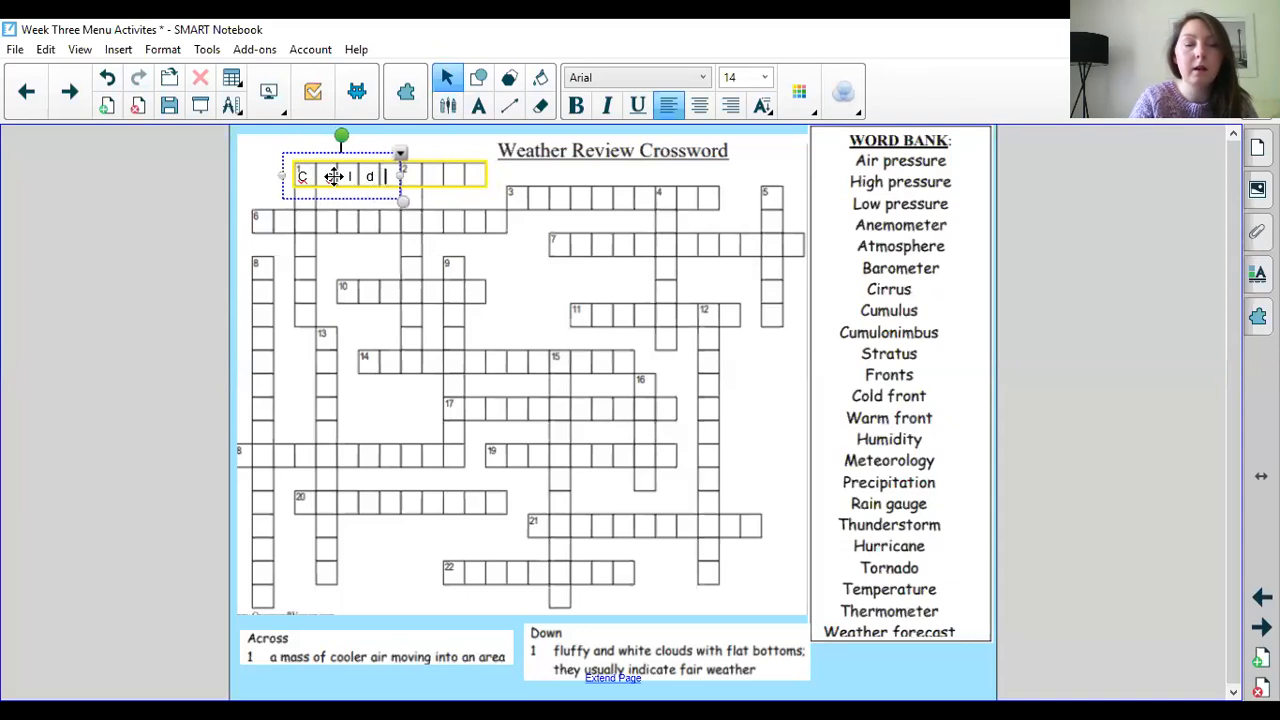
type("f")
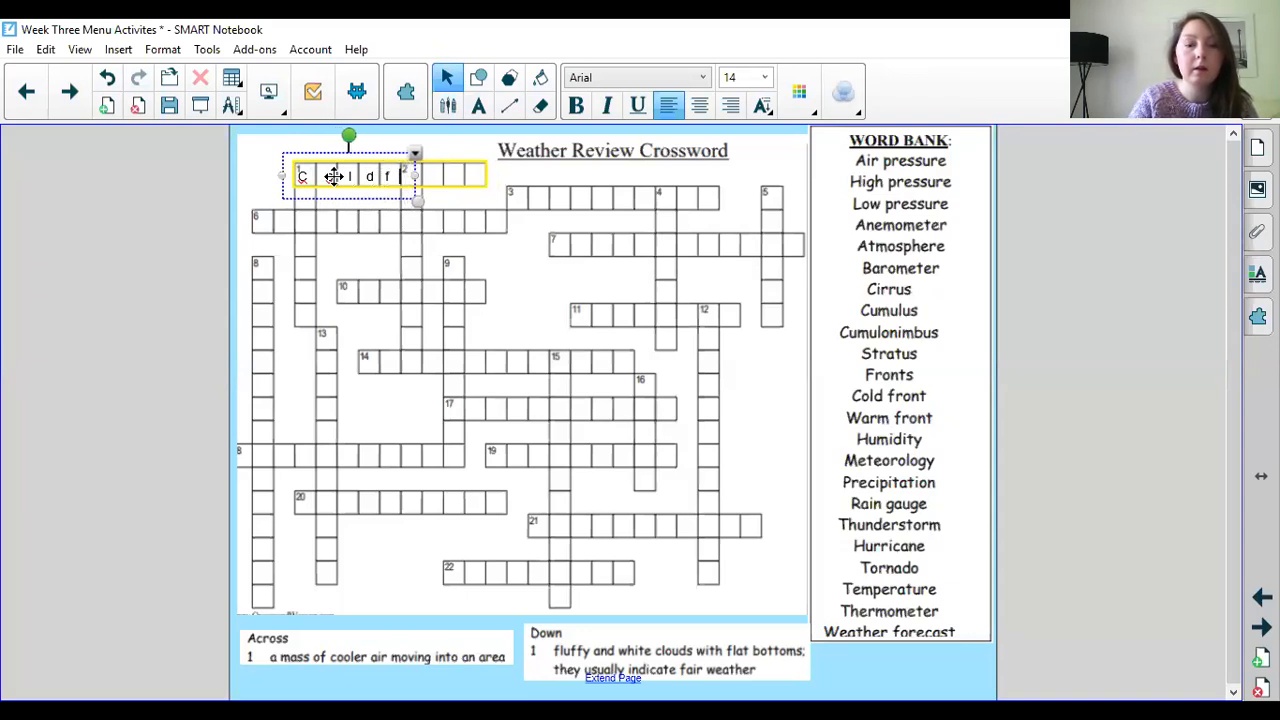
type("r")
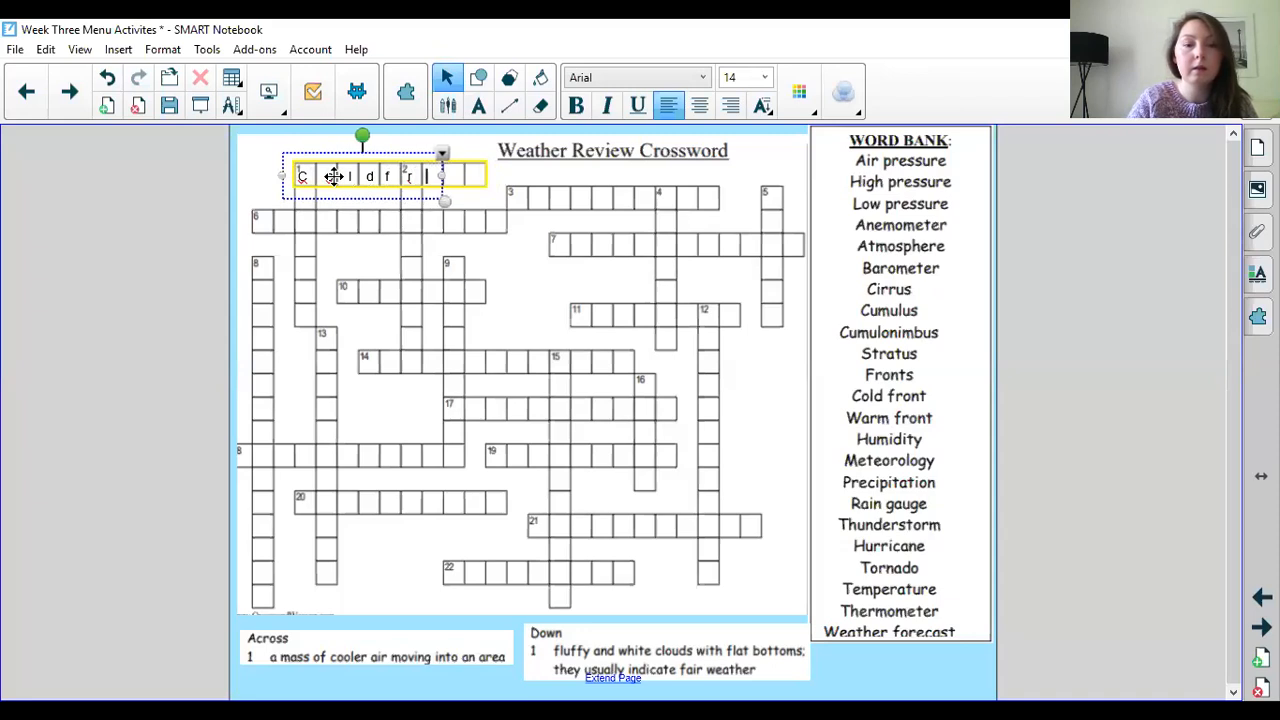
type("o")
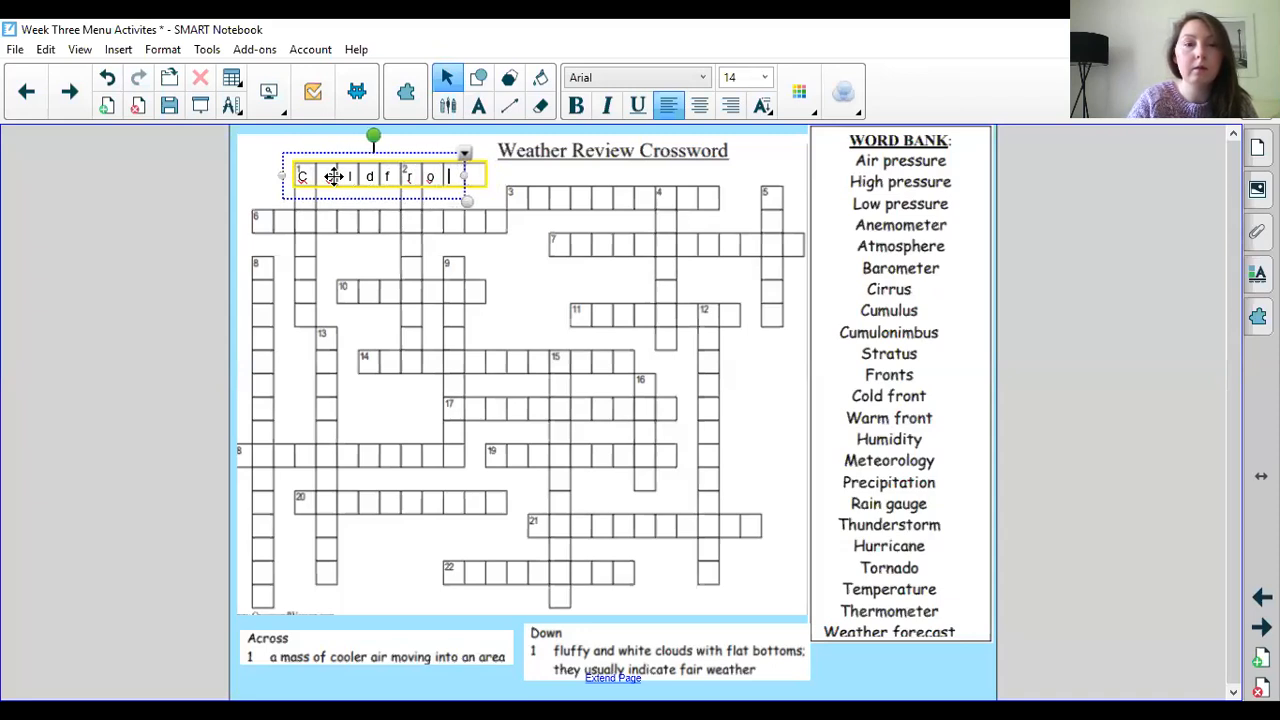
type("n t")
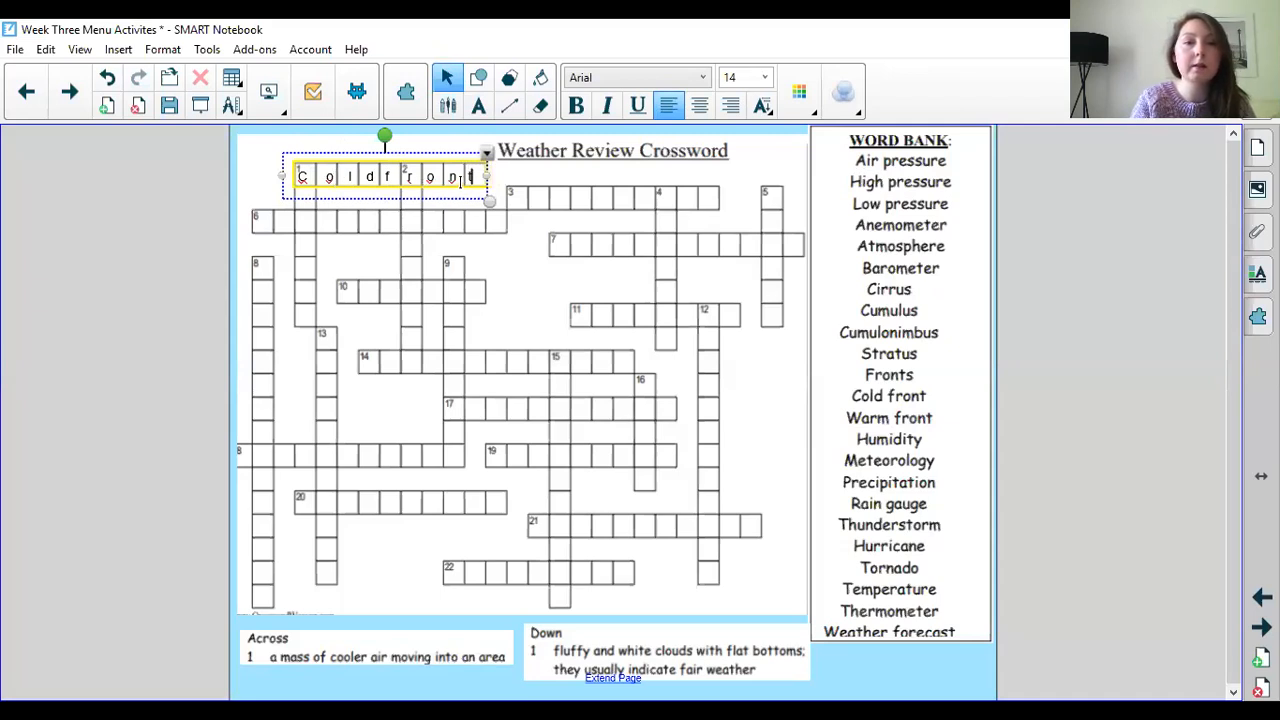
left_click(550, 170)
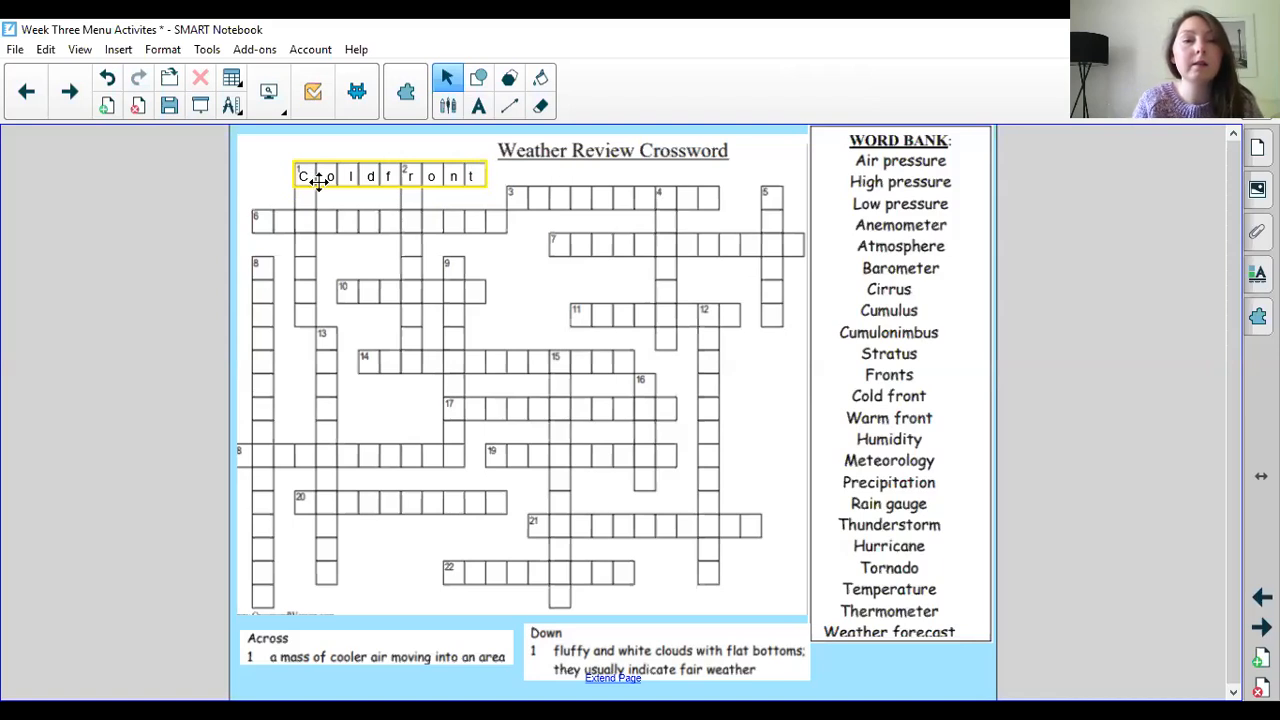
mouse_move(312, 178)
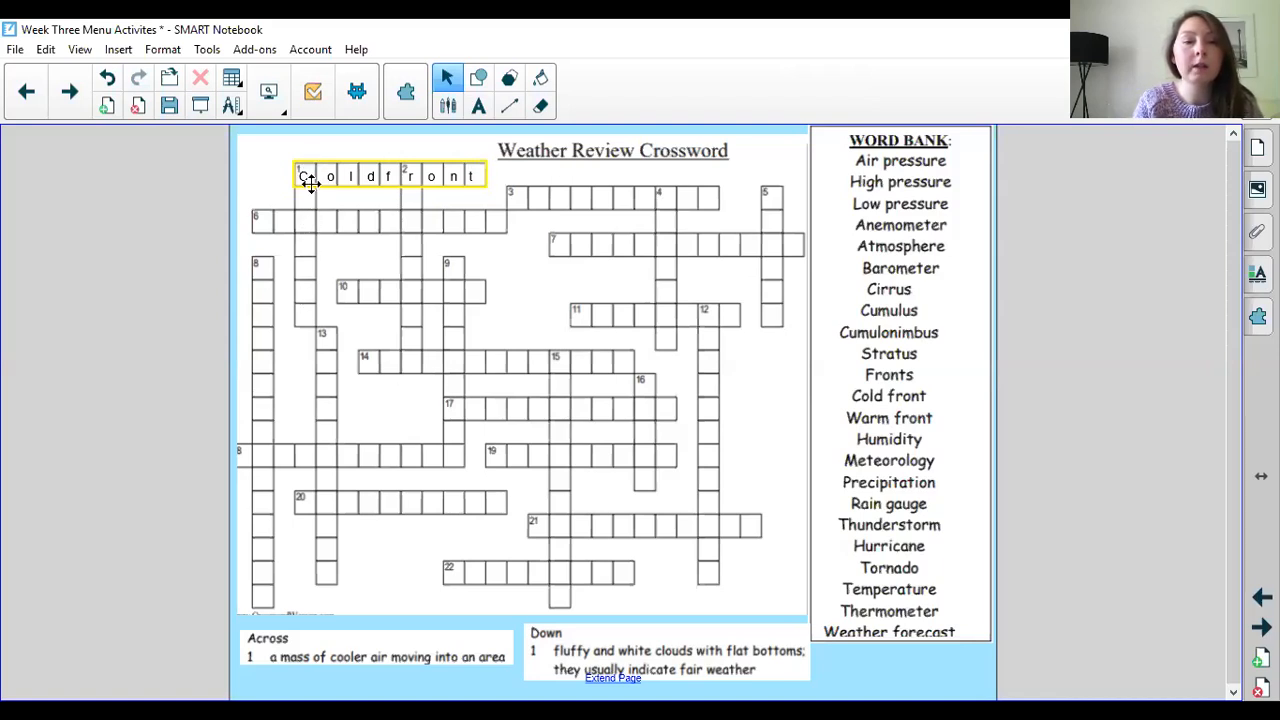
Draw a rectangle with a red outline around the 1 down squares.
left_click(478, 78)
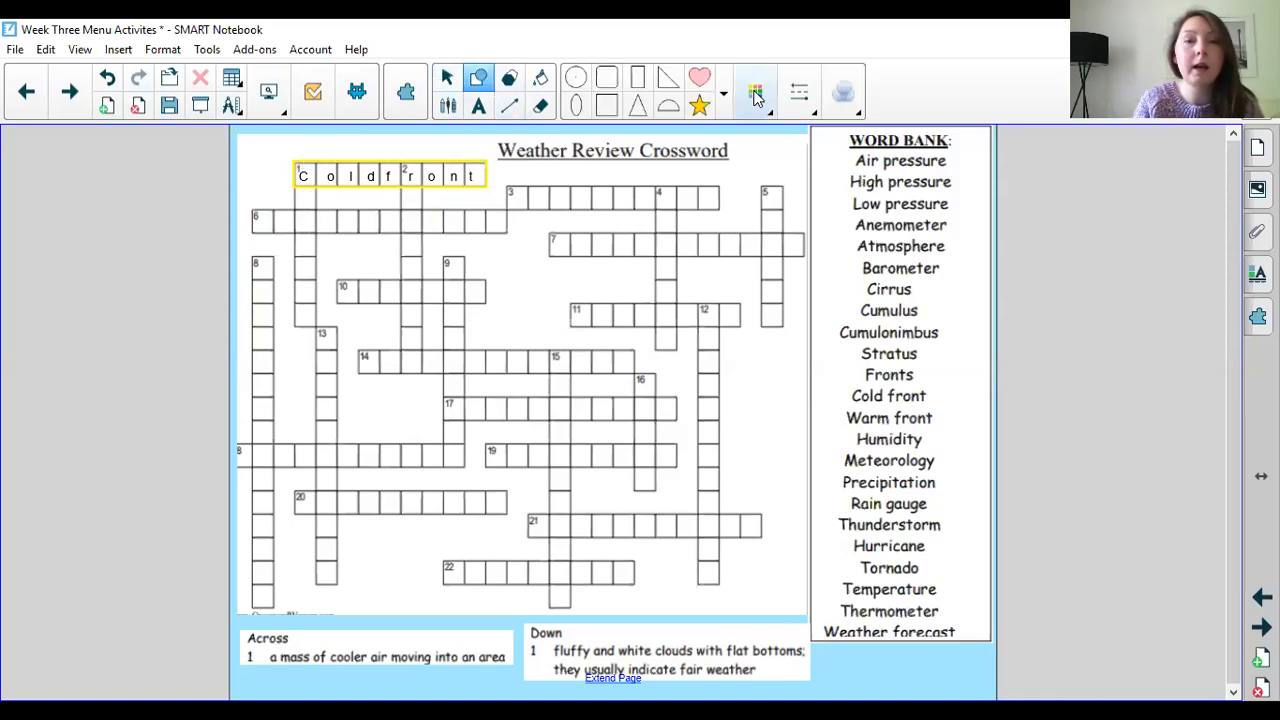
left_click(756, 92)
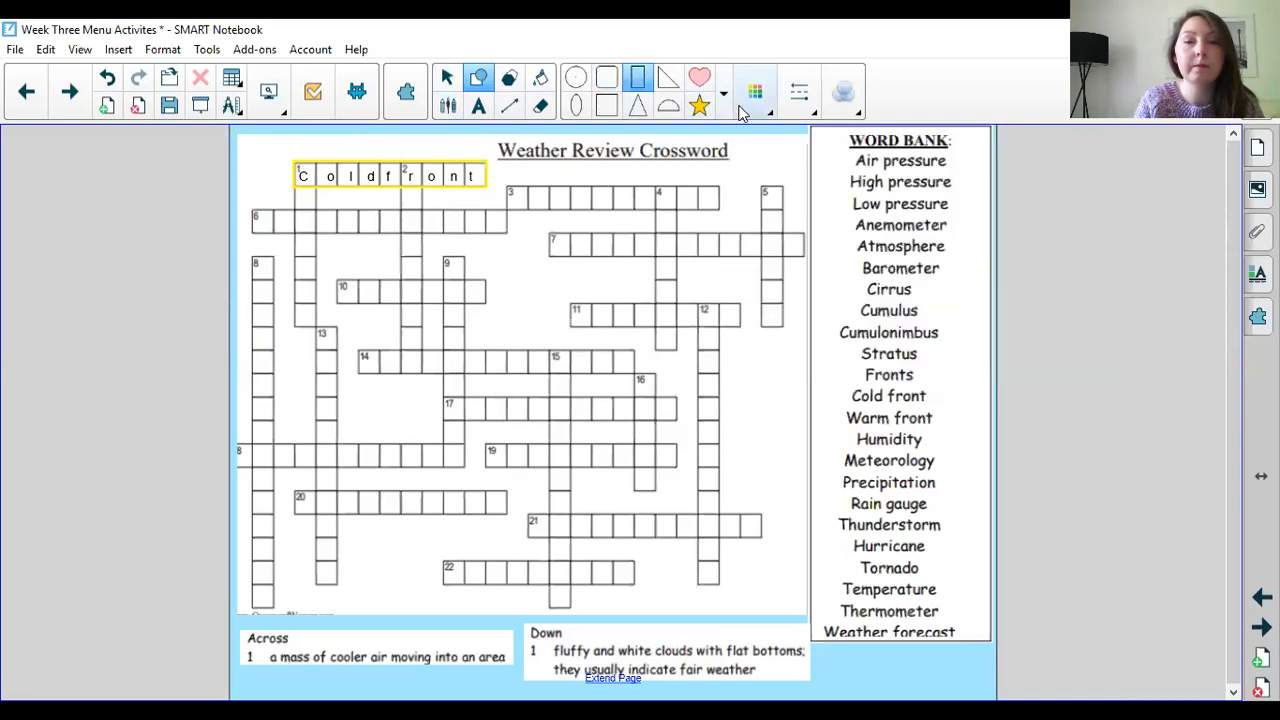
left_click(724, 92)
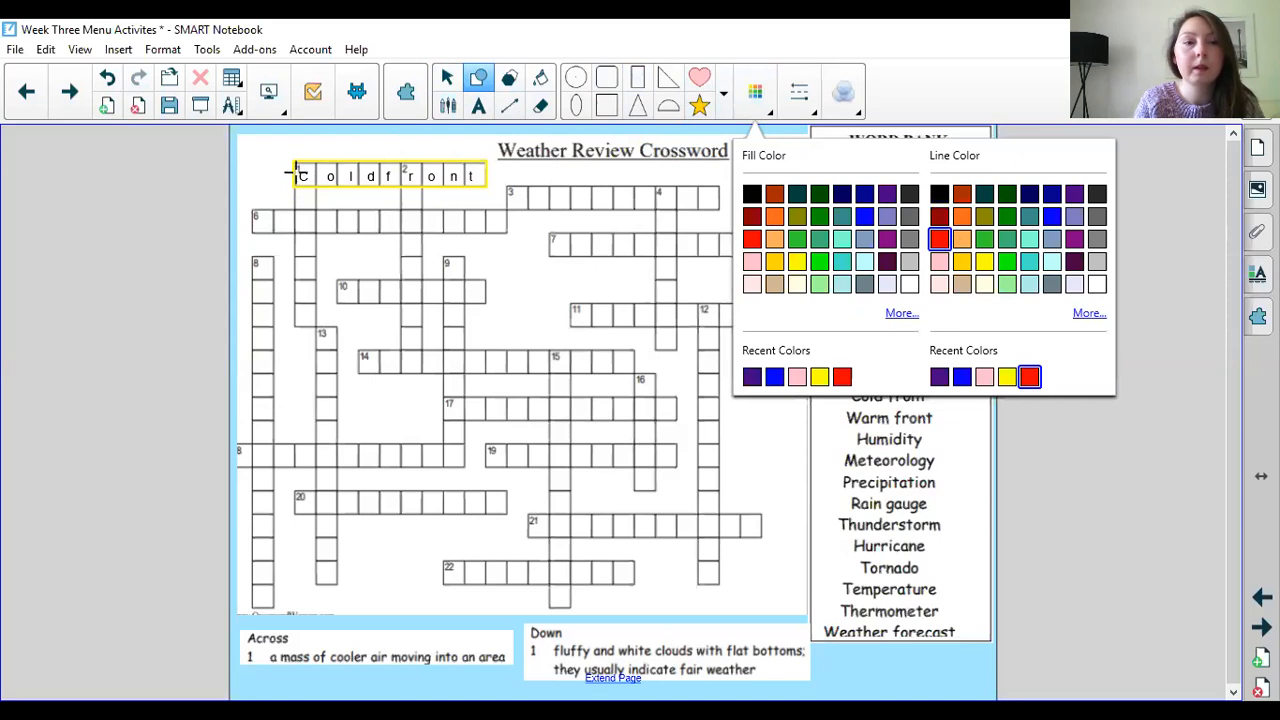
left_click(304, 200)
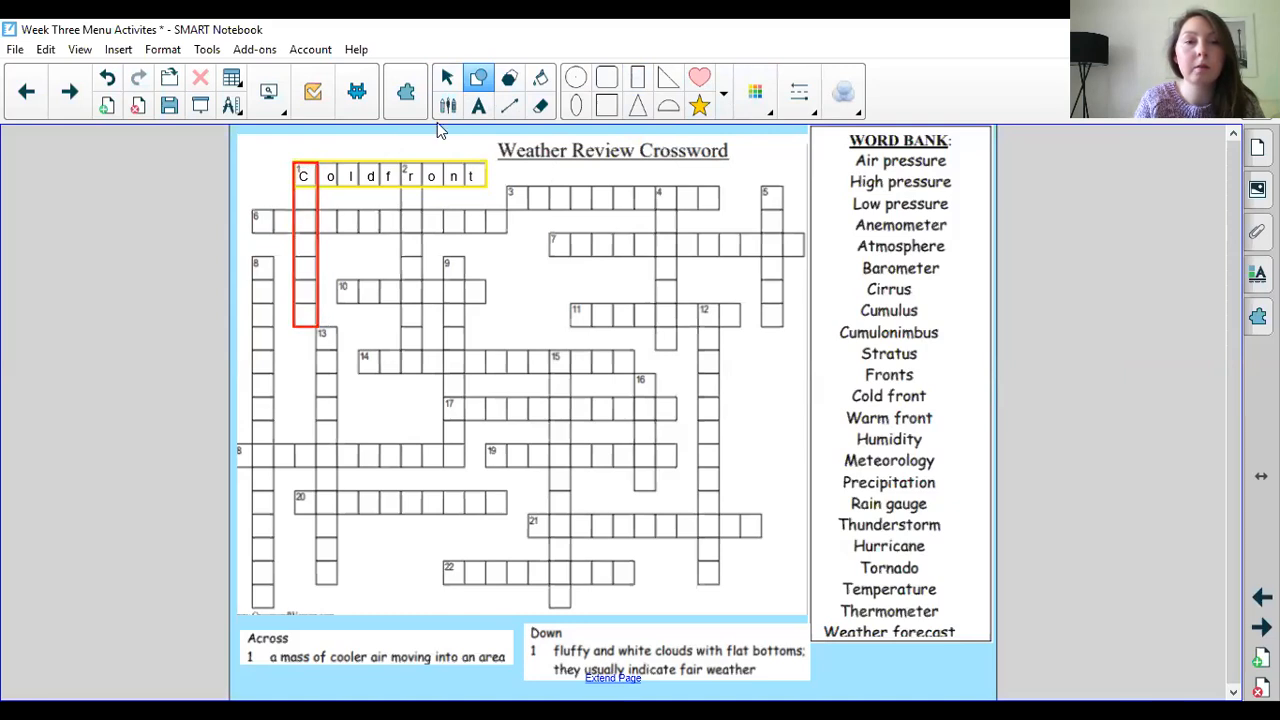
left_click(478, 104)
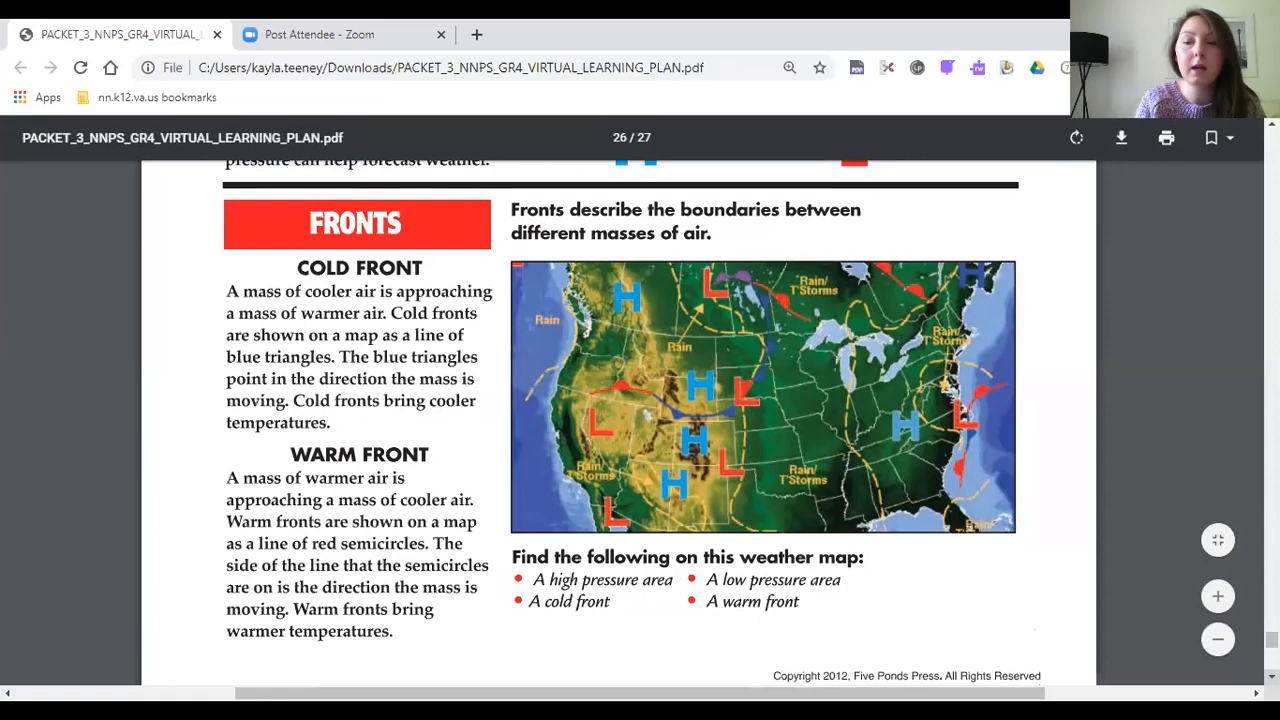
Scroll the study guide PDF down to page 27's Clouds chart describing cumulus clouds.
scroll("down", 3)
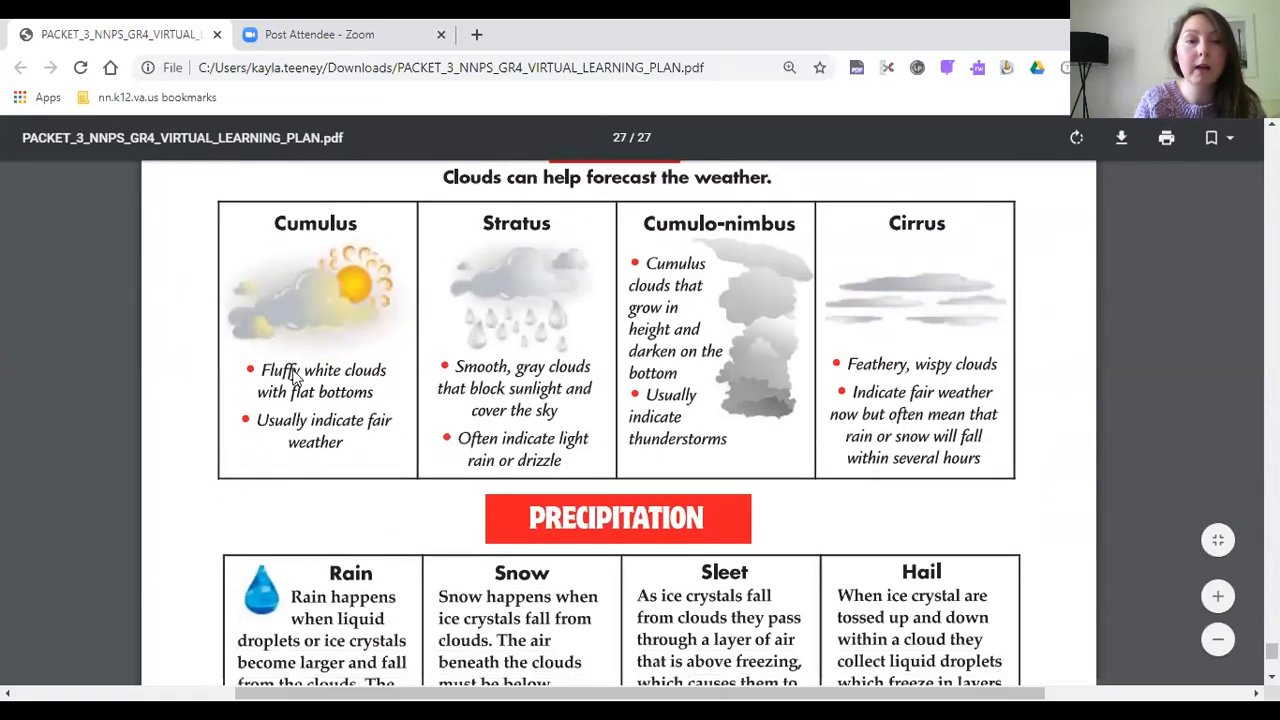
mouse_move(296, 258)
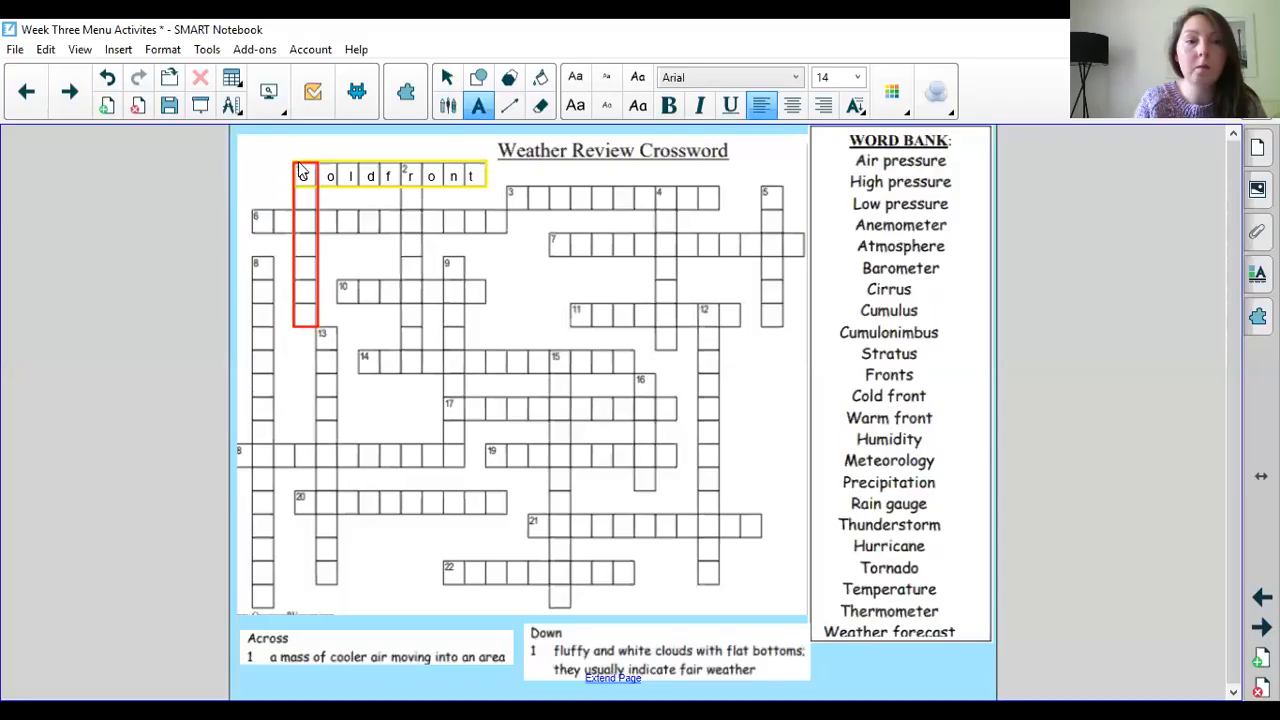
mouse_move(306, 178)
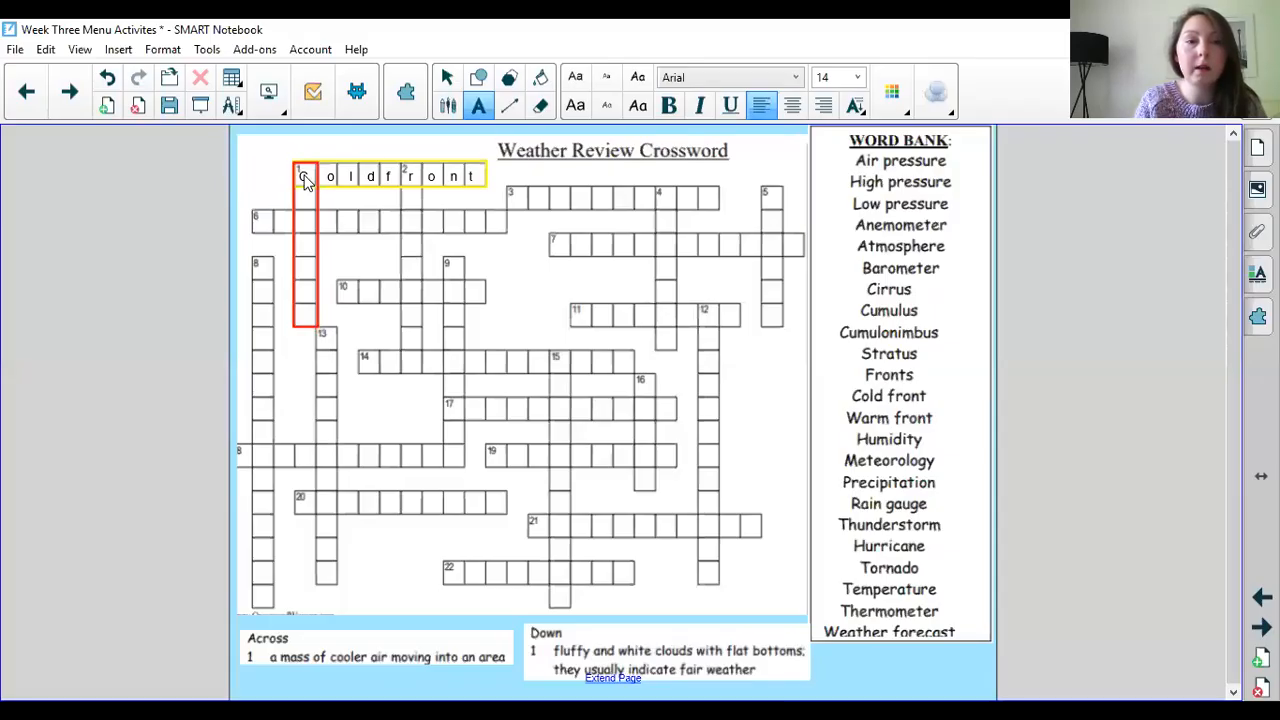
Fill 'Cumulus' into the 1 Down squares, then return to the Week Three study-guide instructions page.
left_click(304, 176)
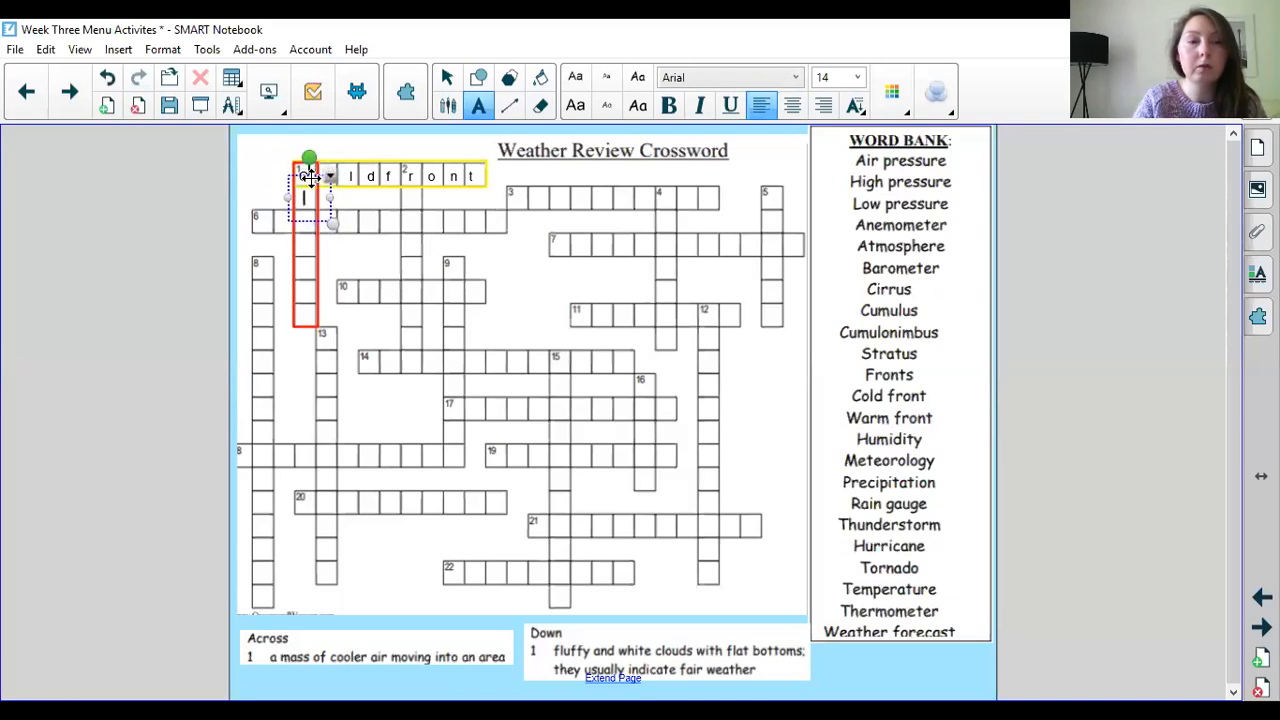
type("u")
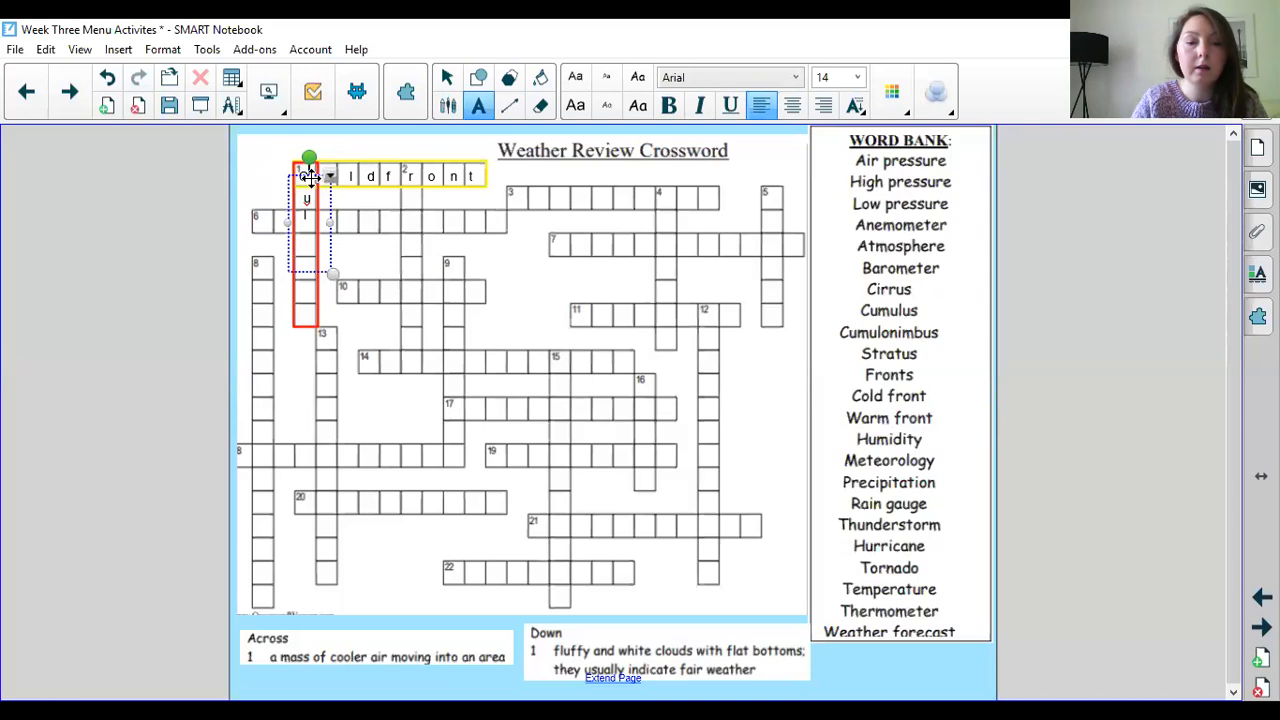
type("ul")
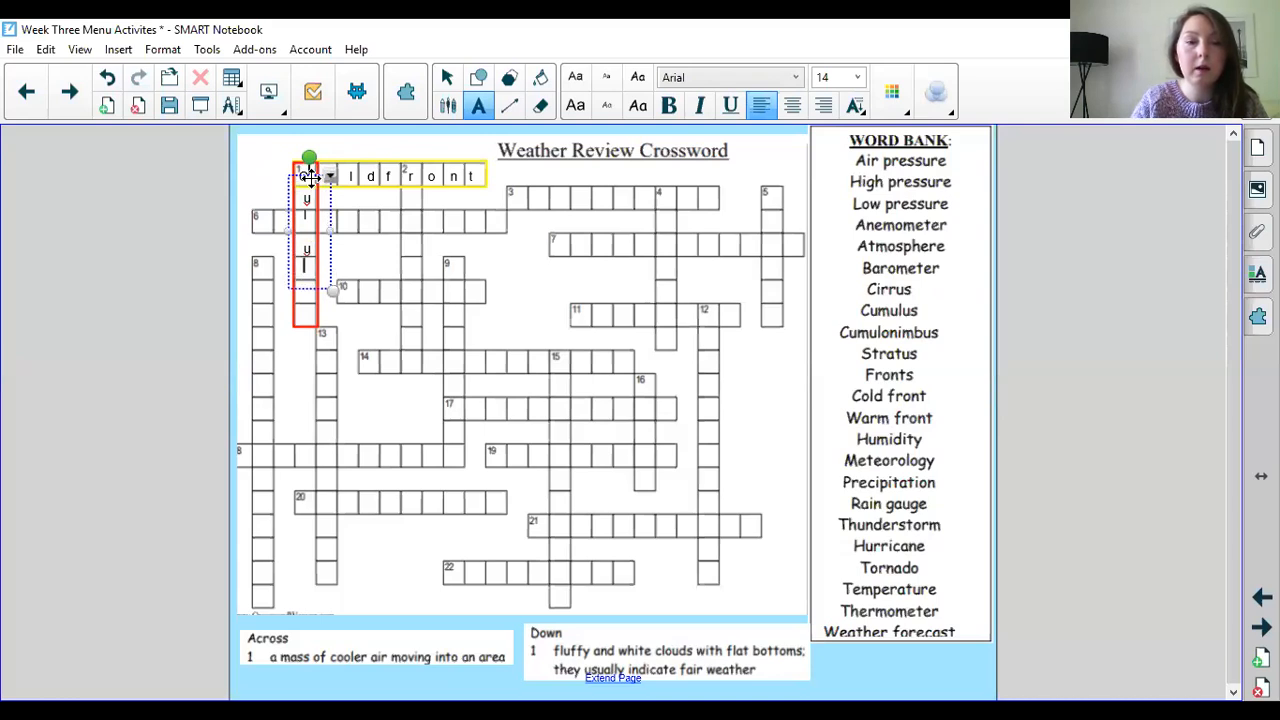
type("m")
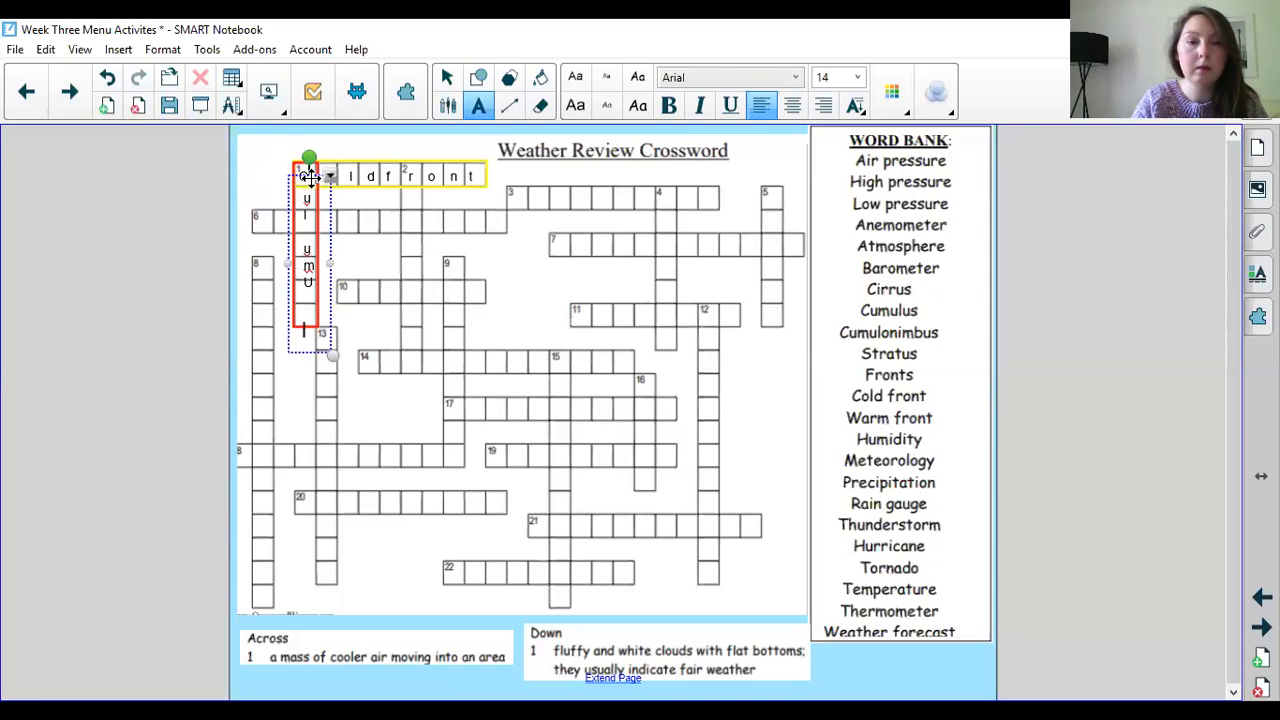
type("s")
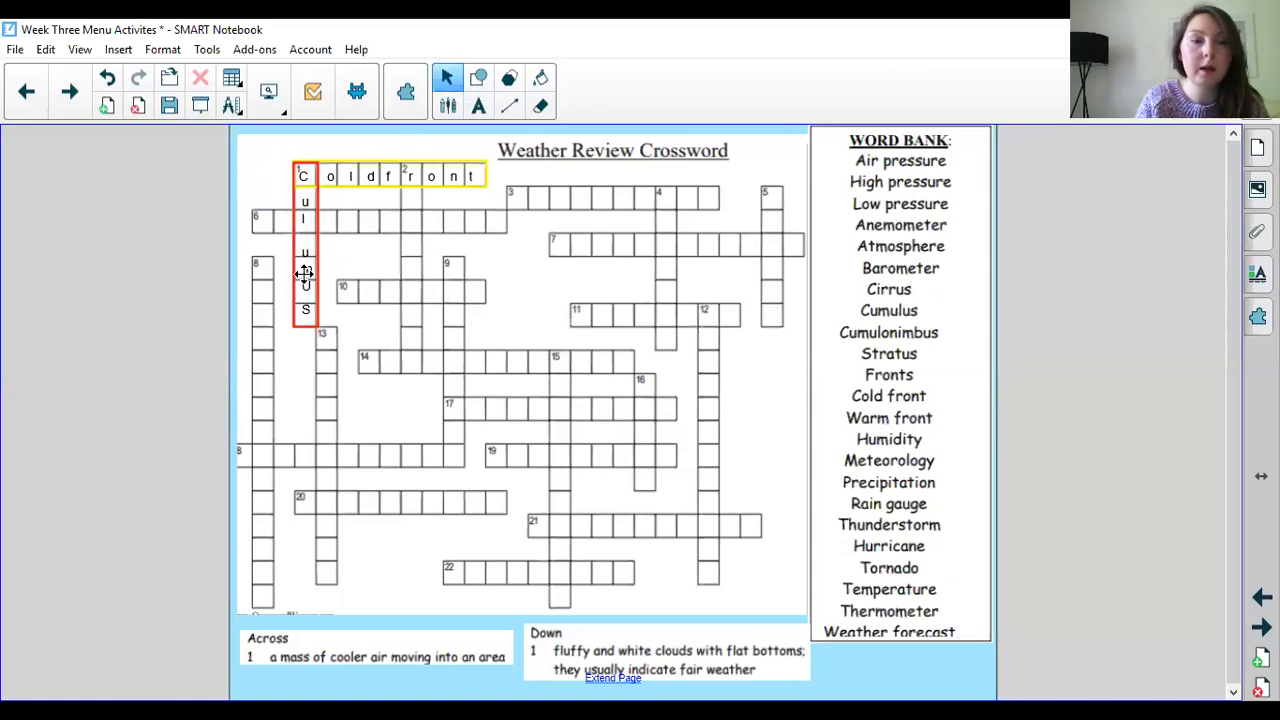
type("m")
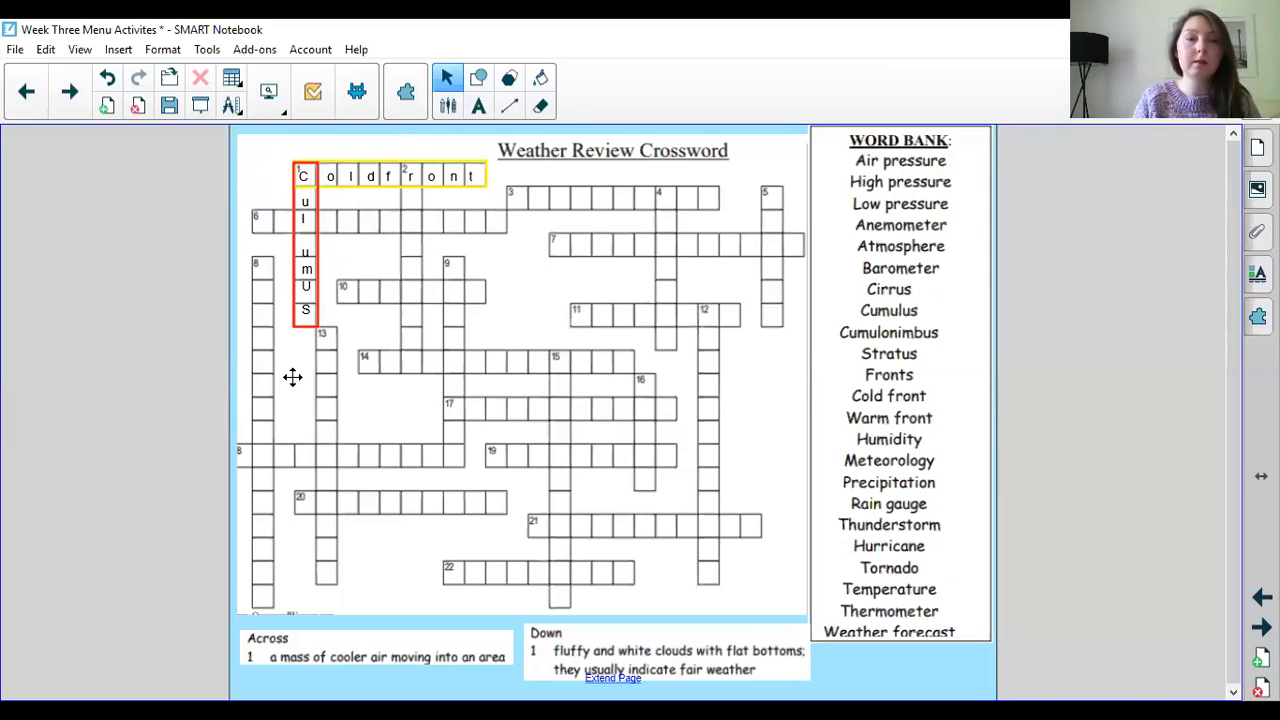
mouse_move(754, 64)
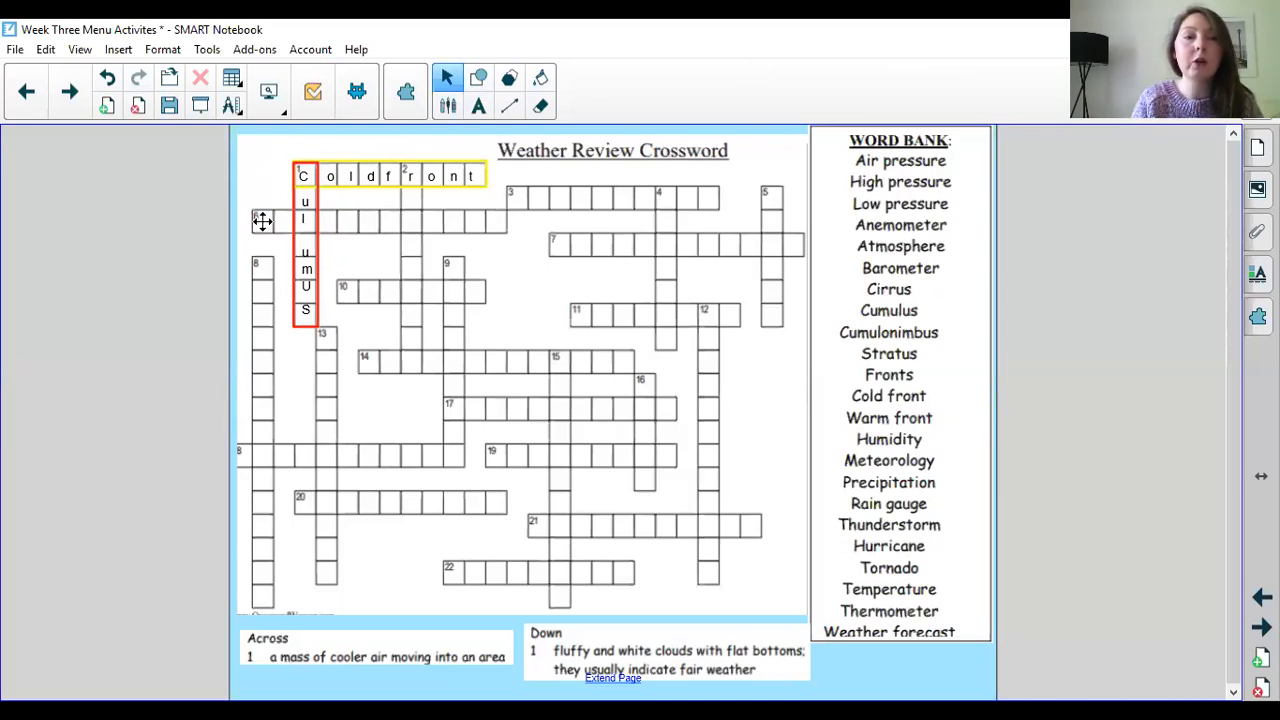
mouse_move(308, 158)
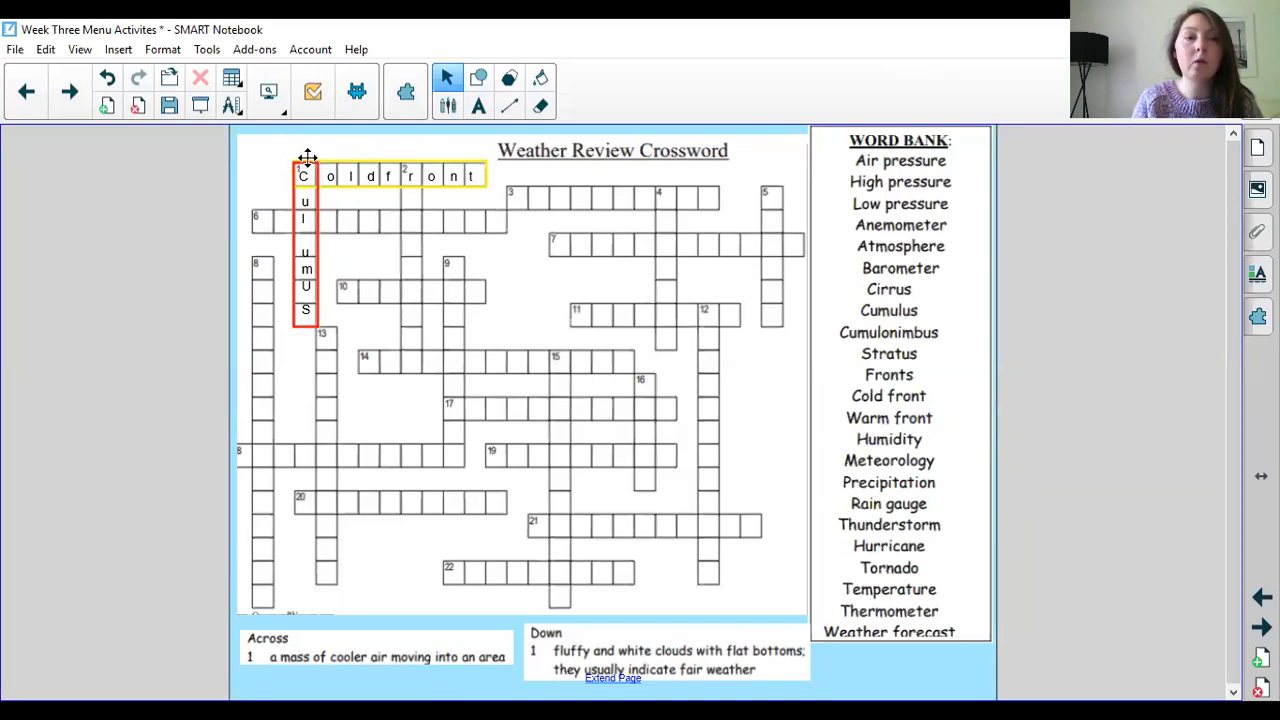
mouse_move(400, 168)
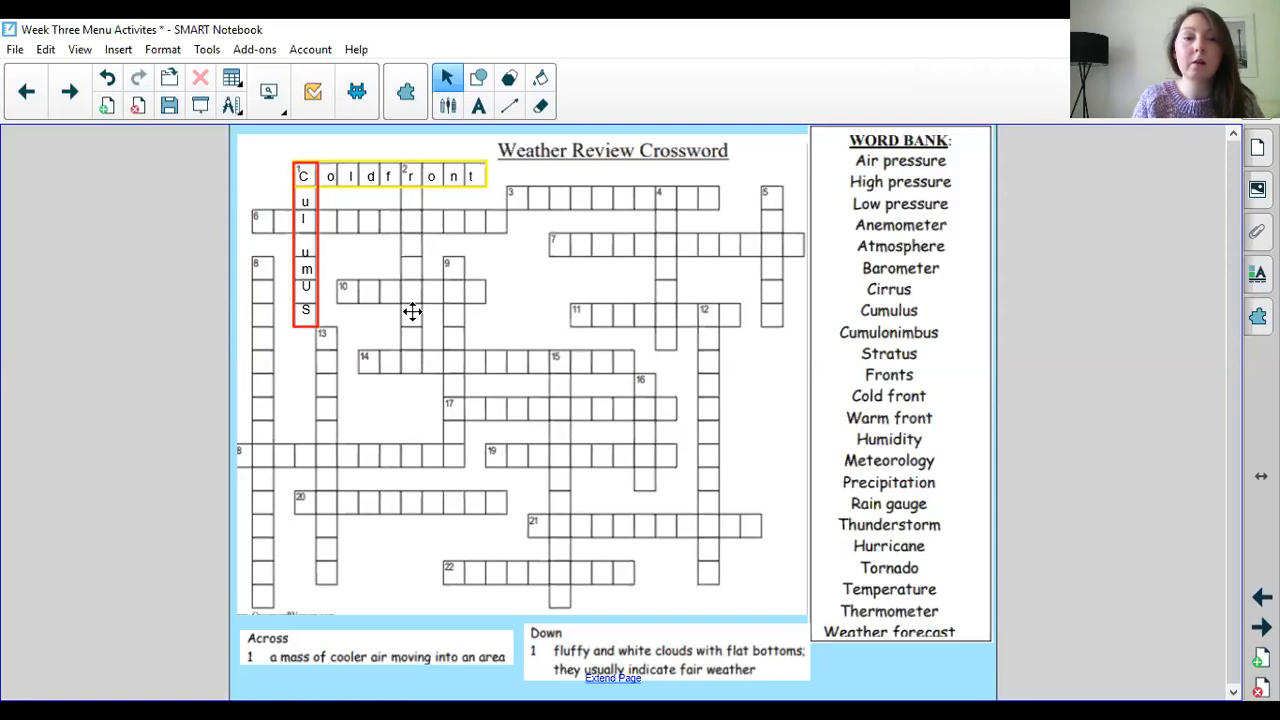
mouse_move(424, 184)
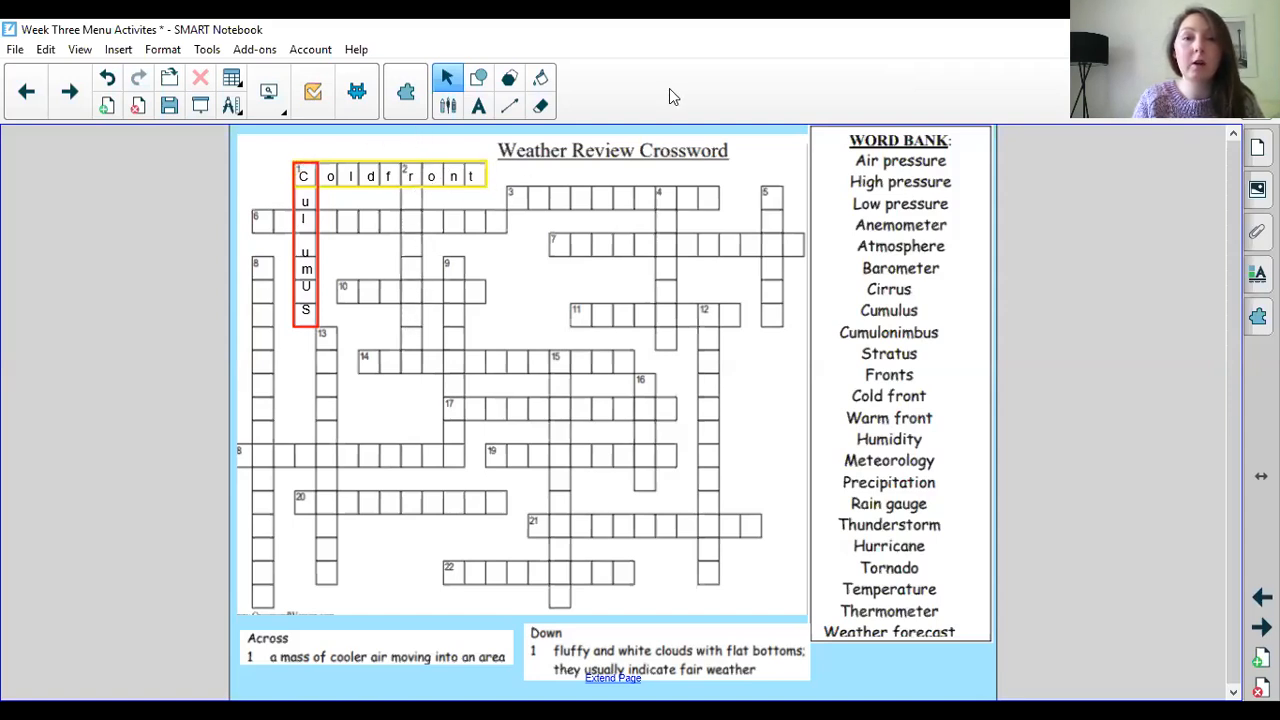
mouse_move(678, 94)
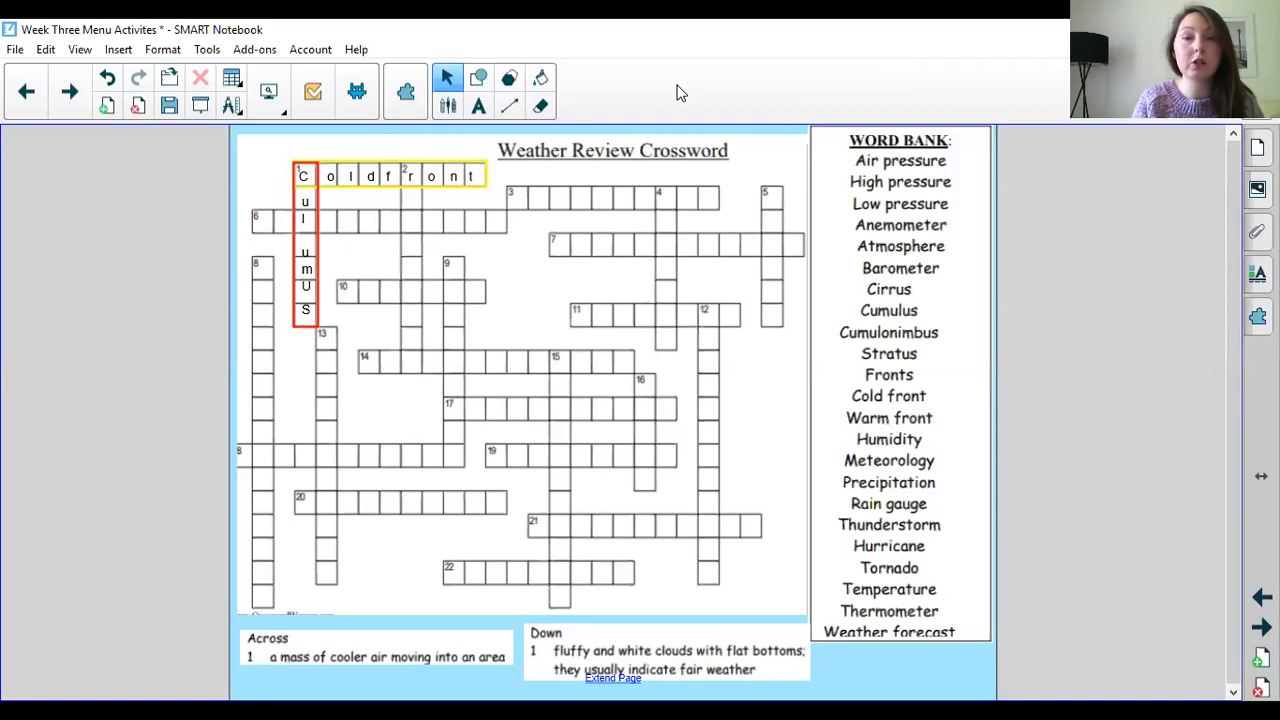
mouse_move(748, 70)
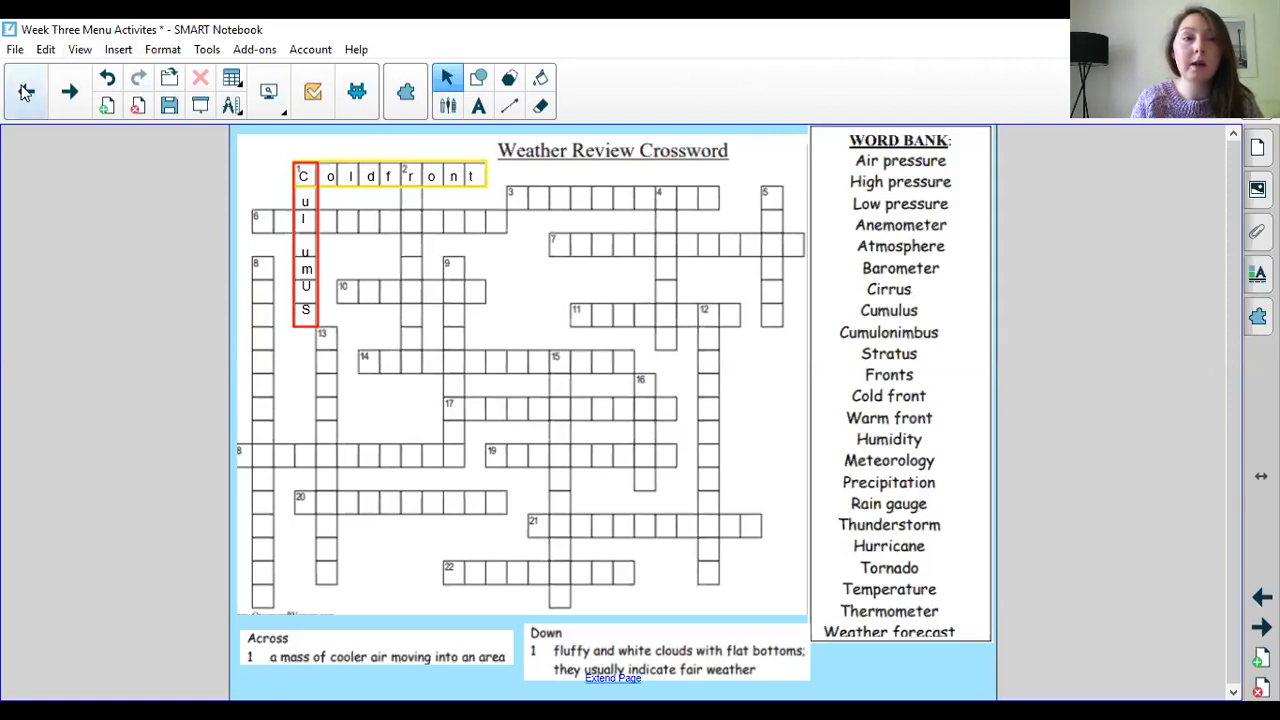
left_click(26, 92)
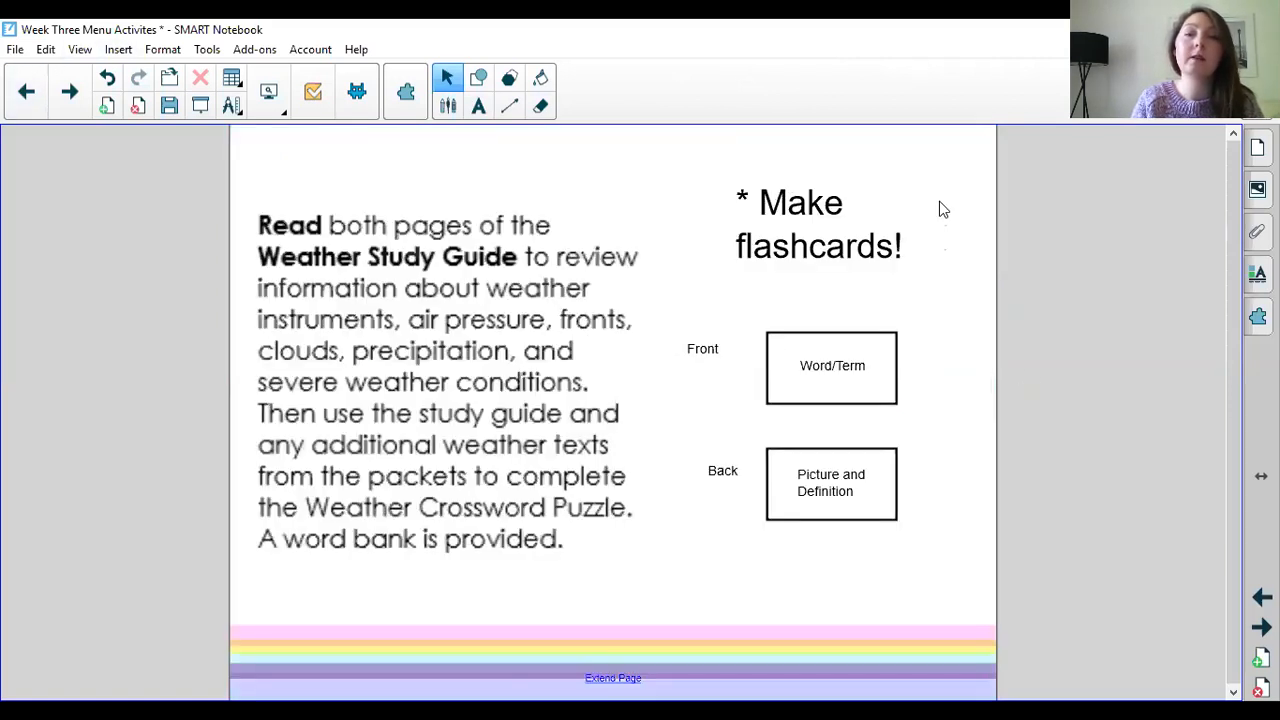
mouse_move(656, 58)
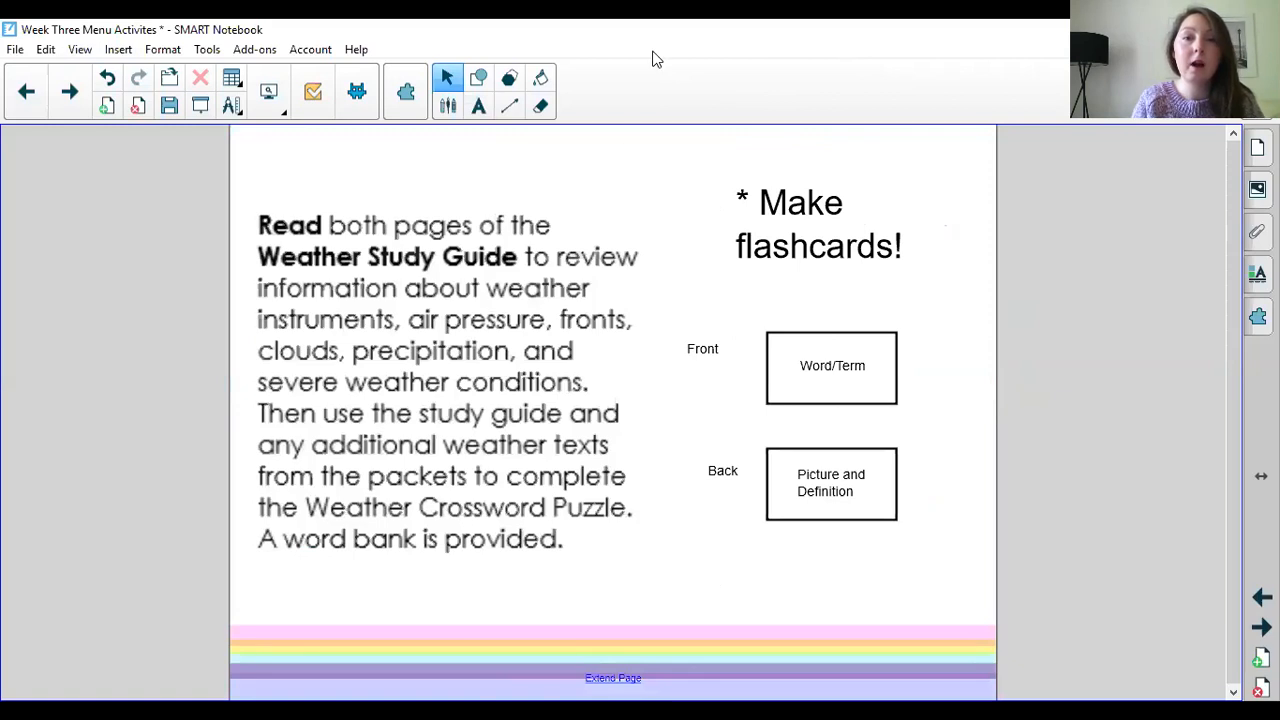